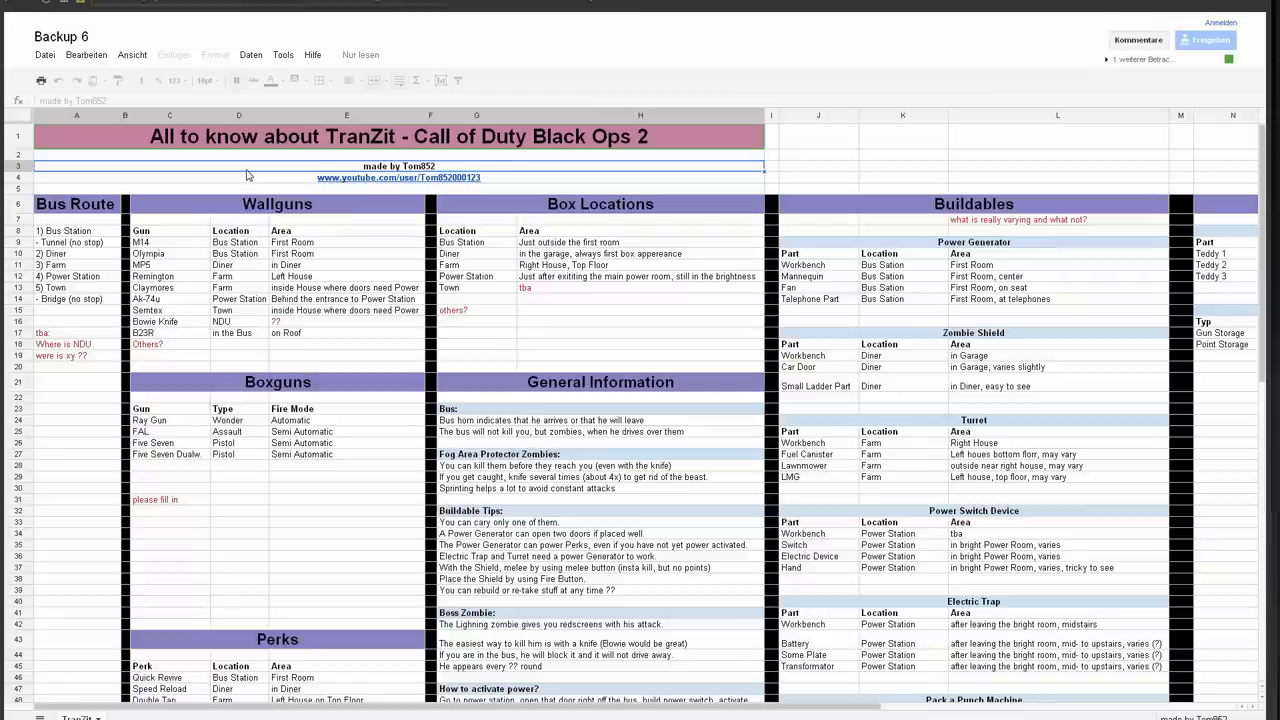
pyautogui.moveTo(313, 359)
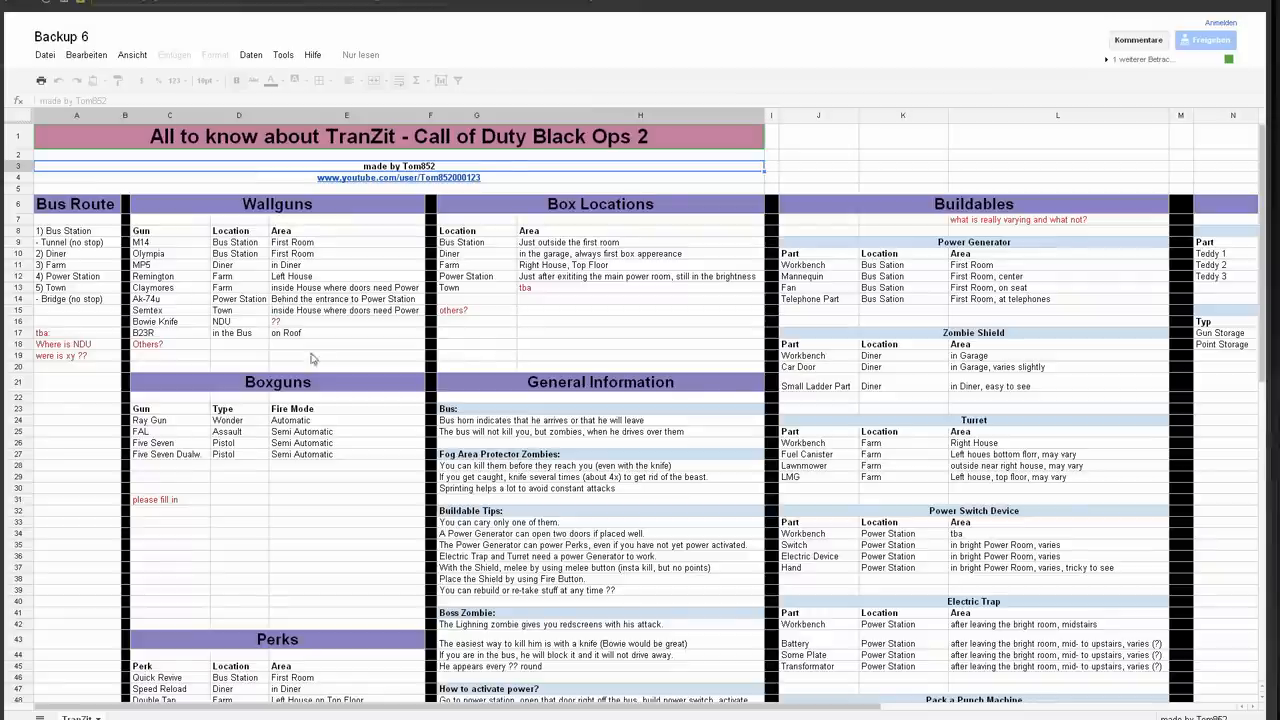
# - Review the Bus Route stops (Bus Station, Power Station, Town, Tunnel, Bridge) and the NDU note
pyautogui.click(75, 204)
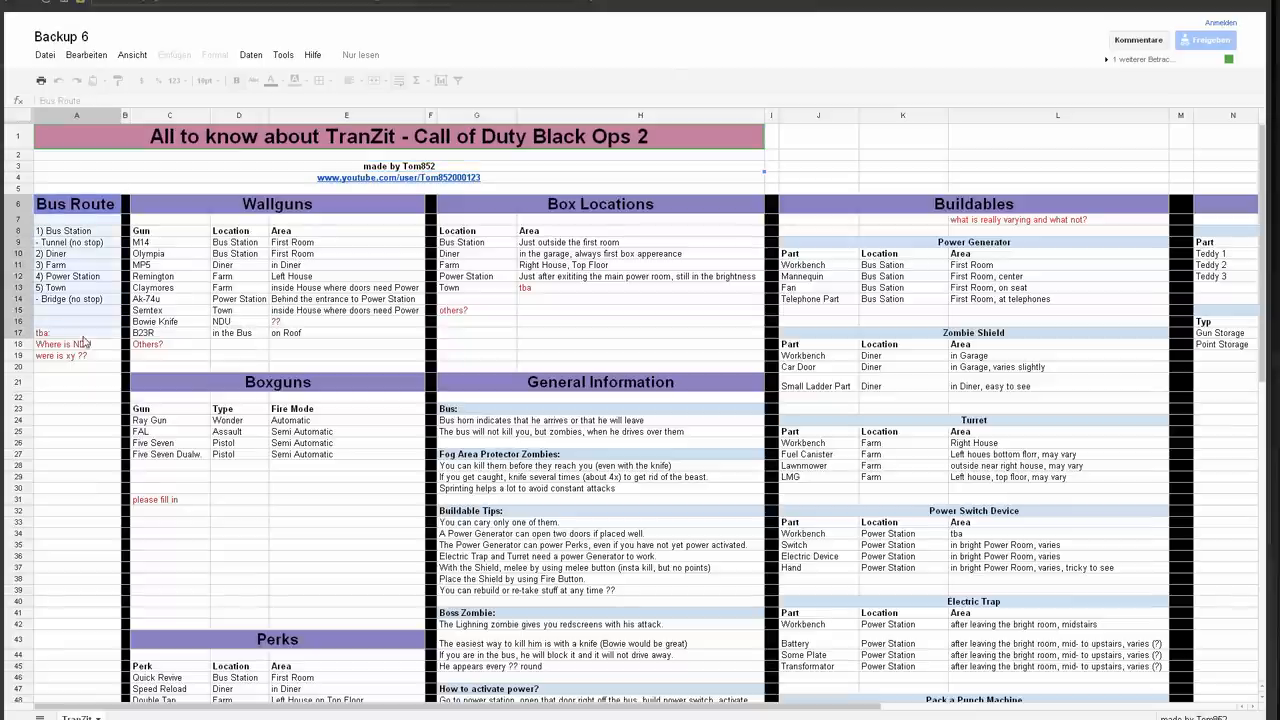
pyautogui.click(76, 231)
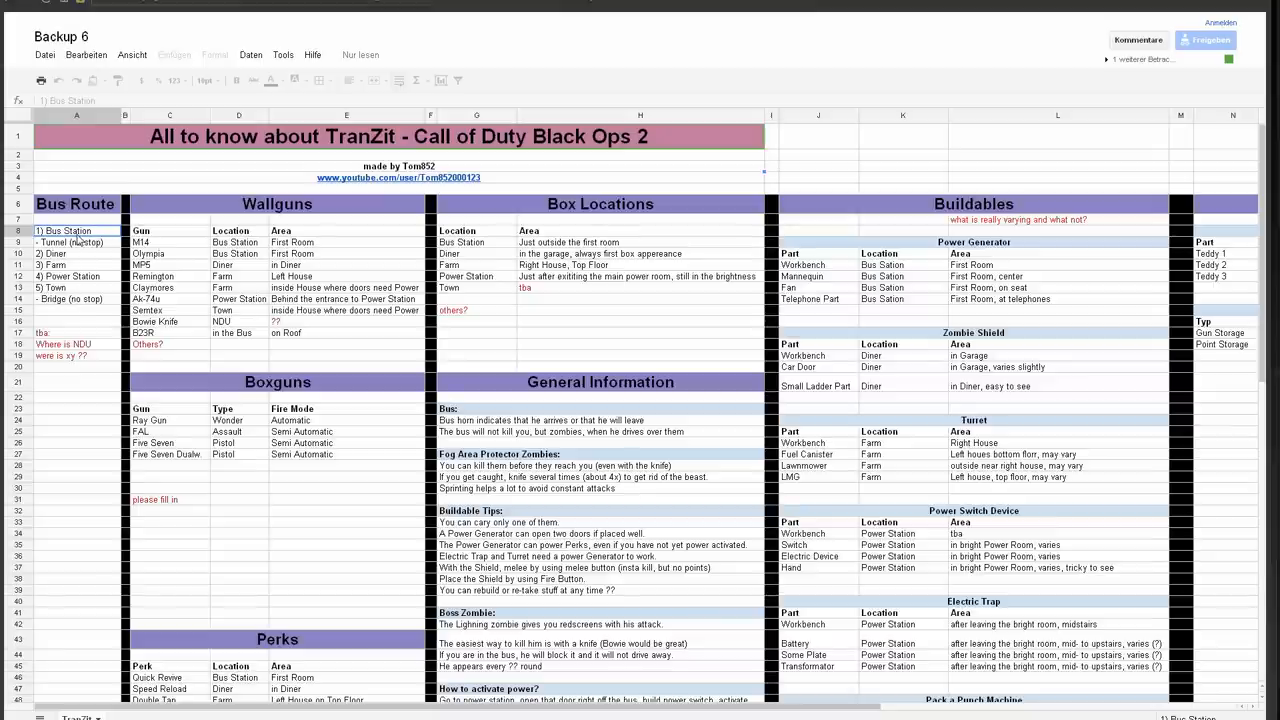
pyautogui.click(67, 276)
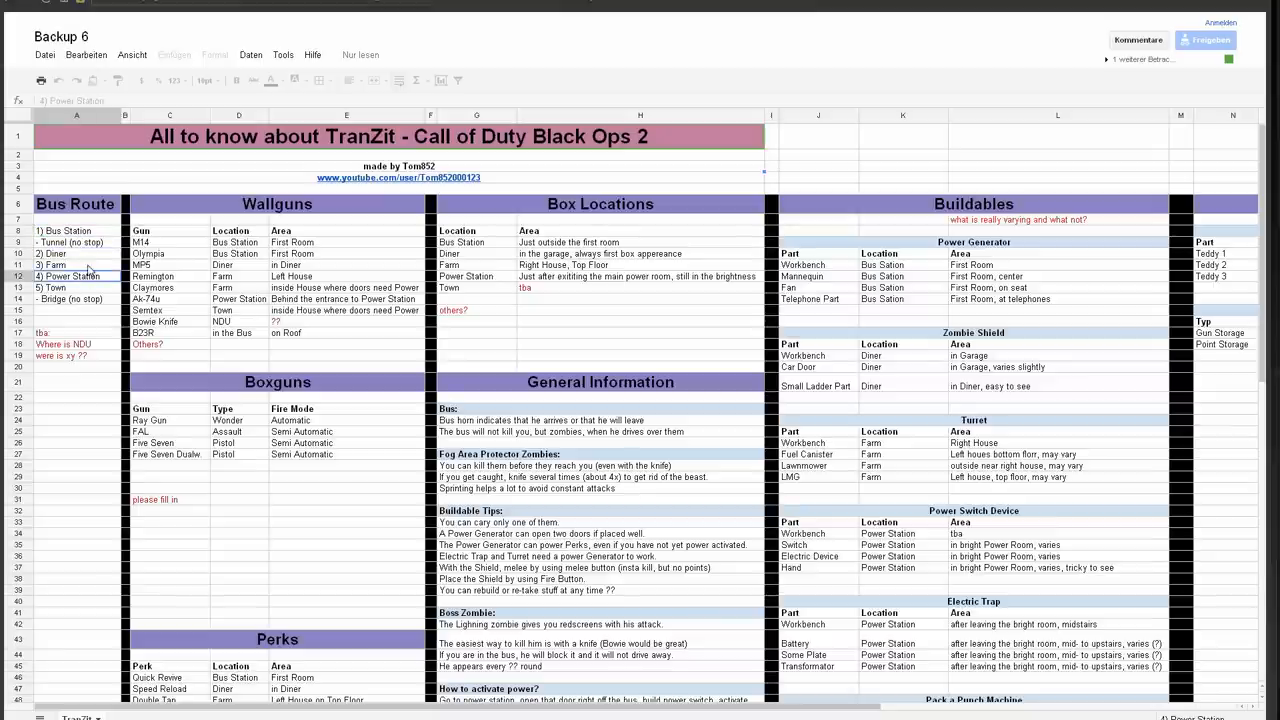
pyautogui.click(76, 287)
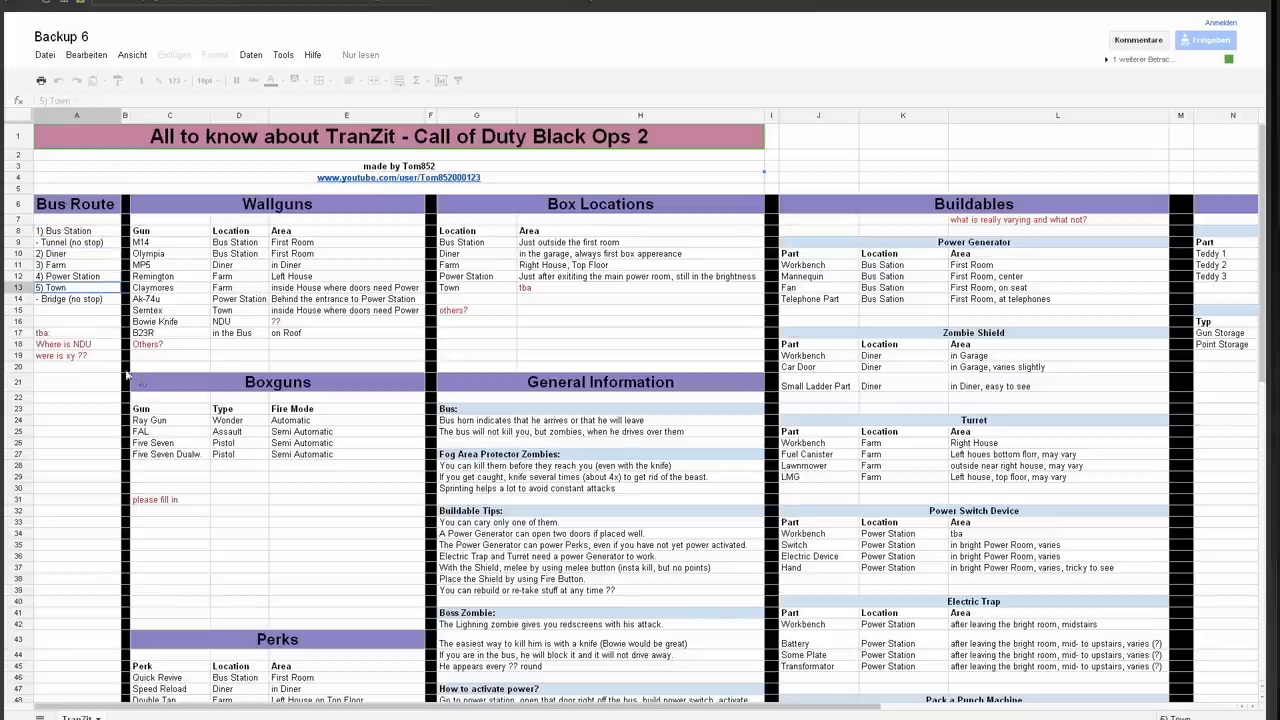
pyautogui.click(76, 242)
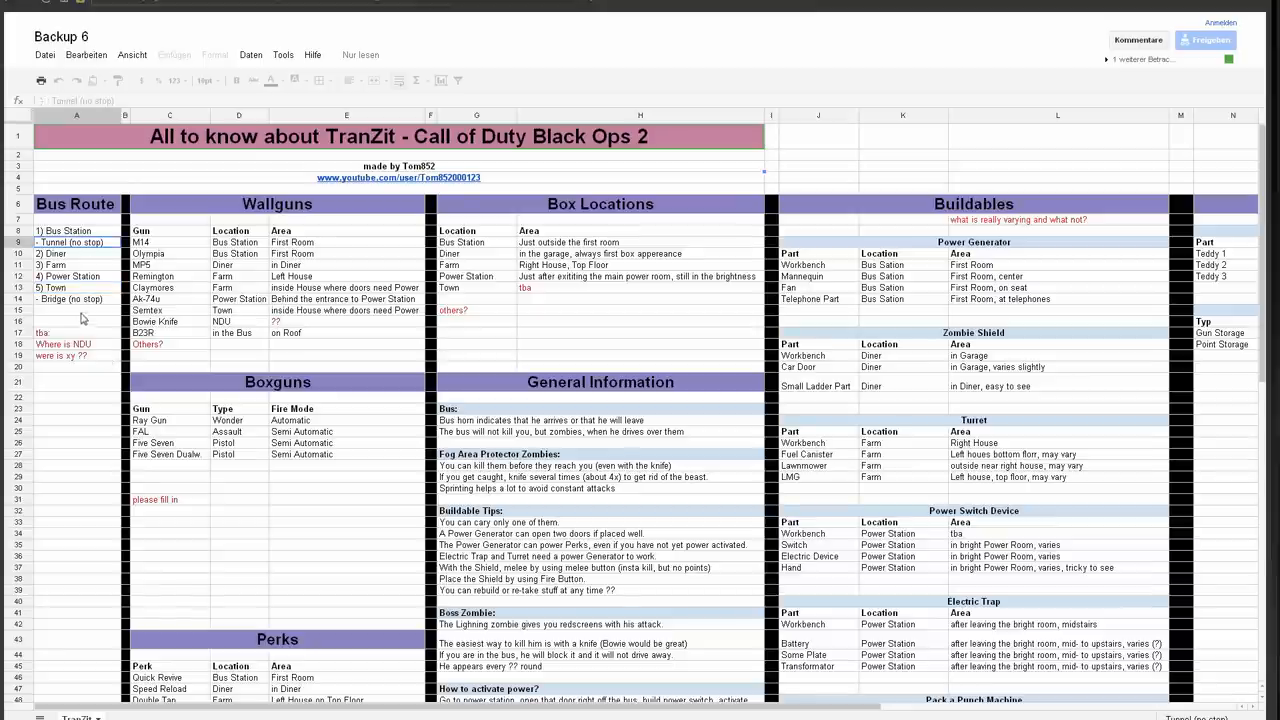
pyautogui.click(70, 298)
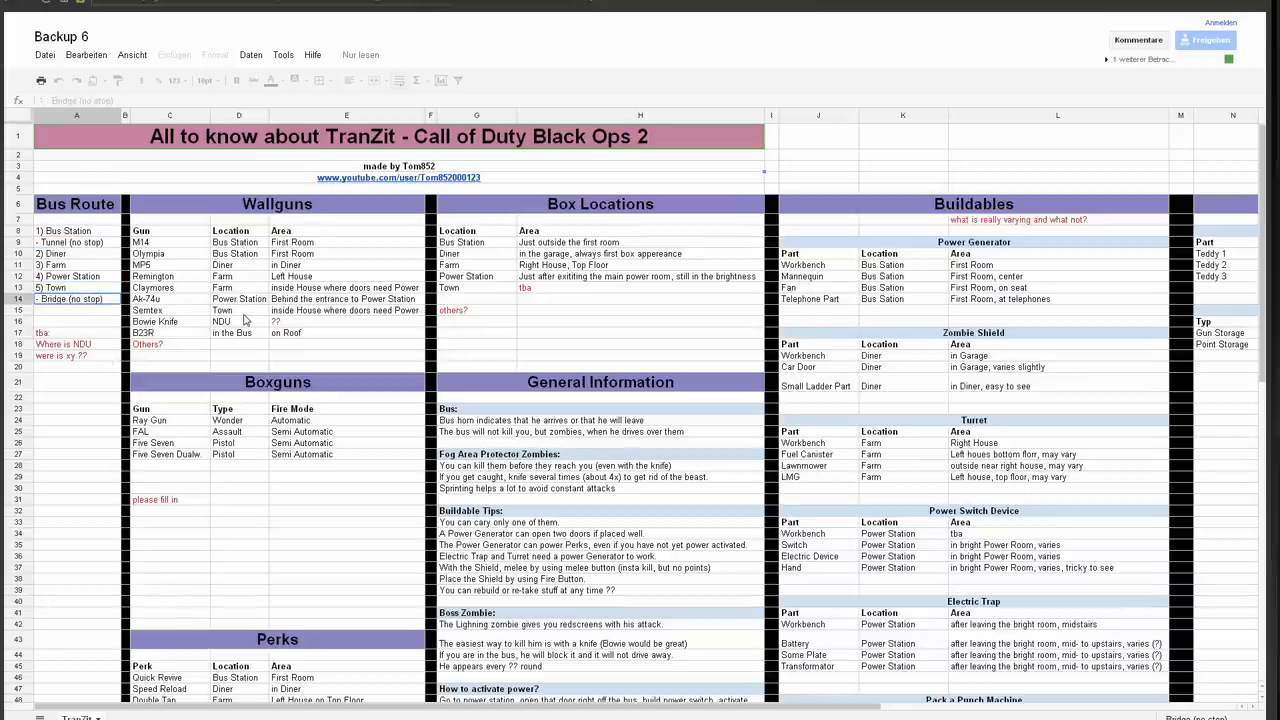
pyautogui.moveTo(92, 349)
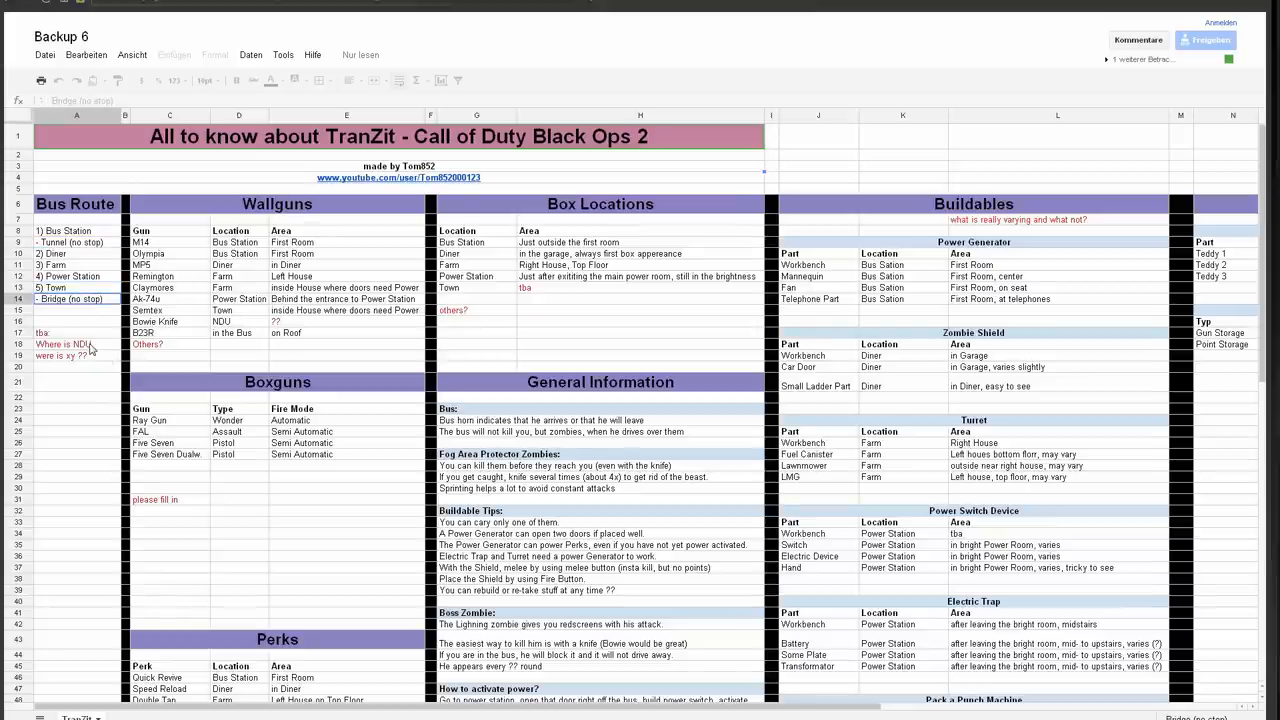
pyautogui.click(42, 332)
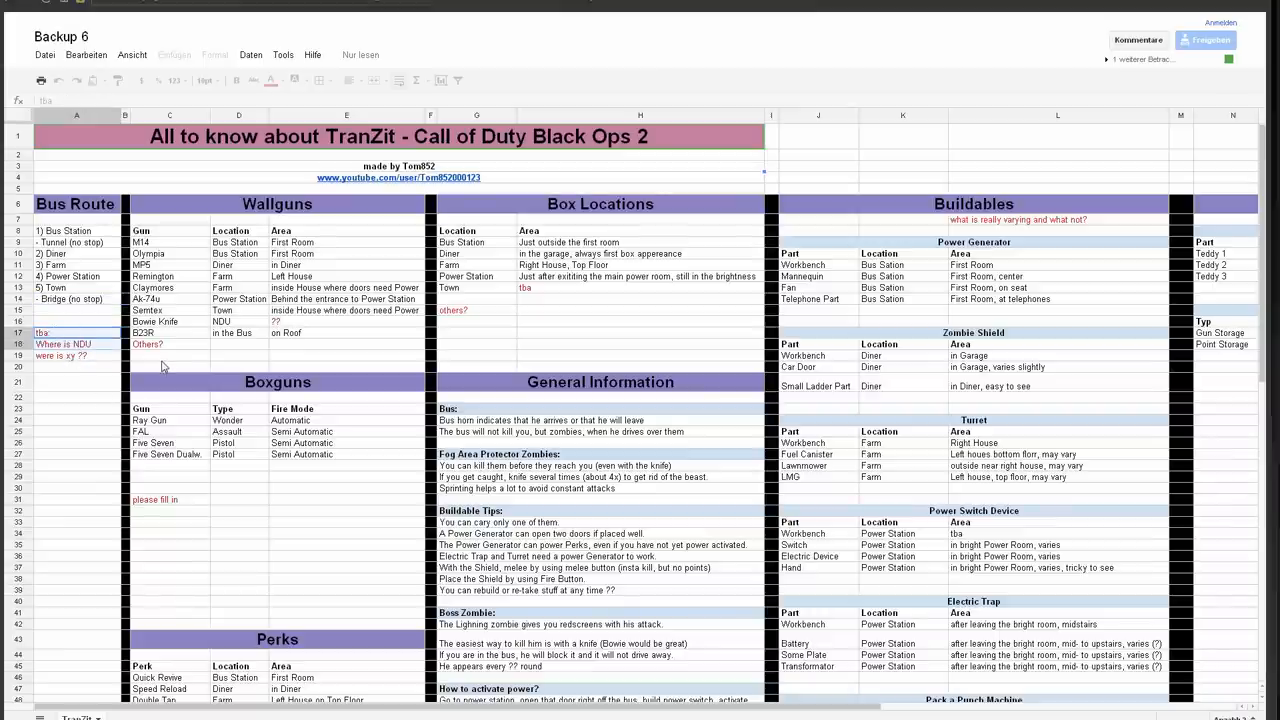
pyautogui.click(75, 343)
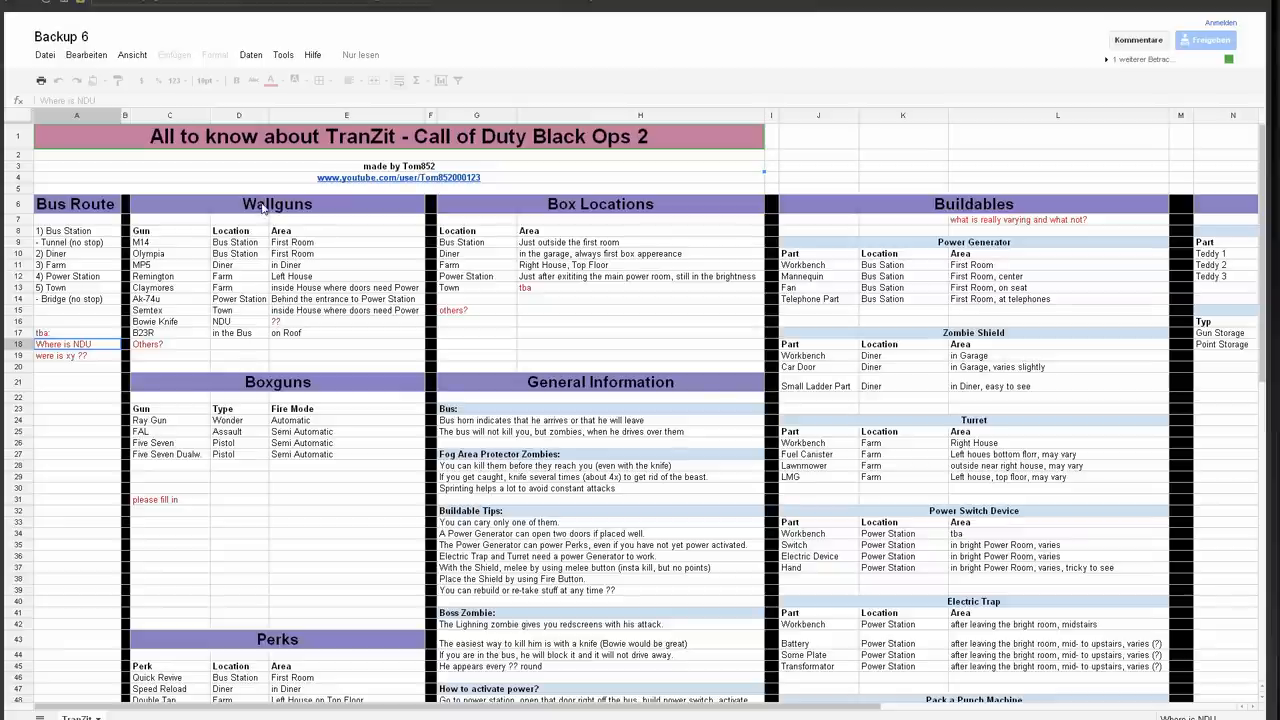
# - Review the Wallguns table and where the Ak-74u is found
pyautogui.click(277, 204)
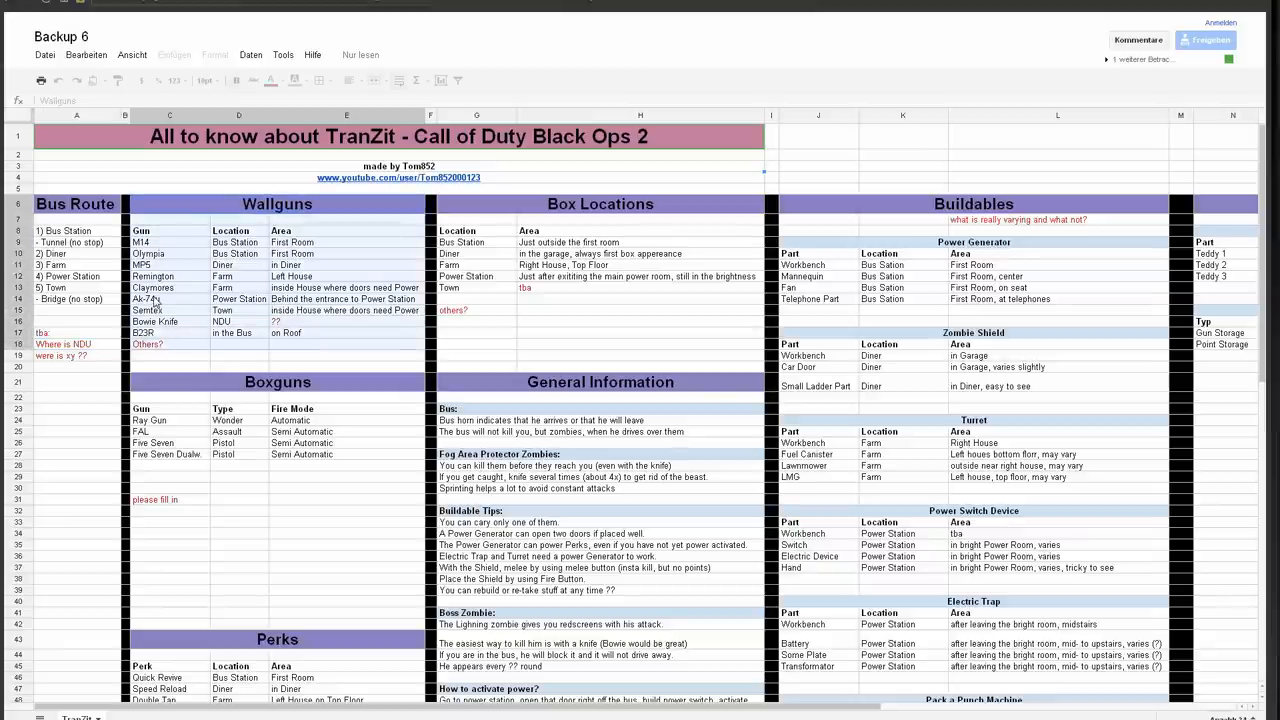
pyautogui.click(169, 298)
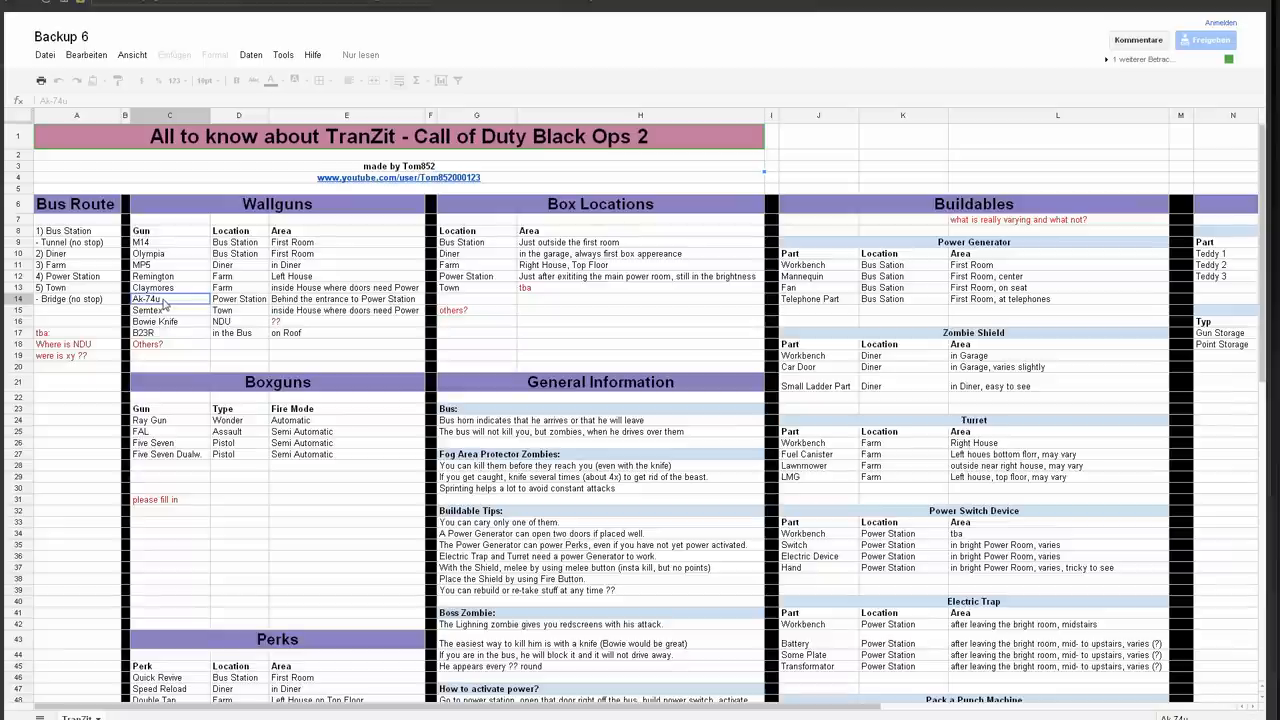
pyautogui.click(239, 299)
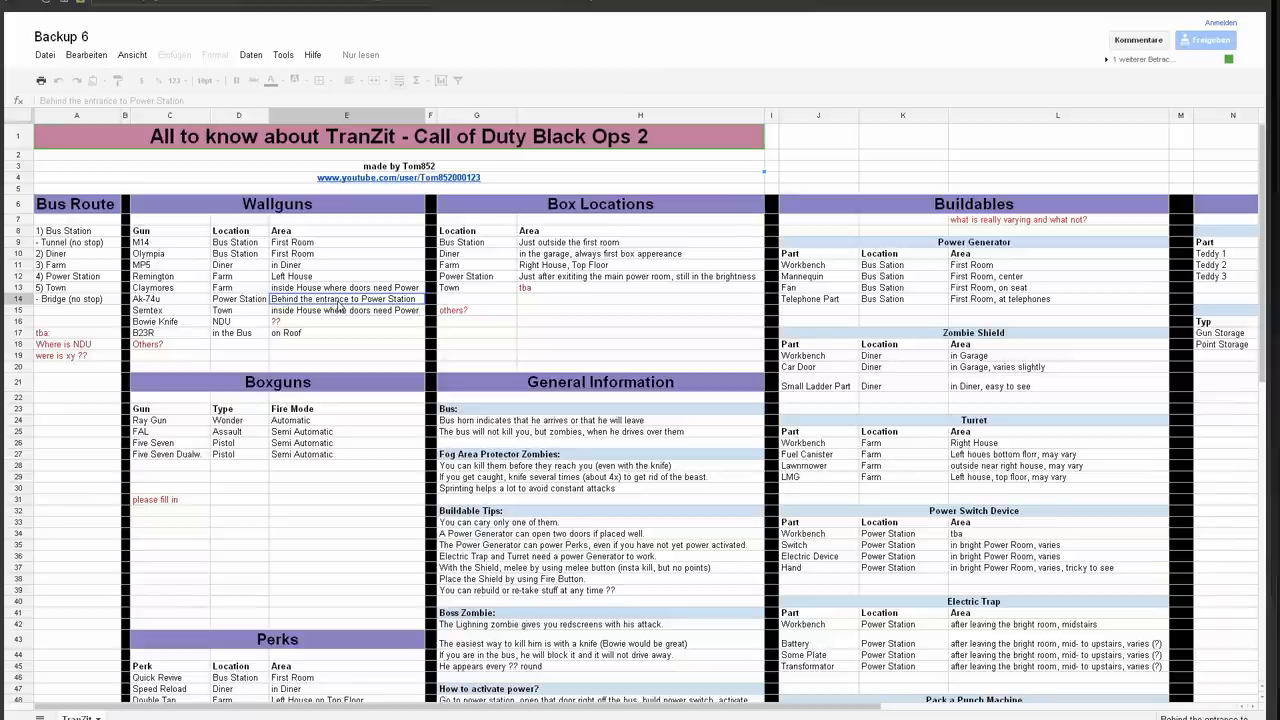
# - Move down through the Boxguns table to the Perks table and the Jugger entry
pyautogui.scroll(-3)
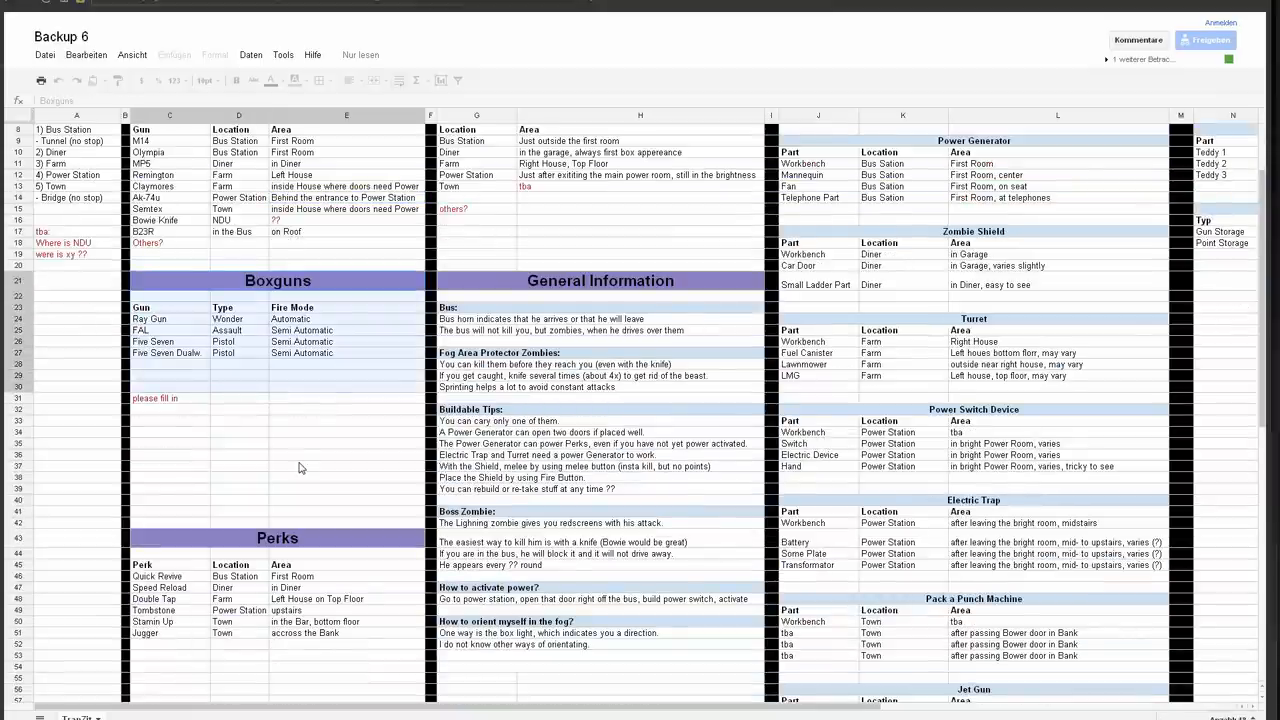
pyautogui.scroll(-3)
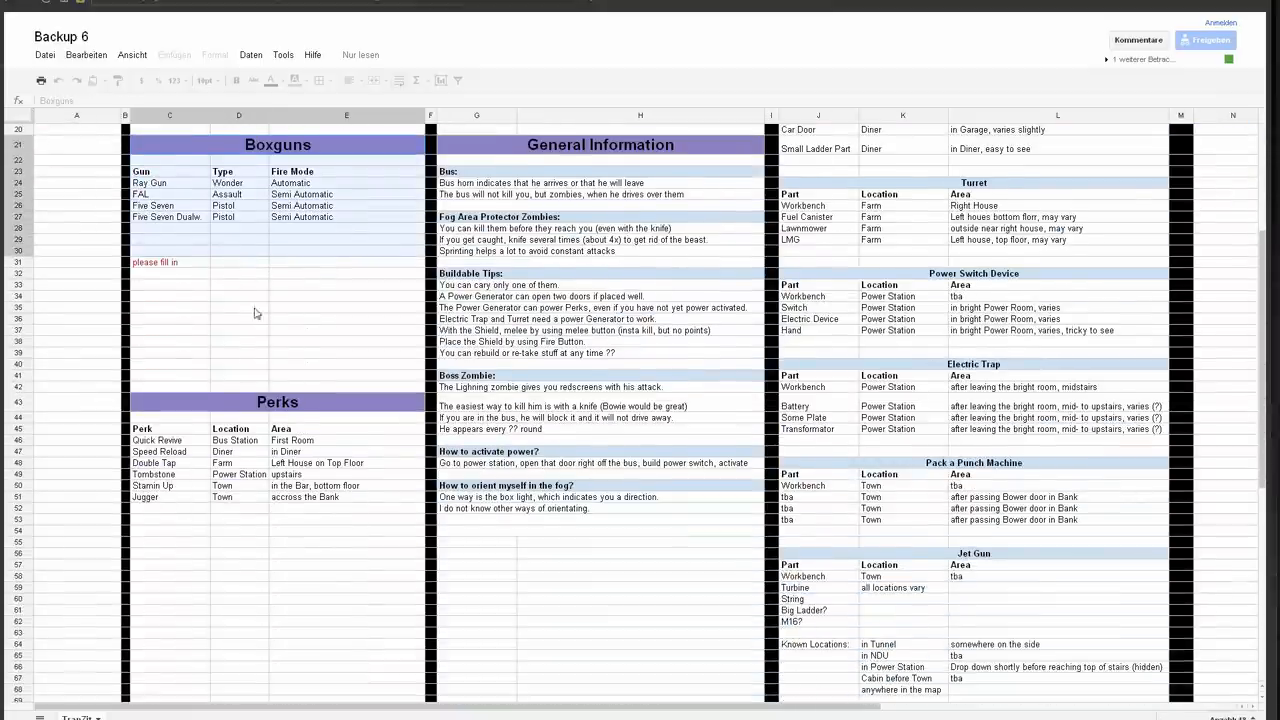
pyautogui.moveTo(300, 391)
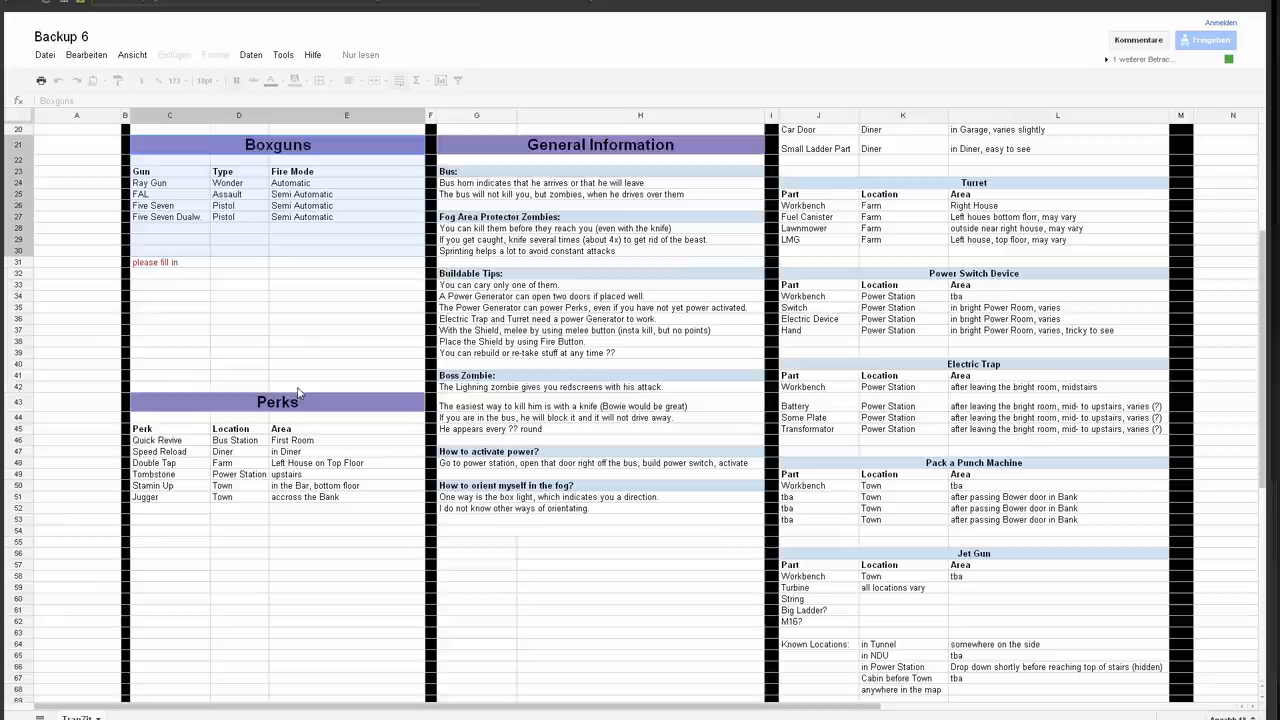
pyautogui.scroll(-3)
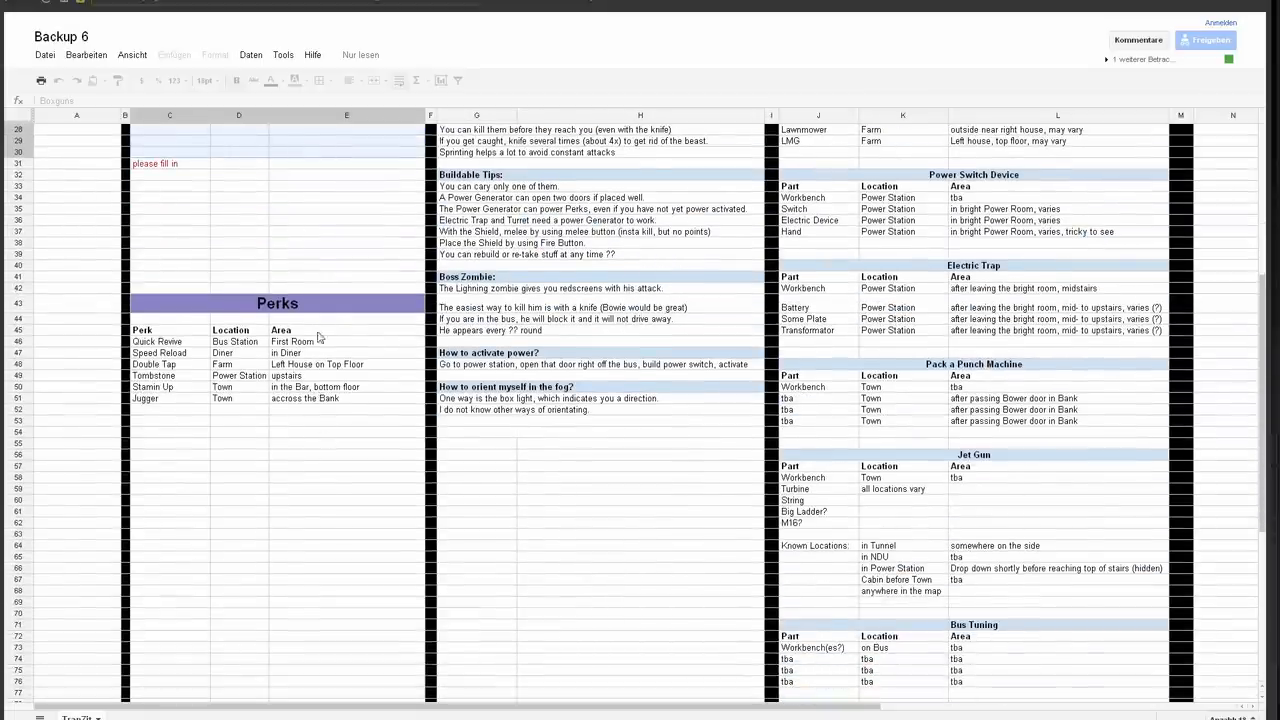
pyautogui.scroll(3)
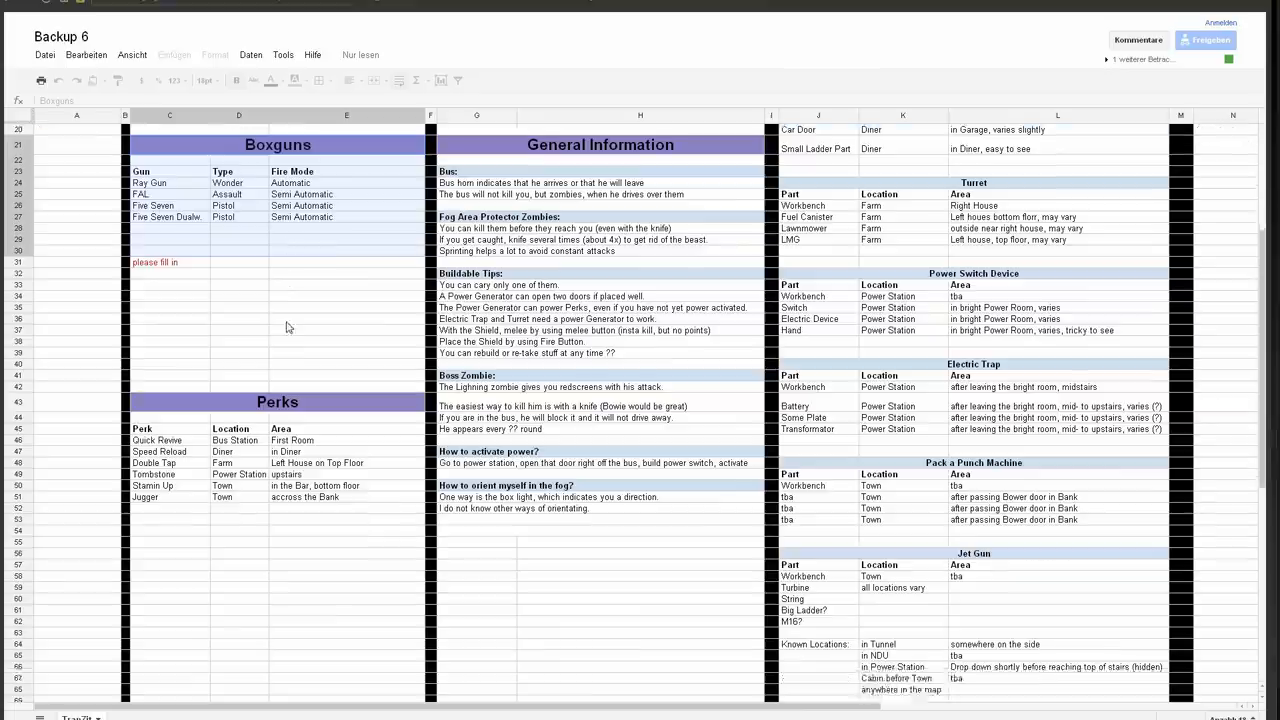
pyautogui.scroll(-3)
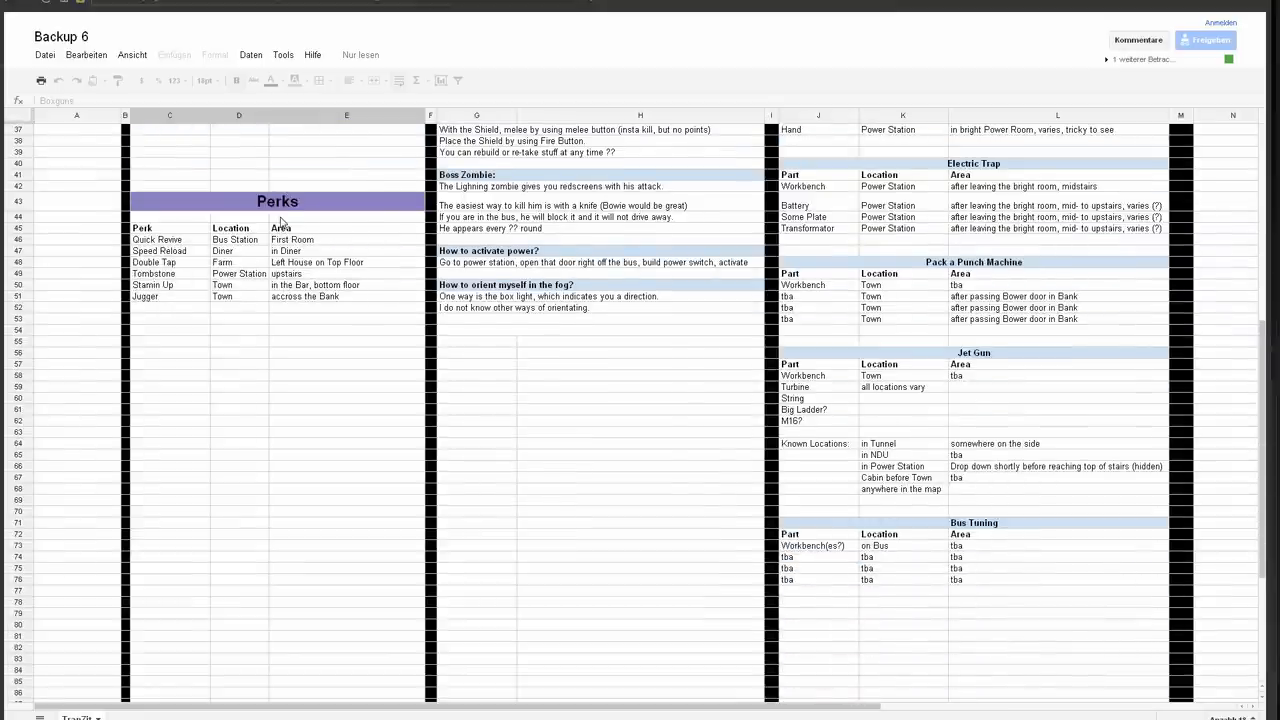
pyautogui.moveTo(288, 223)
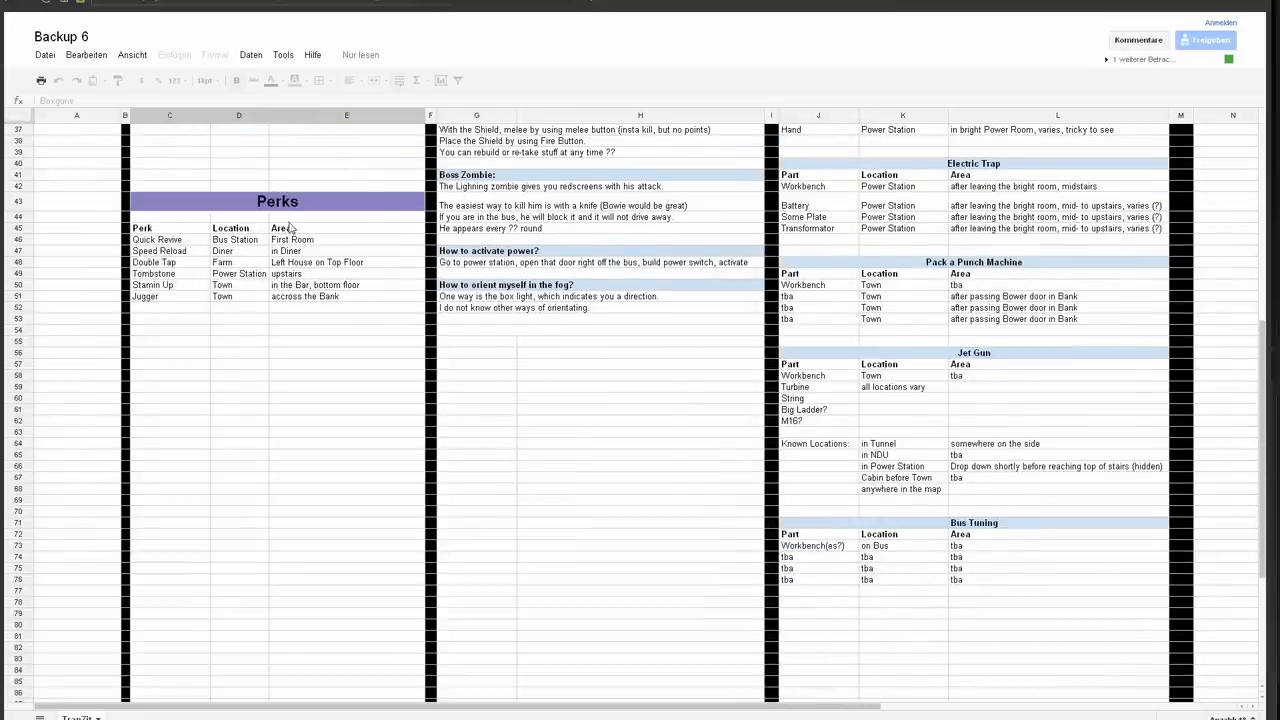
pyautogui.click(169, 296)
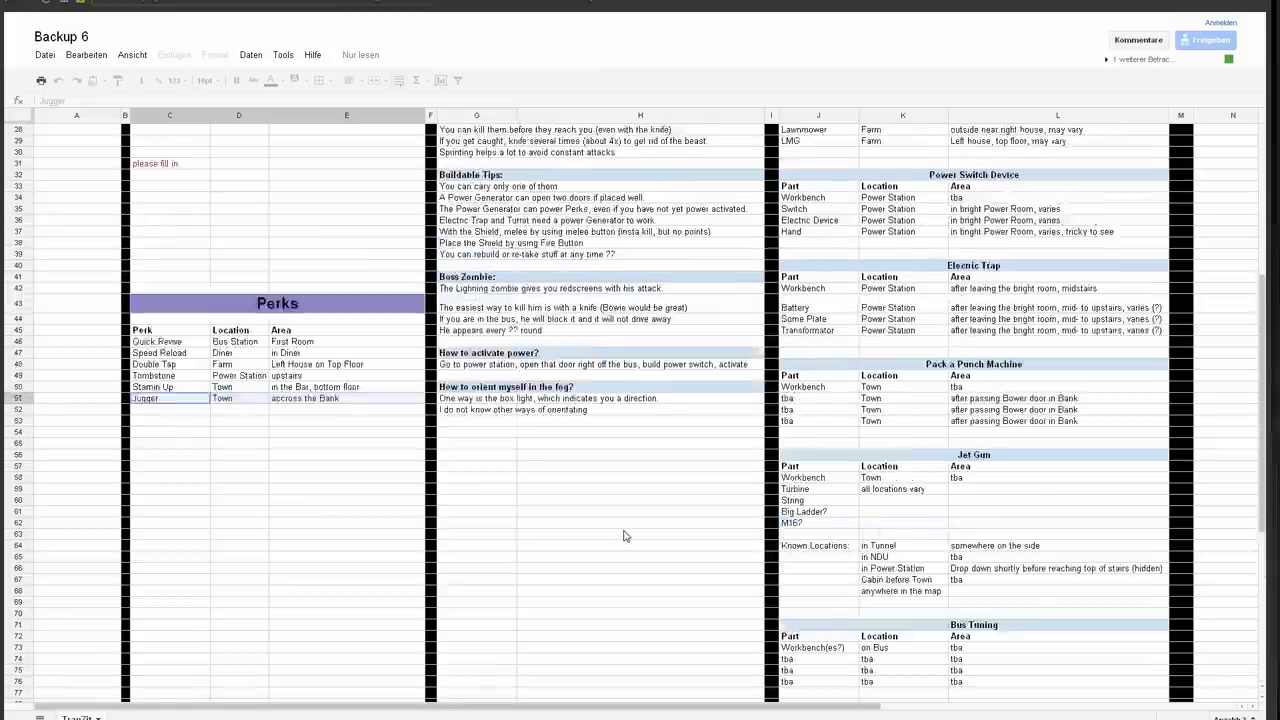
# - Review the Diner box location, then the Fog Area Protector Zombies tips under General Information
pyautogui.scroll(3)
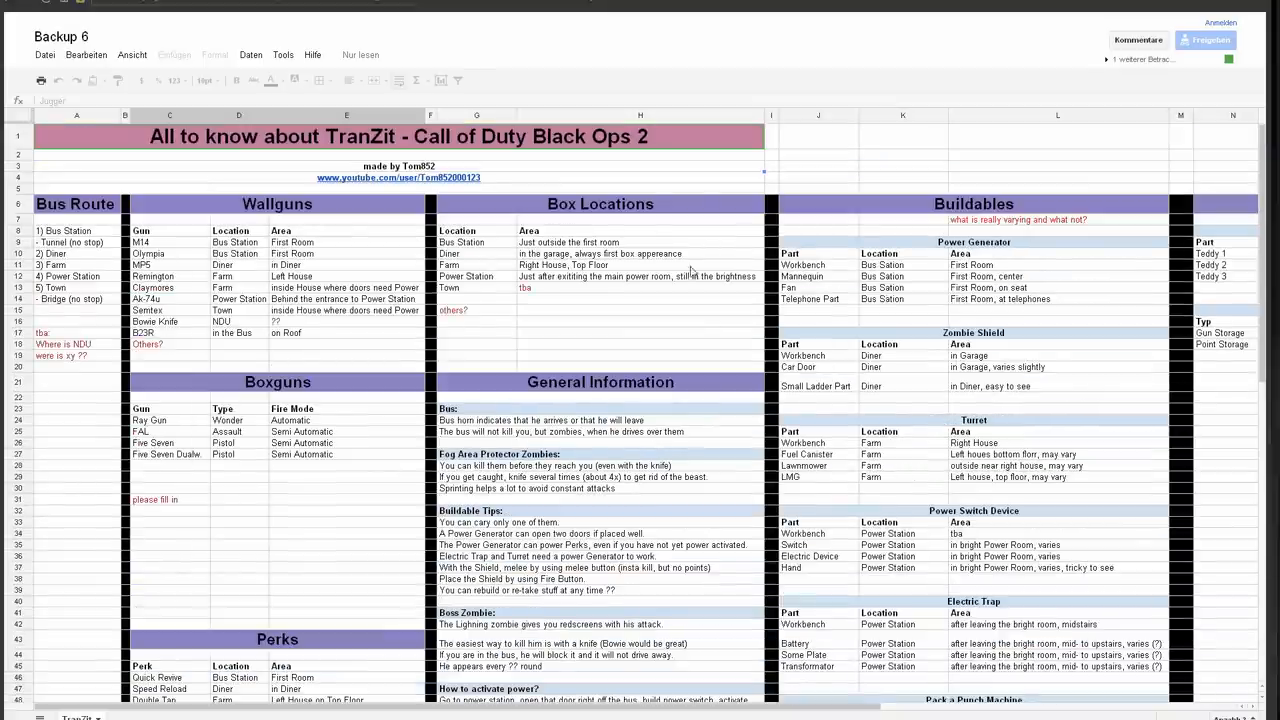
pyautogui.click(476, 253)
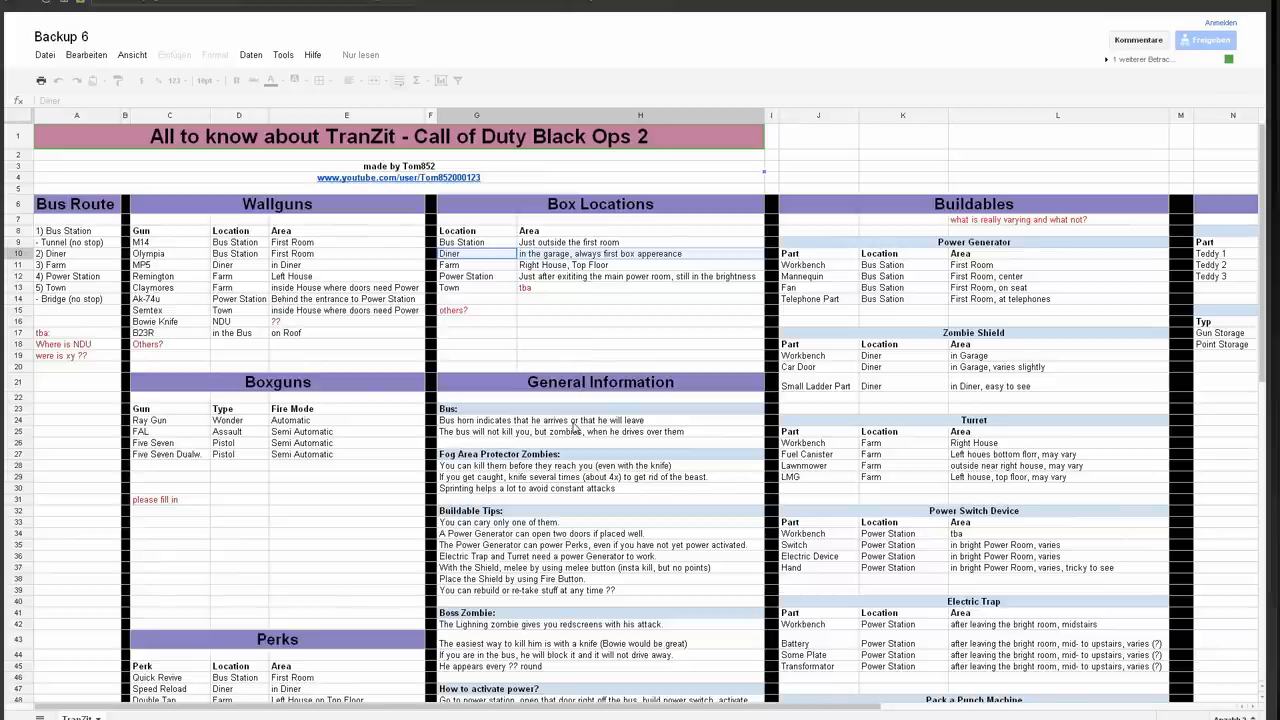
pyautogui.moveTo(575, 503)
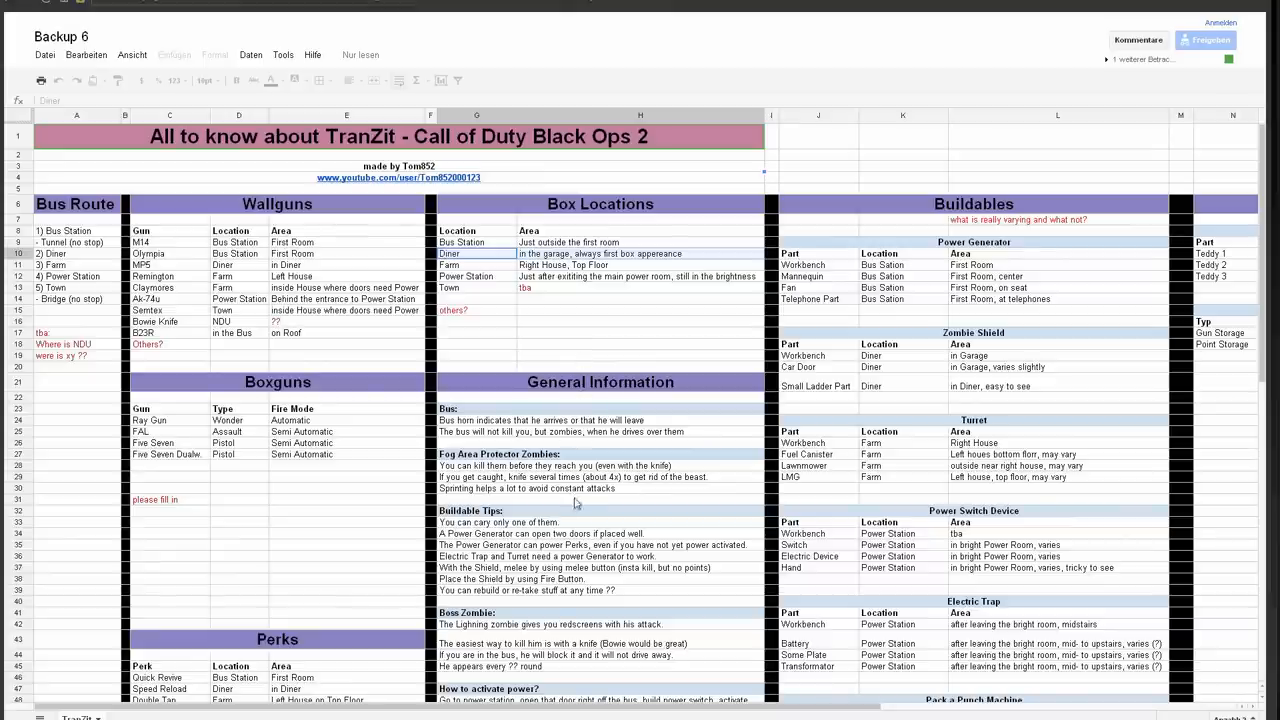
pyautogui.scroll(-3)
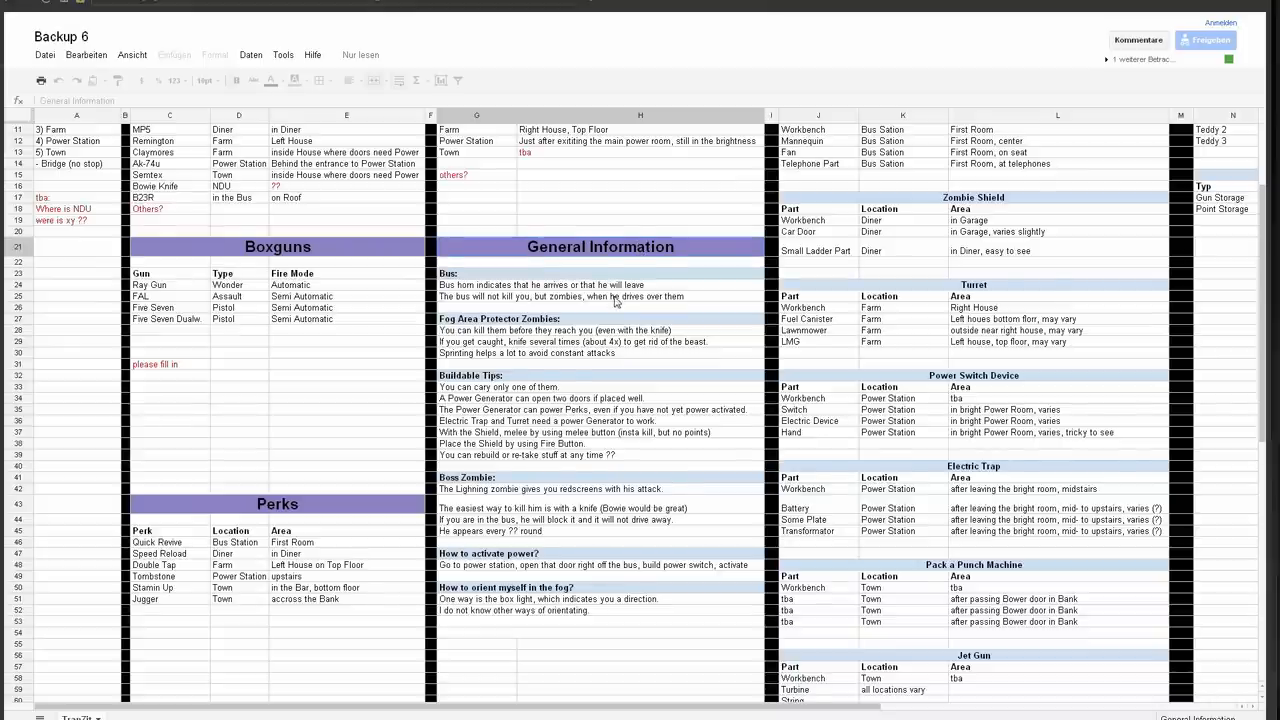
pyautogui.scroll(-3)
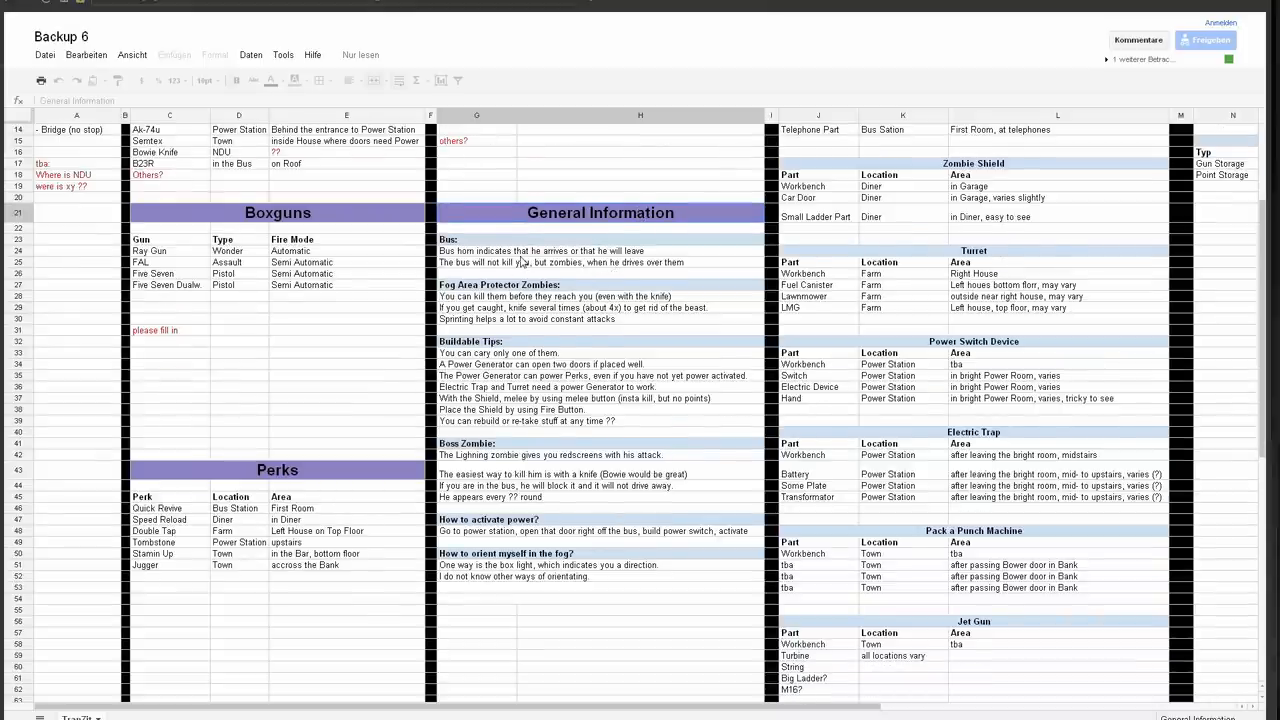
pyautogui.moveTo(678, 438)
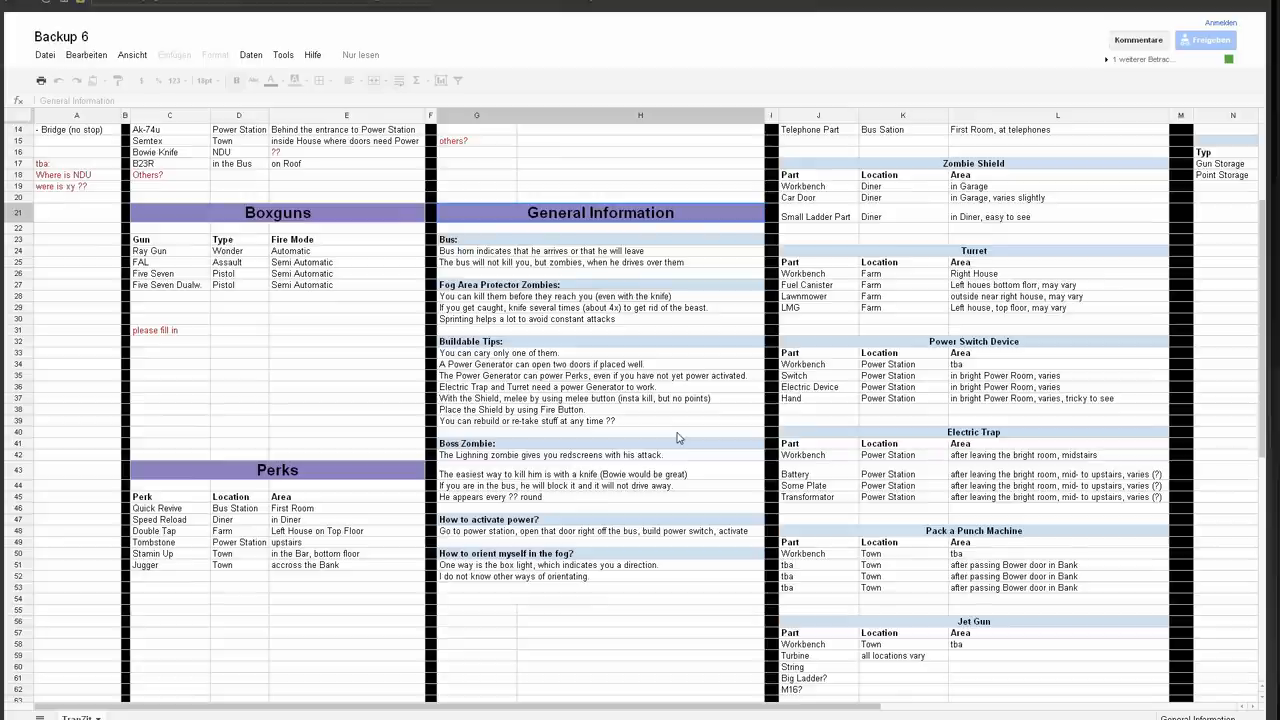
pyautogui.click(517, 285)
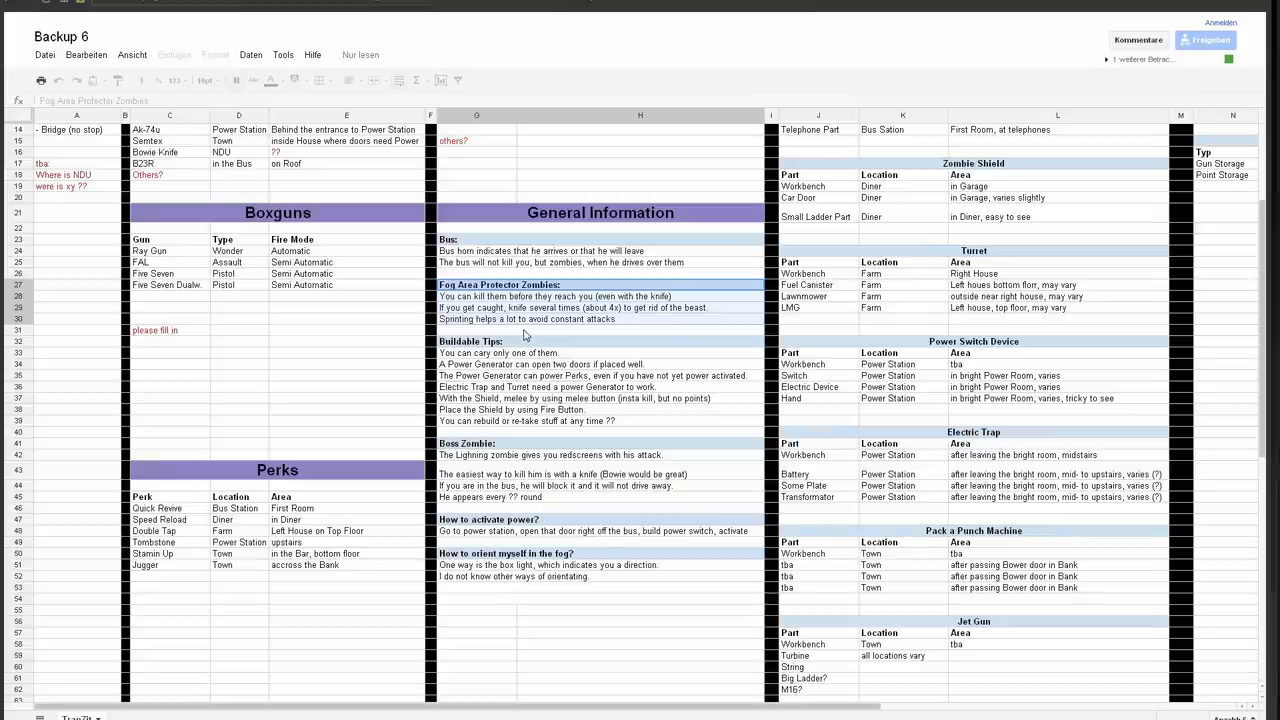
pyautogui.moveTo(535, 337)
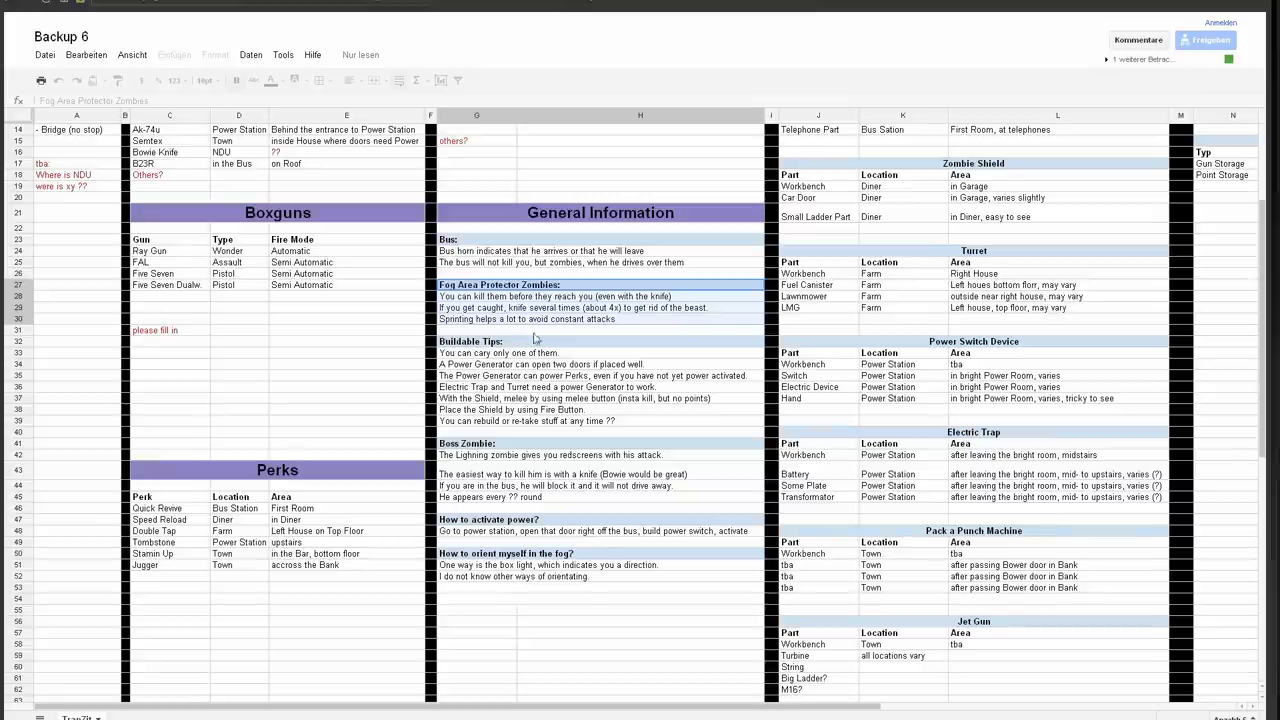
# - Move past the Boss Zombie tips to the 'How to activate power?' entry
pyautogui.scroll(-3)
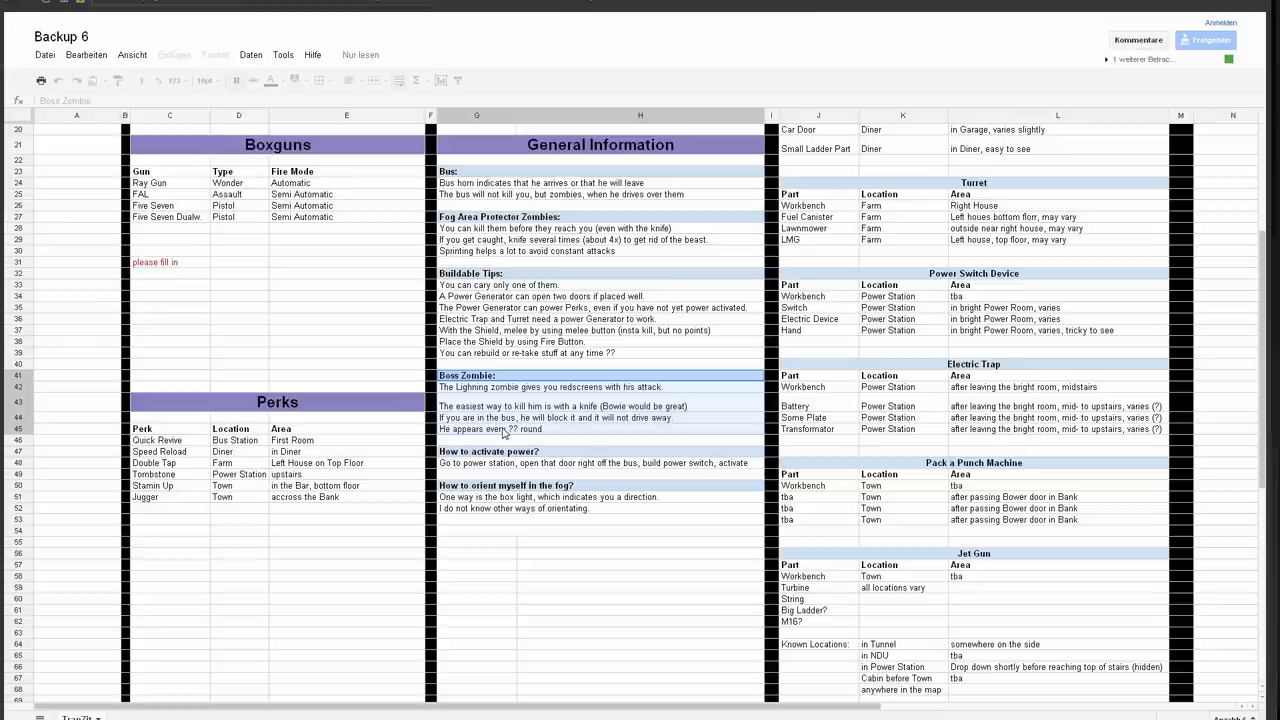
pyautogui.scroll(-3)
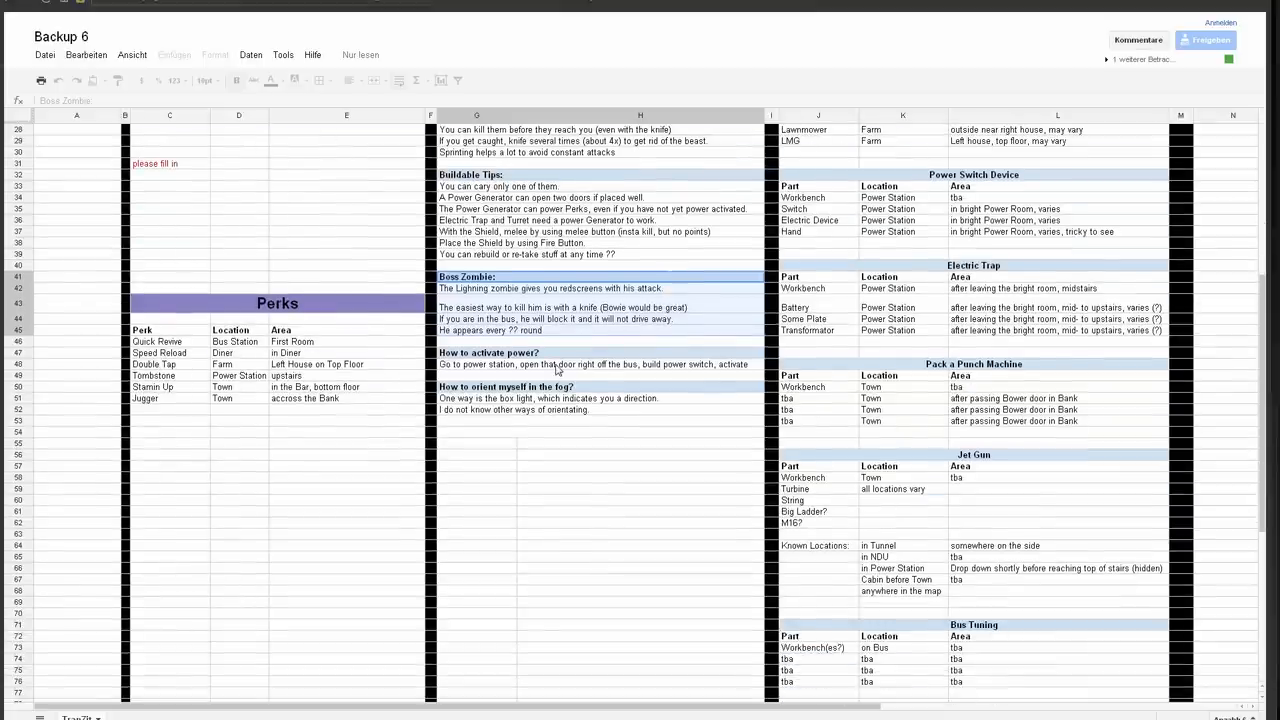
pyautogui.moveTo(532, 296)
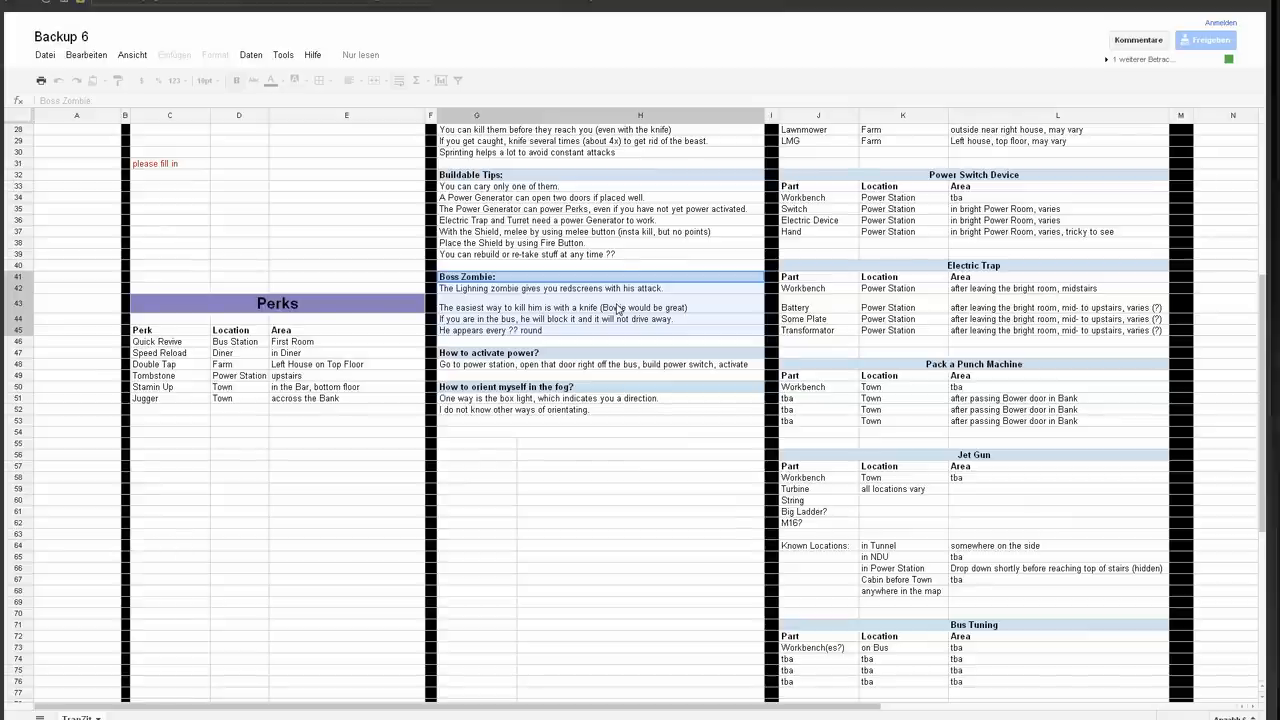
pyautogui.moveTo(624, 270)
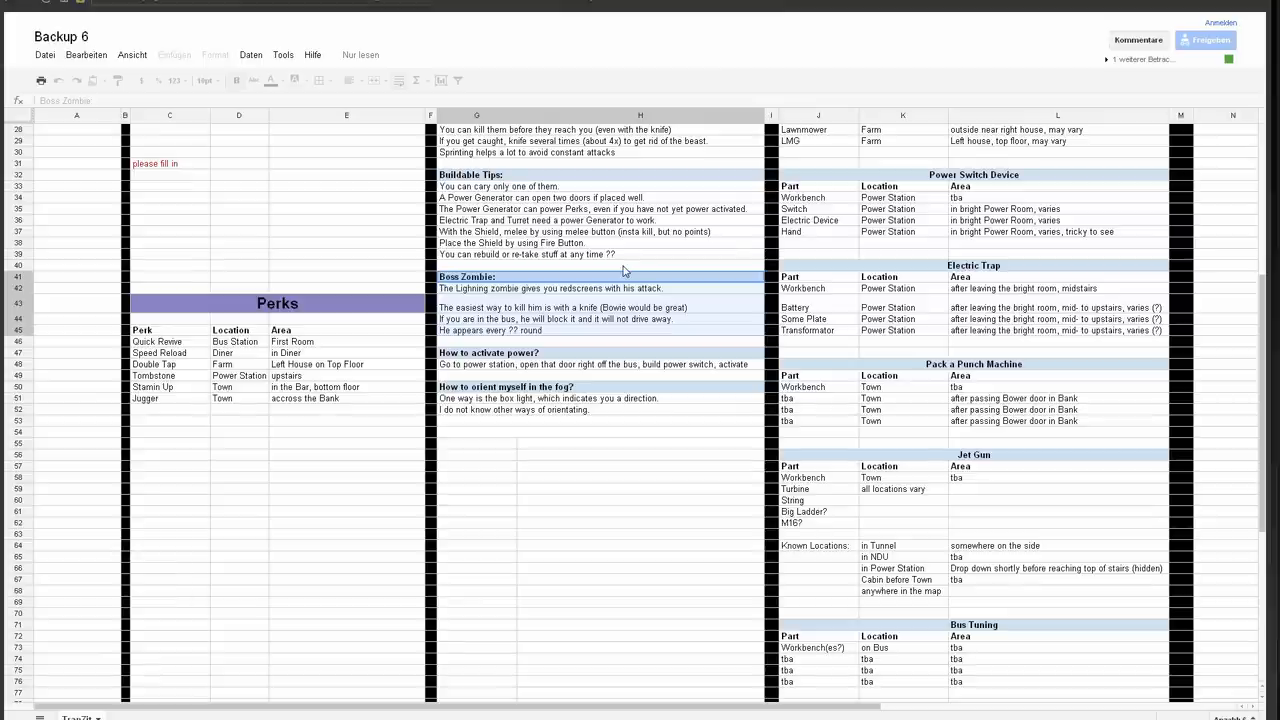
pyautogui.scroll(-3)
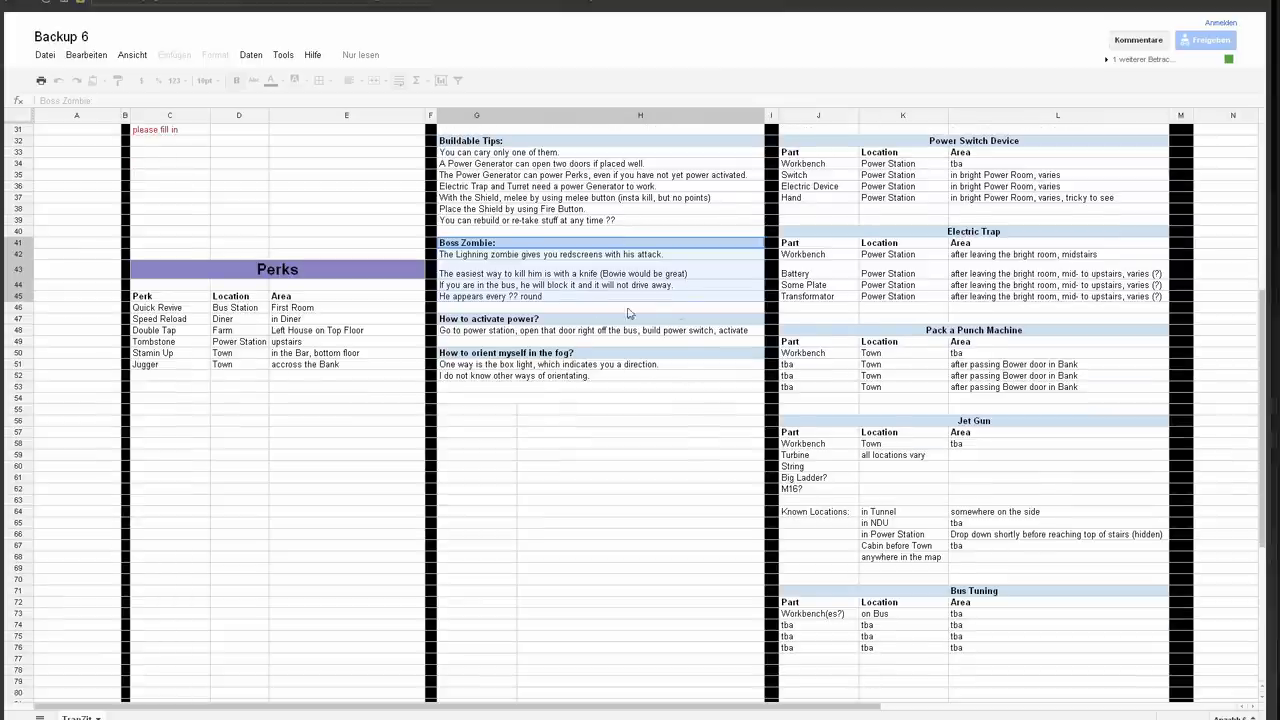
pyautogui.moveTo(605, 437)
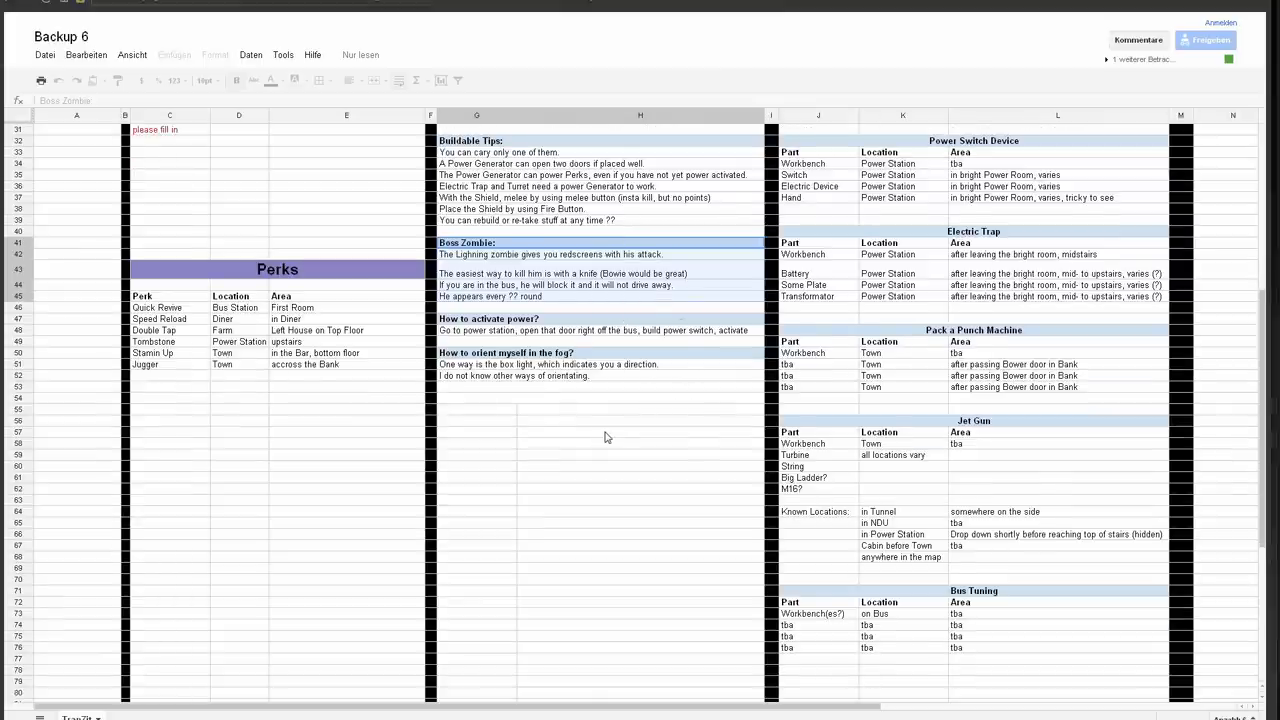
pyautogui.moveTo(567, 329)
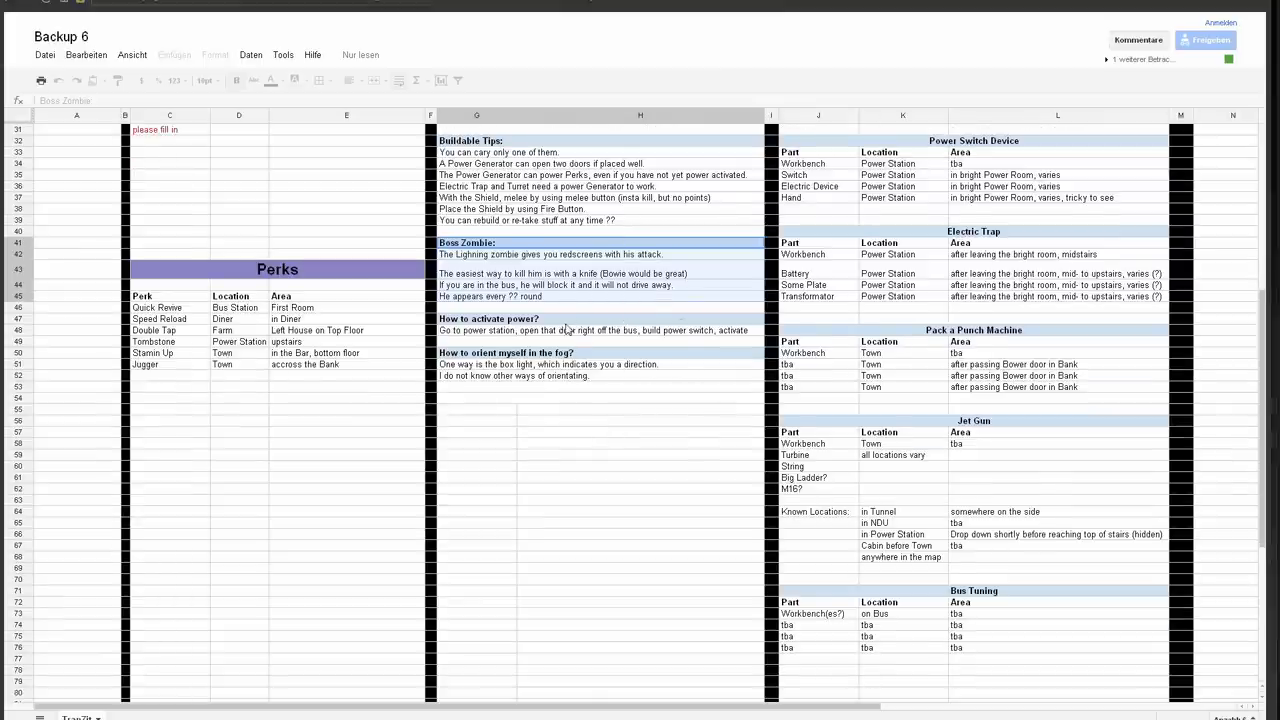
pyautogui.click(489, 319)
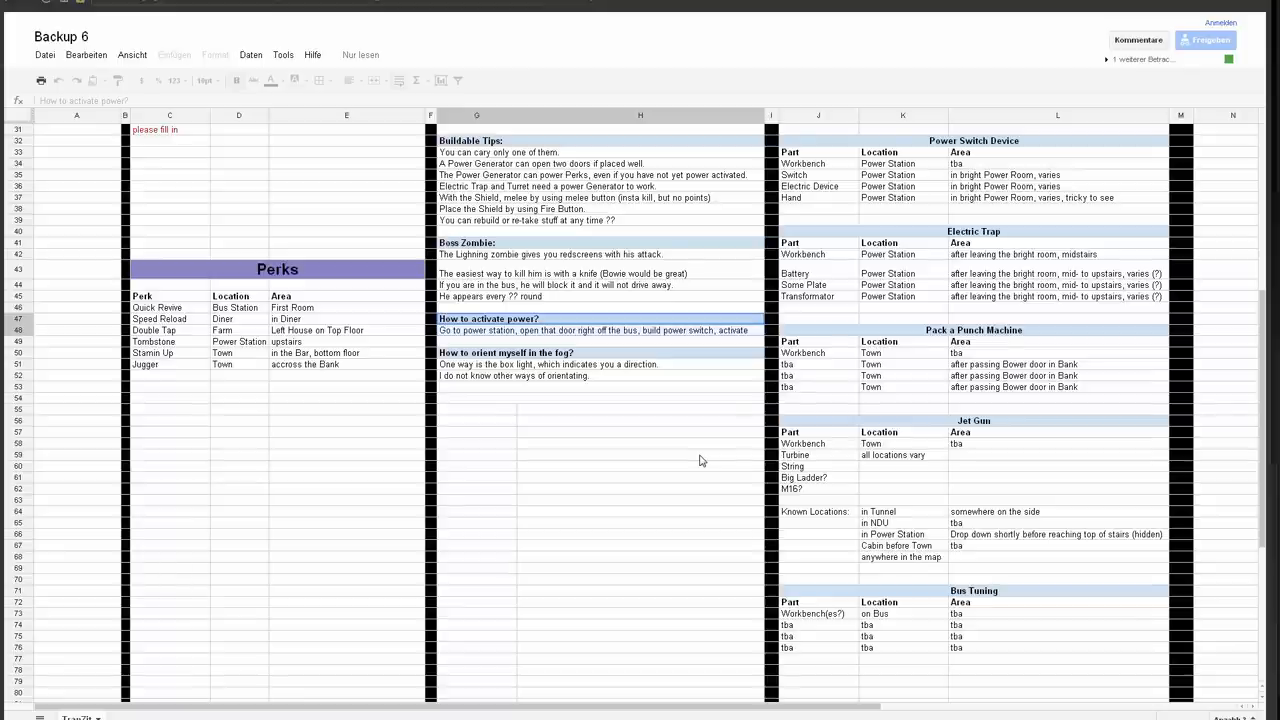
# - Review the Power Switch Device parts table, then move back up to the Boxguns section
pyautogui.click(901, 152)
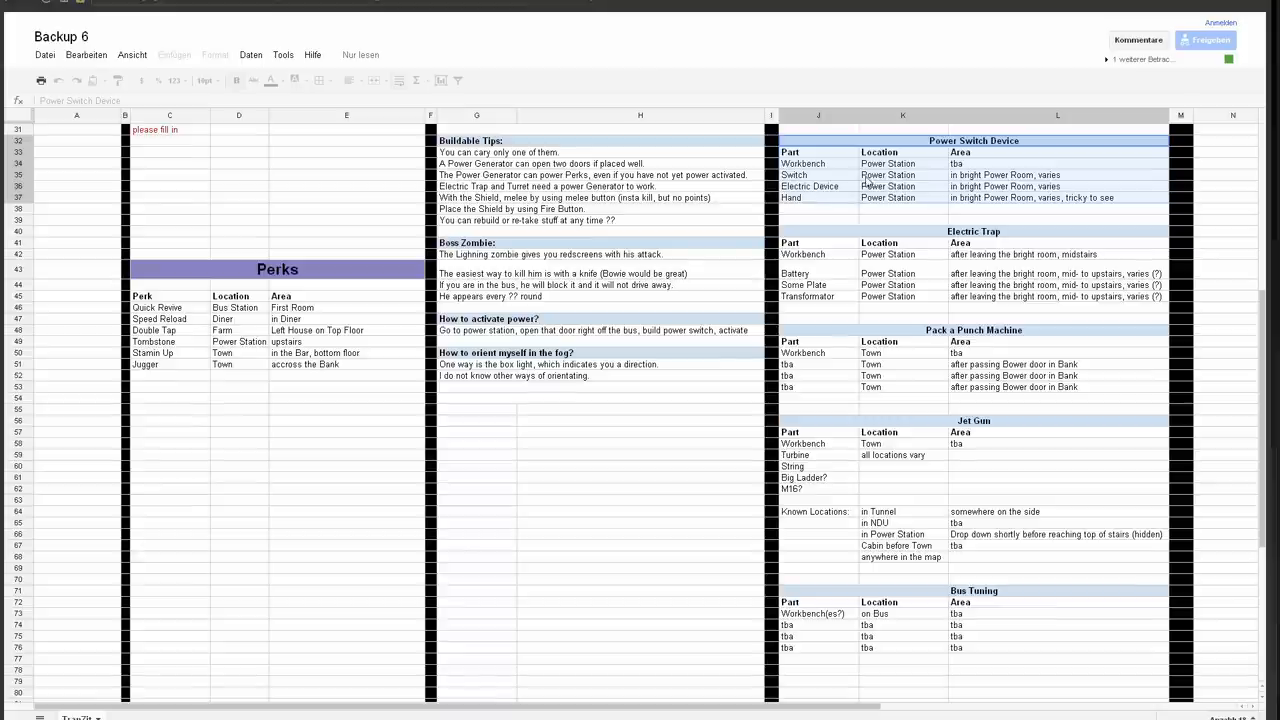
pyautogui.moveTo(832, 203)
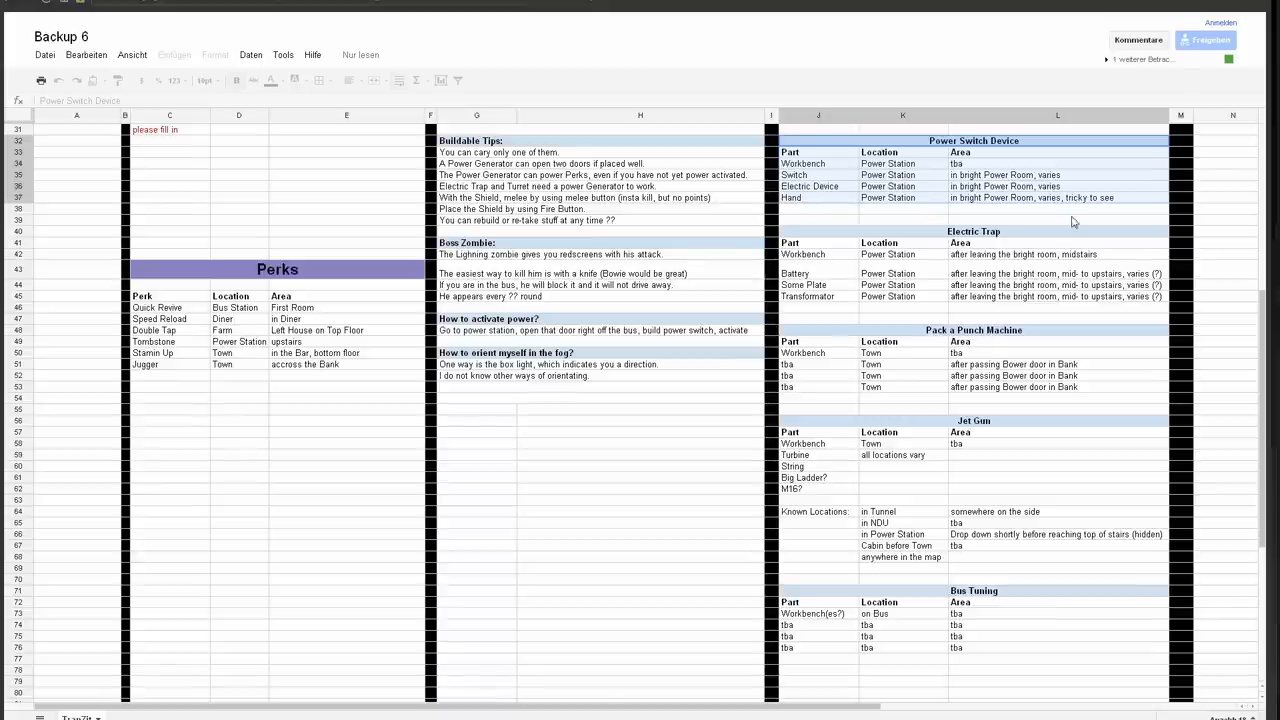
pyautogui.moveTo(847, 360)
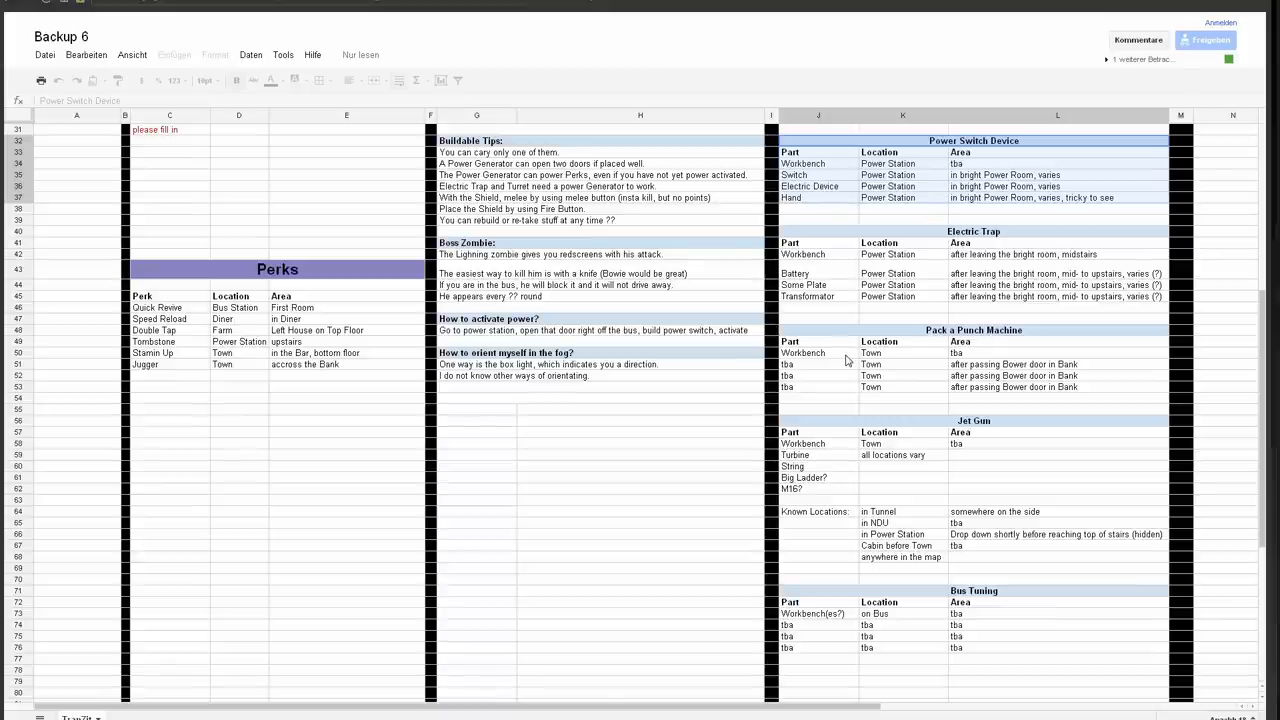
pyautogui.scroll(3)
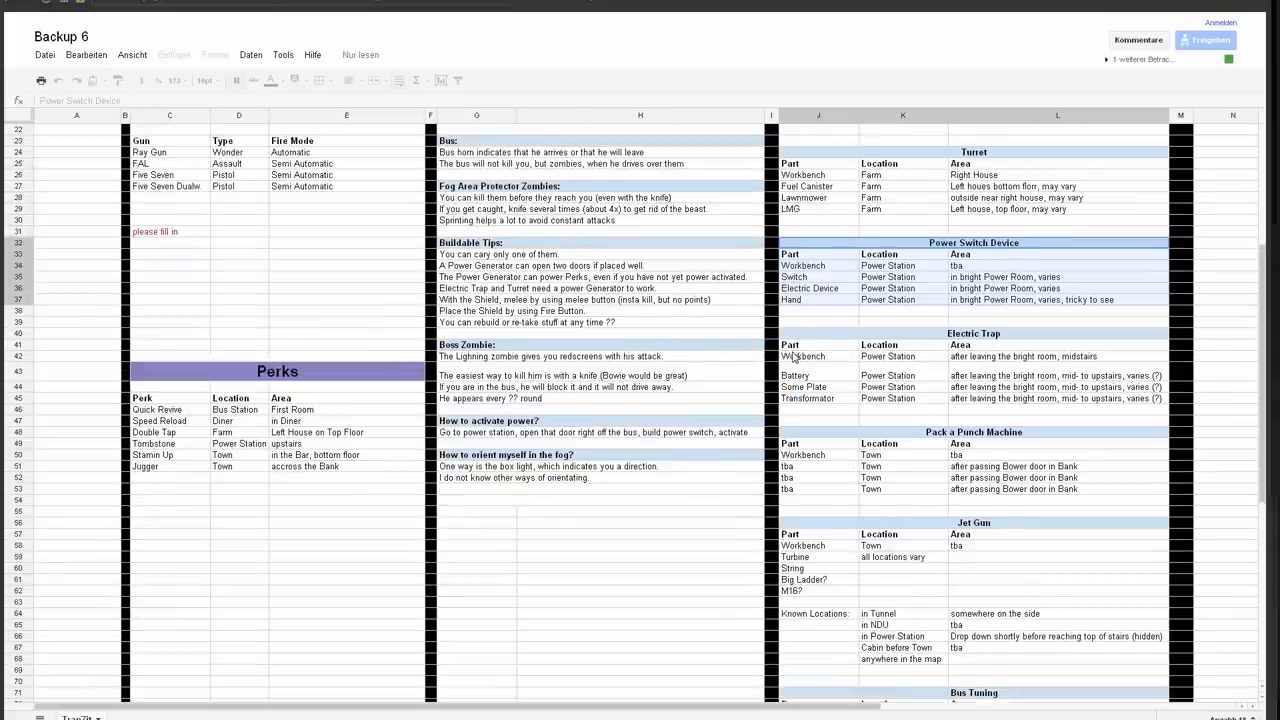
pyautogui.scroll(3)
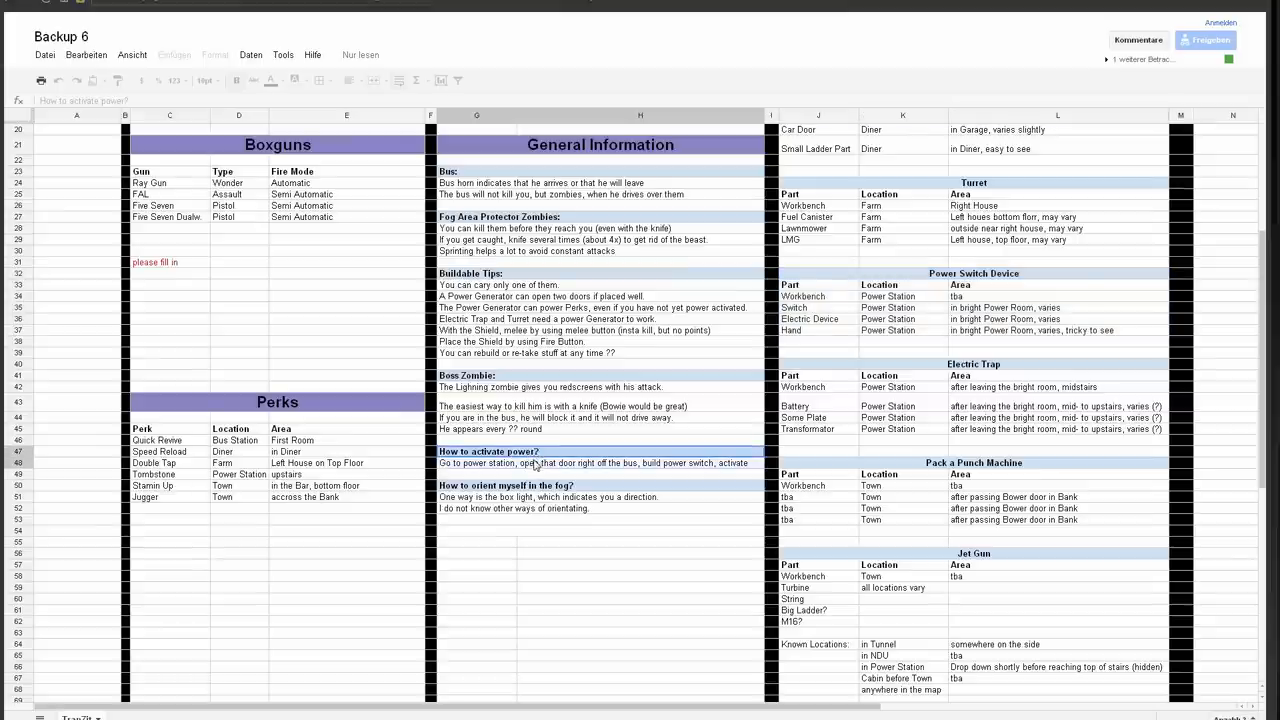
pyautogui.moveTo(518, 505)
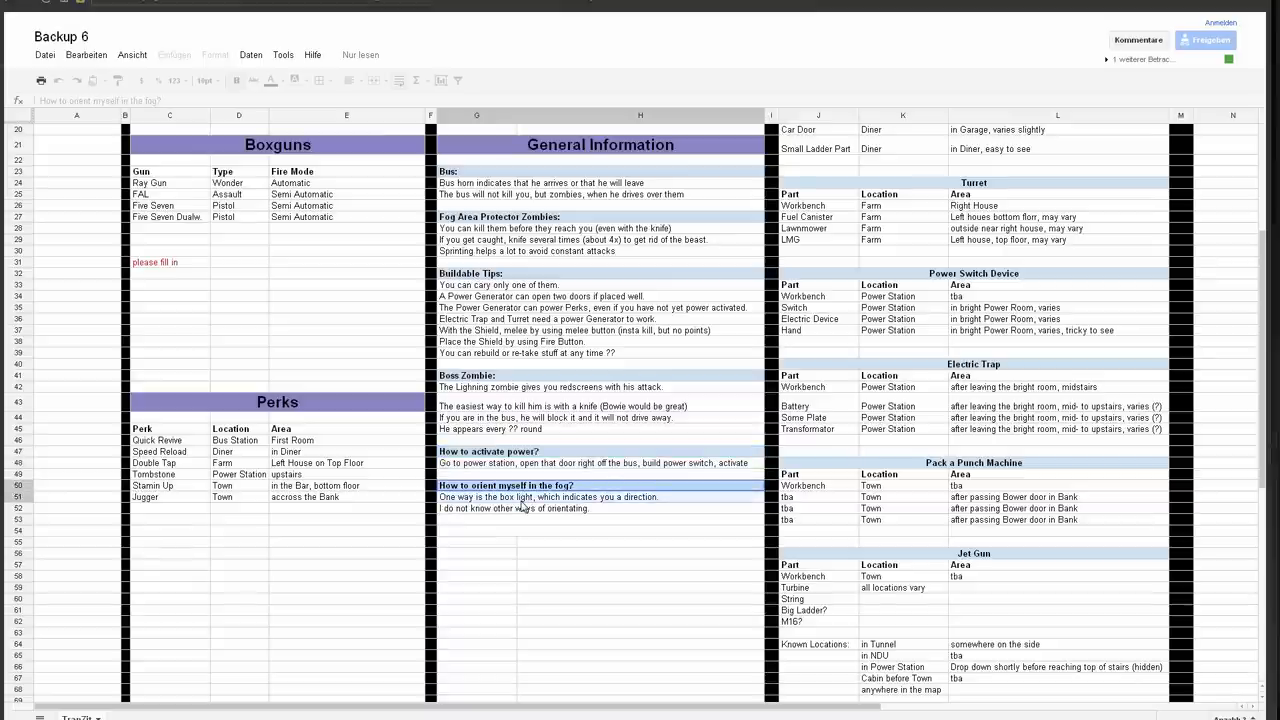
pyautogui.moveTo(633, 520)
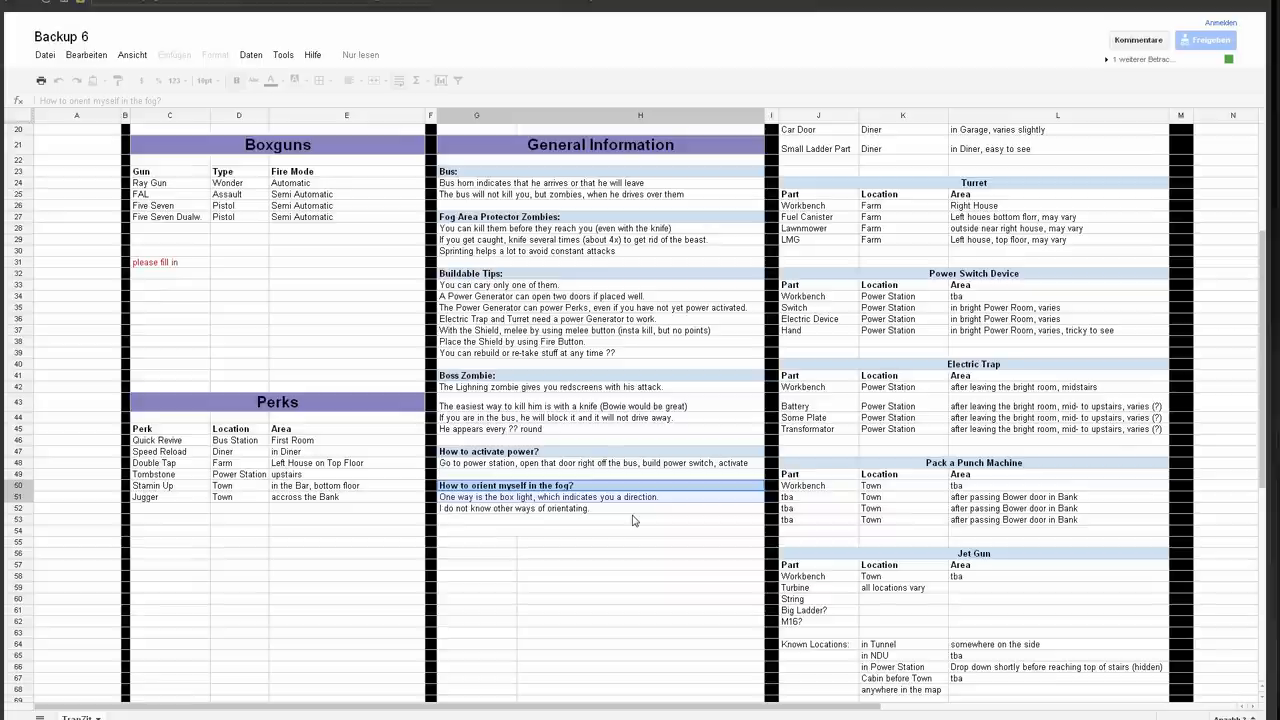
pyautogui.moveTo(1040, 503)
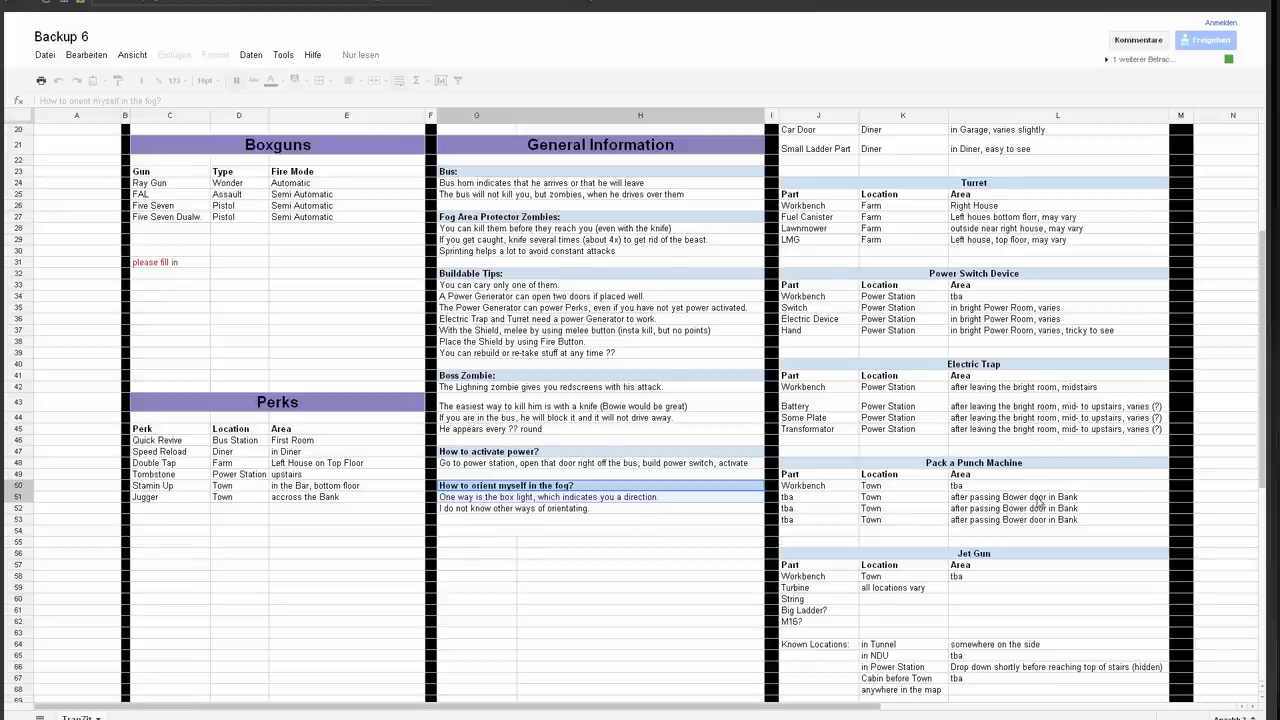
pyautogui.scroll(3)
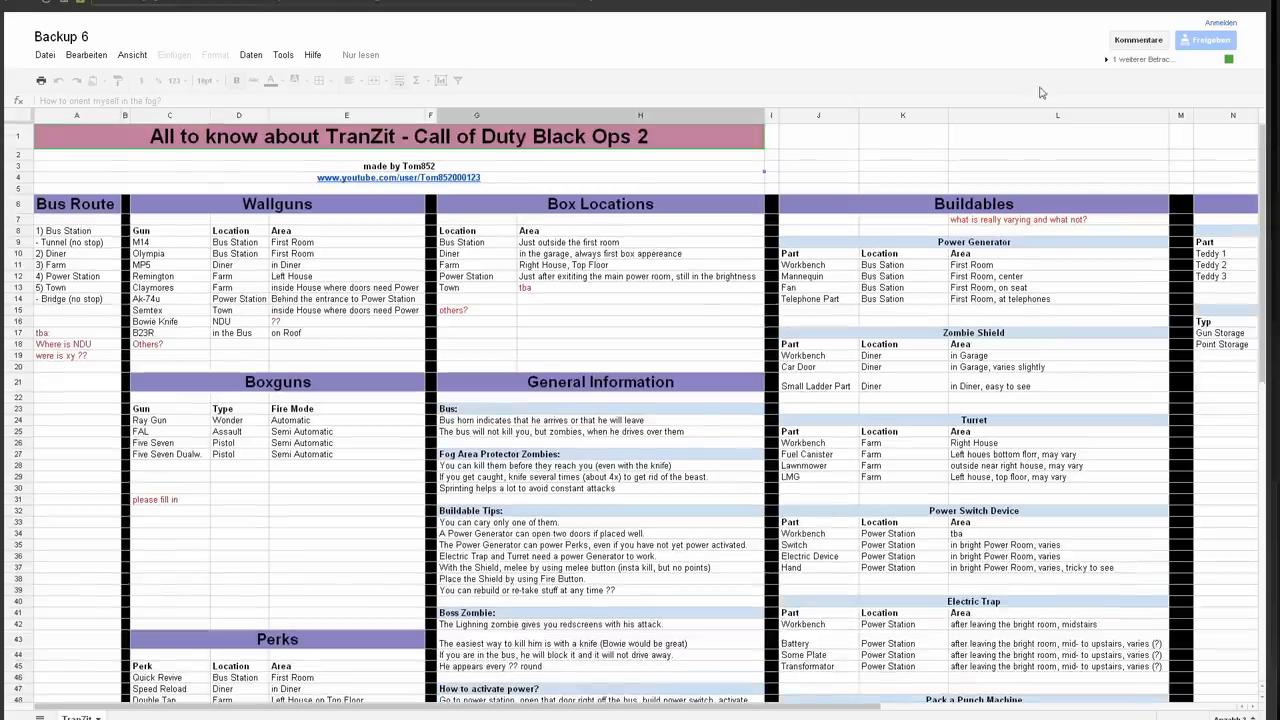
pyautogui.scroll(-3)
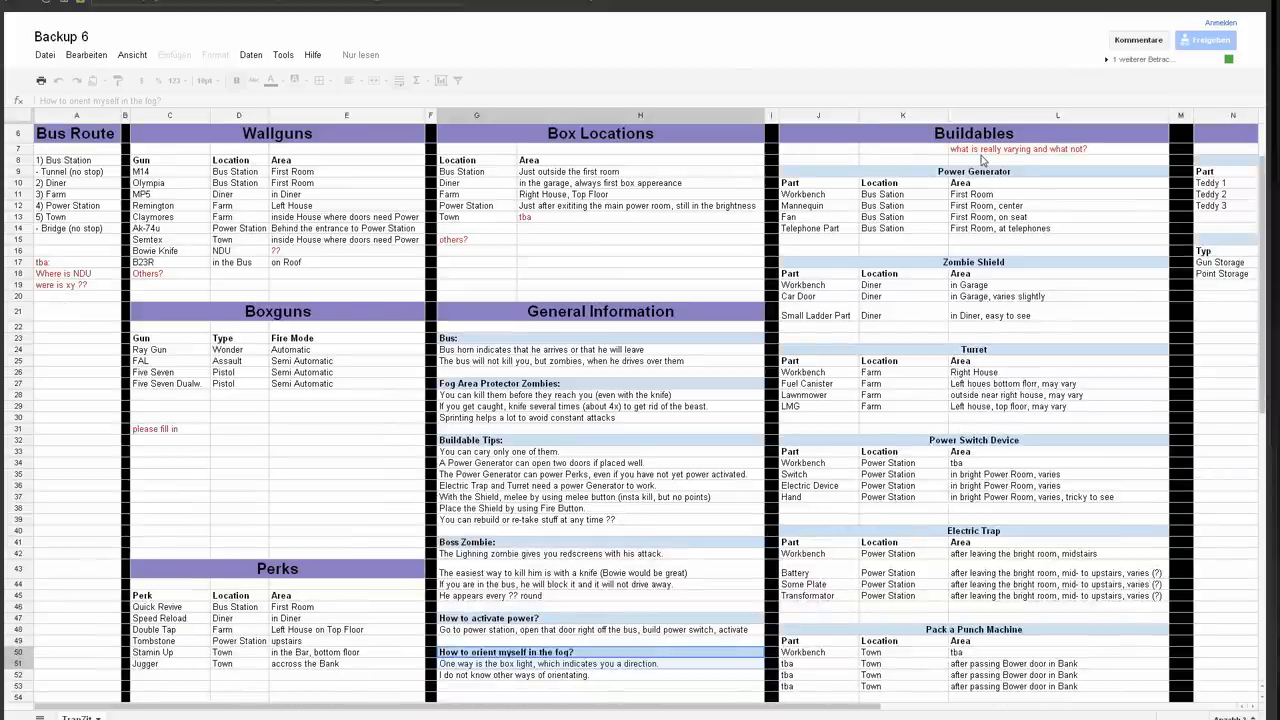
pyautogui.click(973, 171)
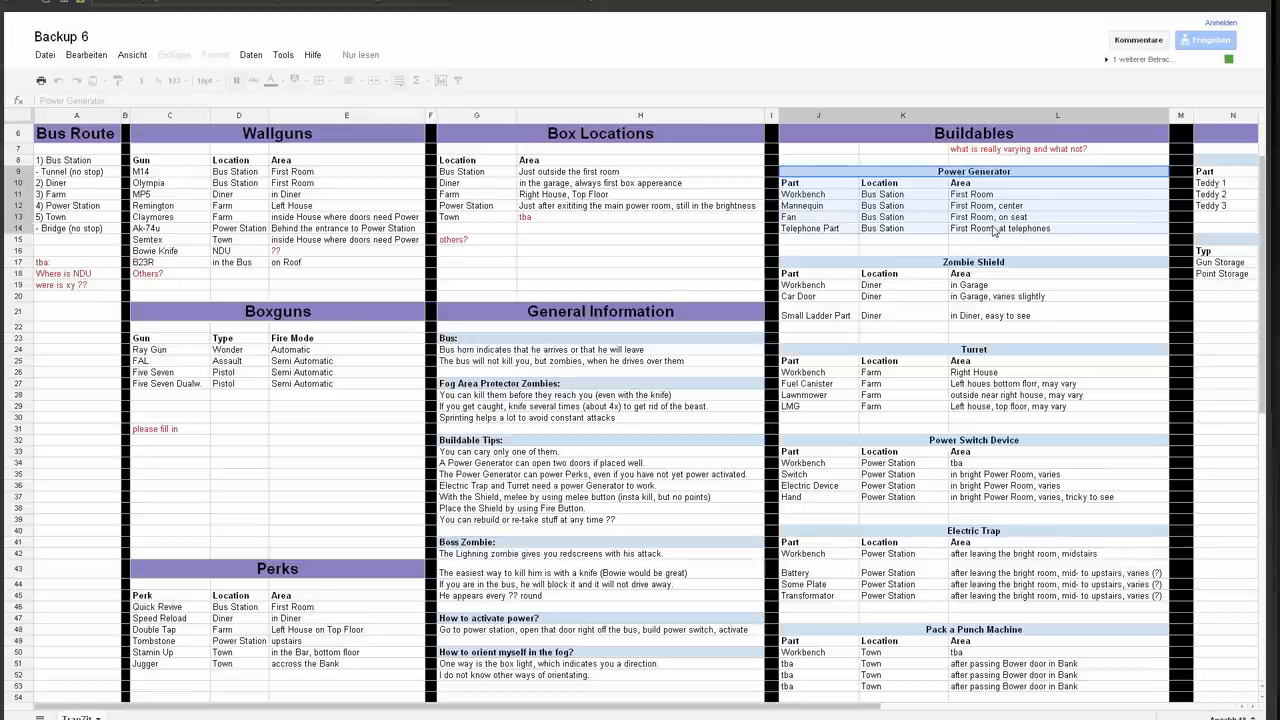
pyautogui.moveTo(865, 258)
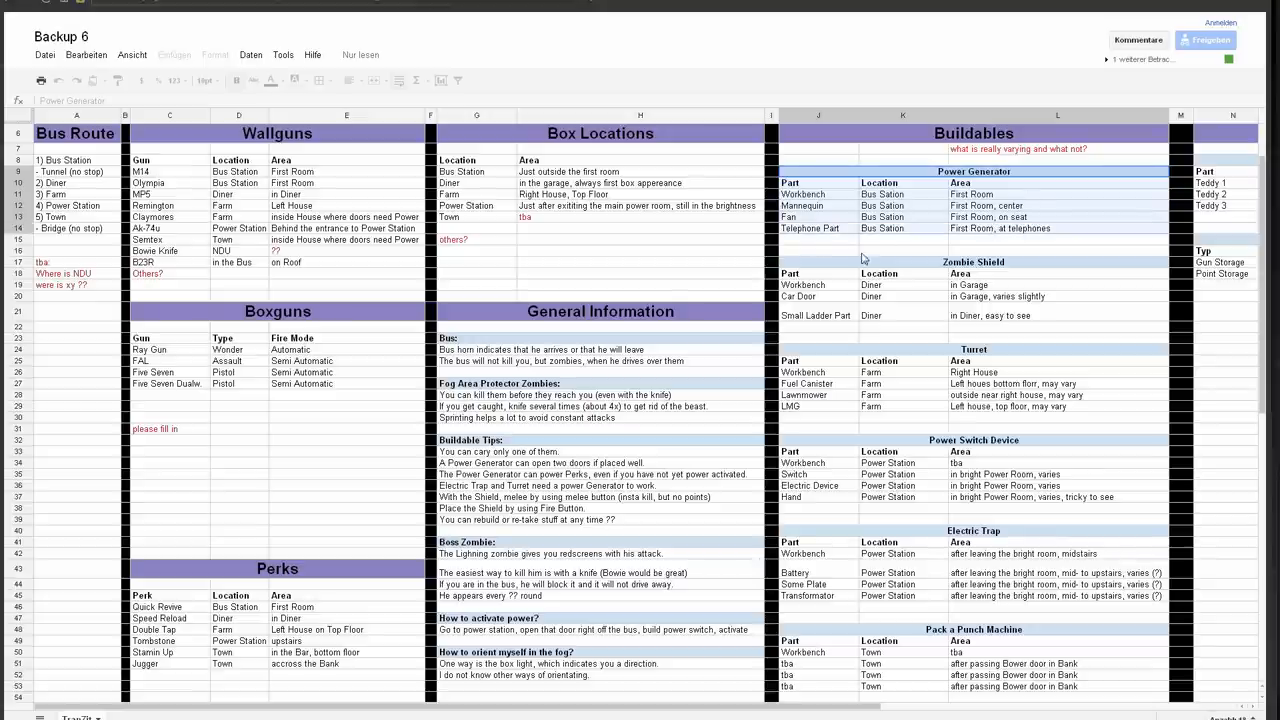
pyautogui.click(817, 228)
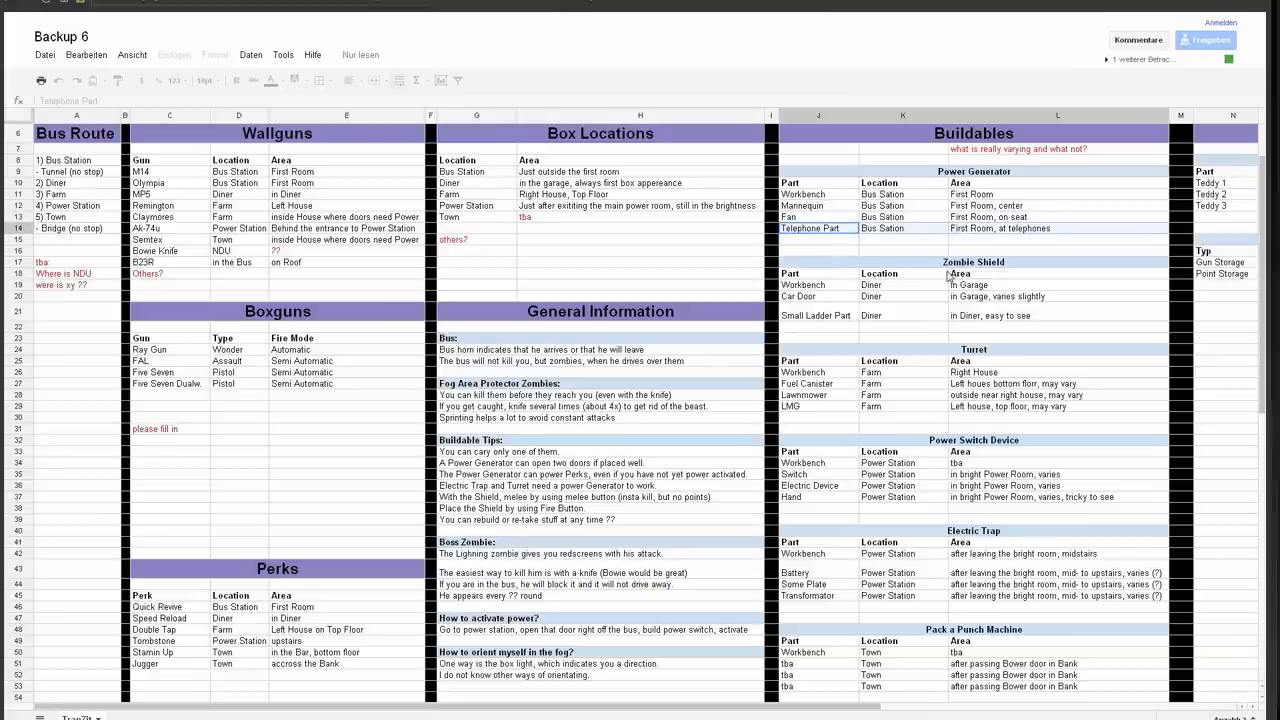
pyautogui.moveTo(835, 188)
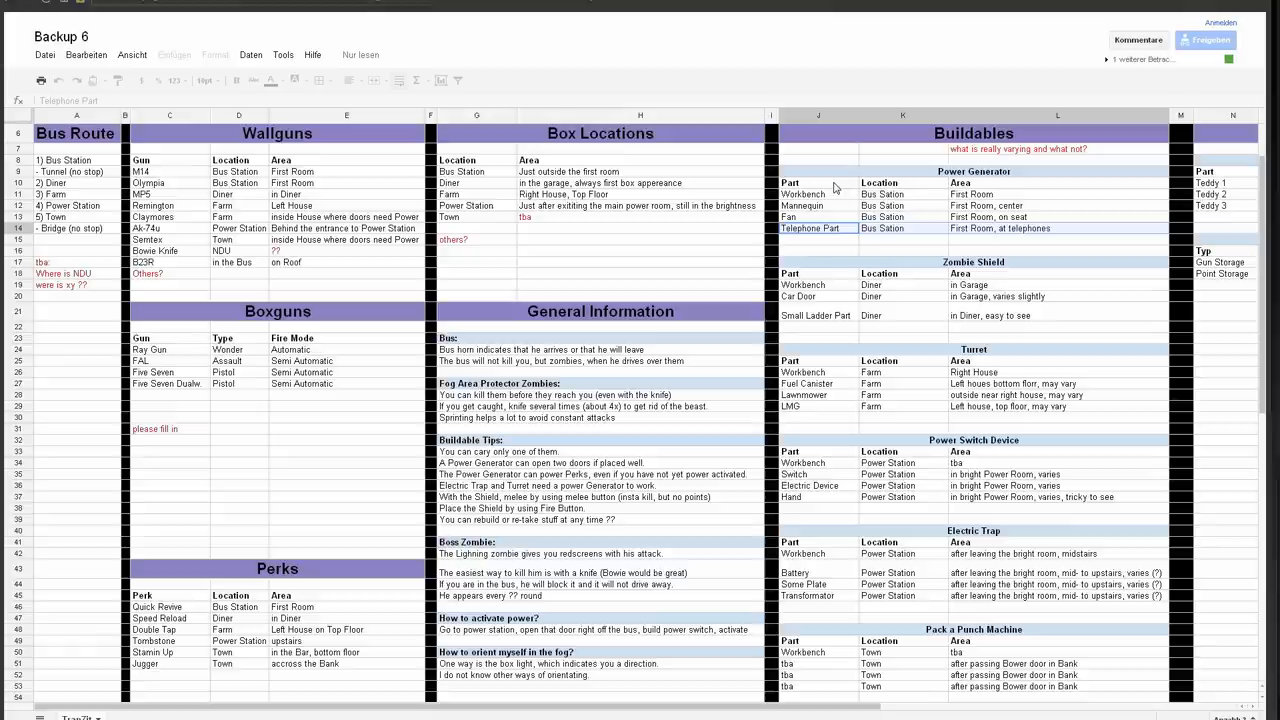
pyautogui.moveTo(1022, 223)
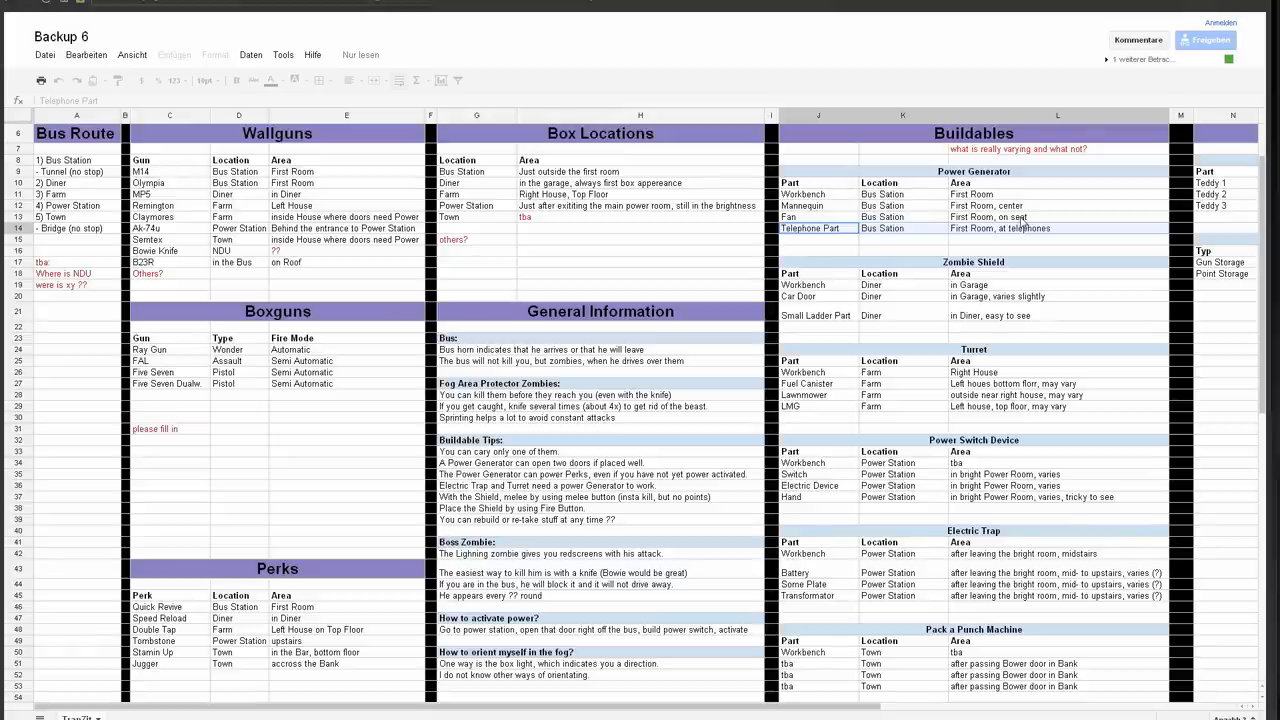
pyautogui.scroll(-3)
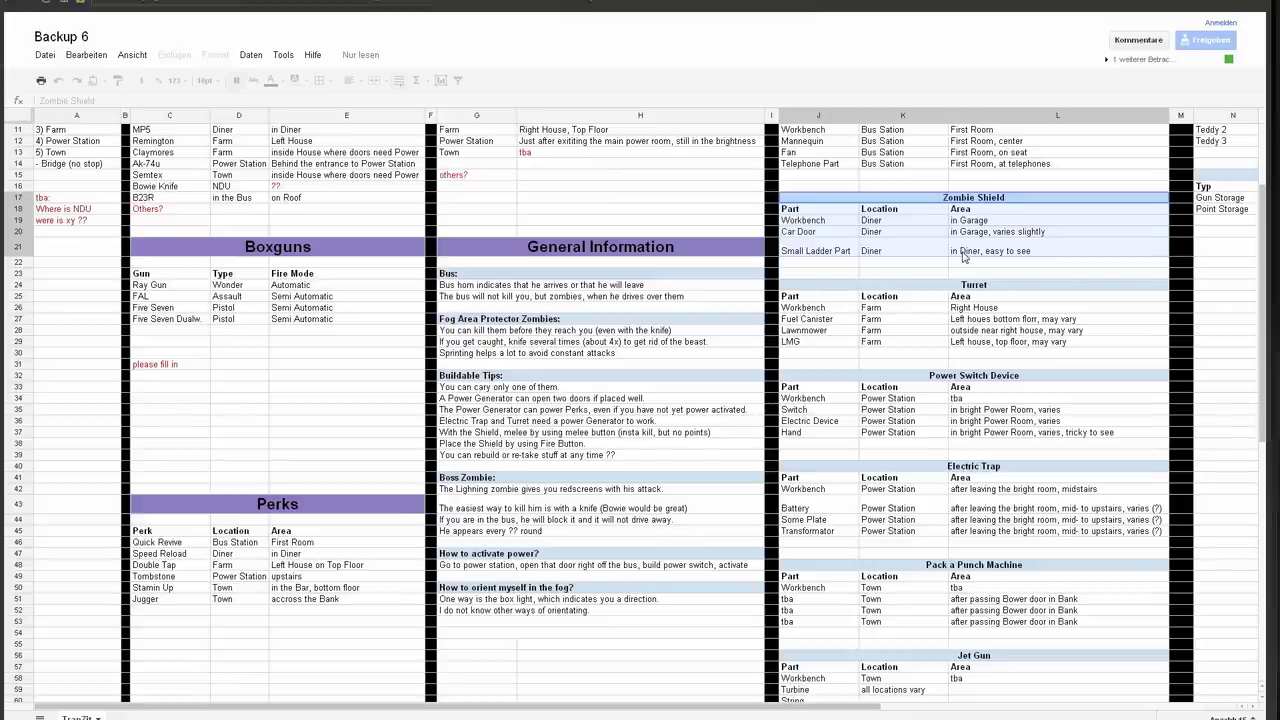
pyautogui.moveTo(1000, 286)
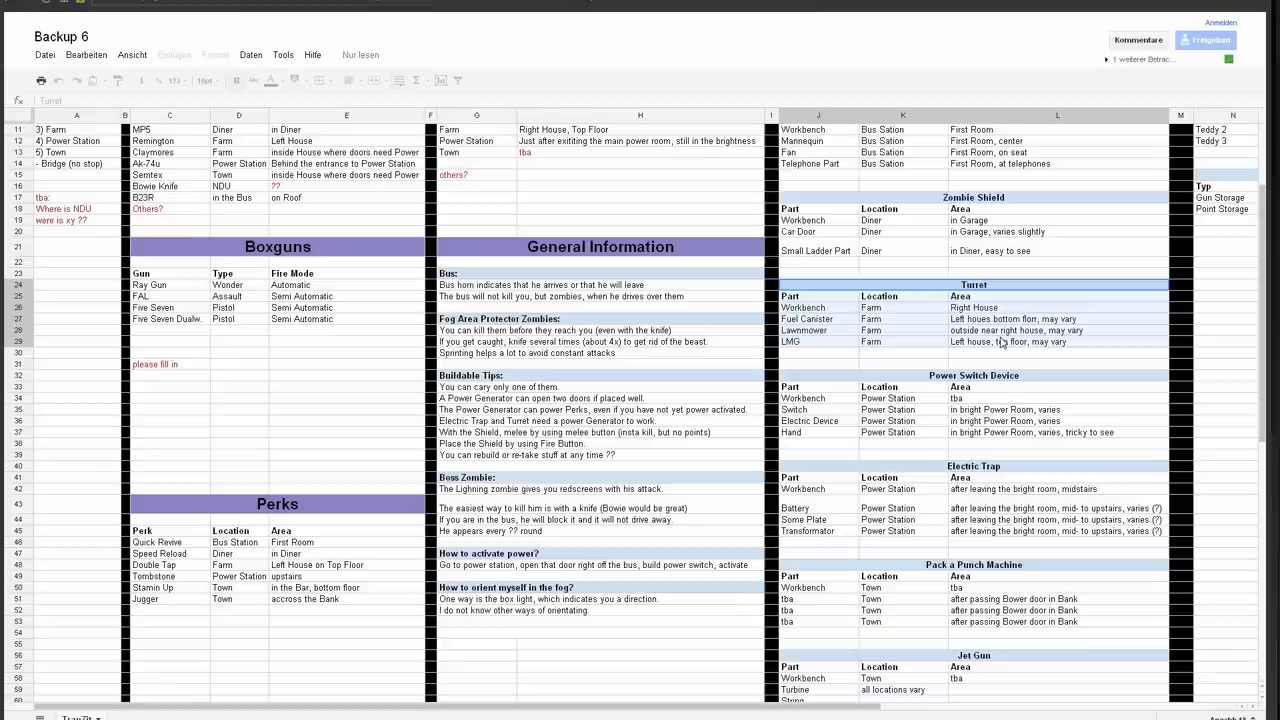
pyautogui.moveTo(1000, 399)
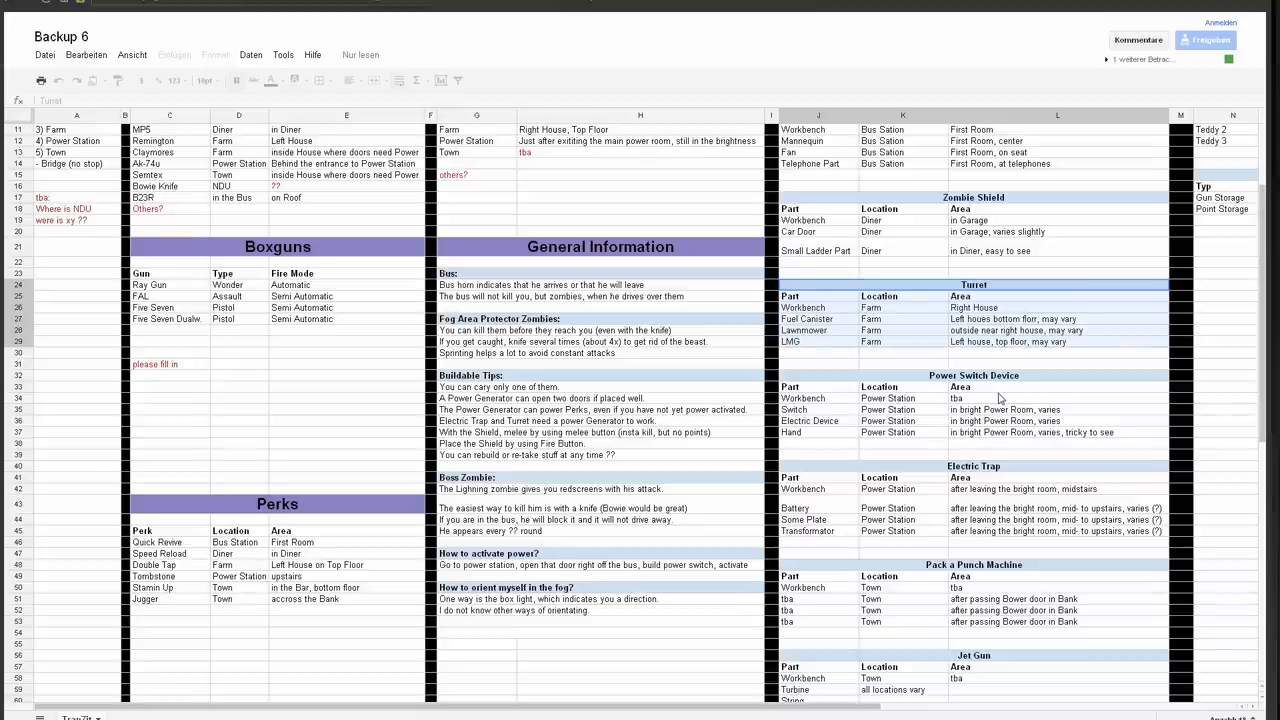
pyautogui.moveTo(850, 343)
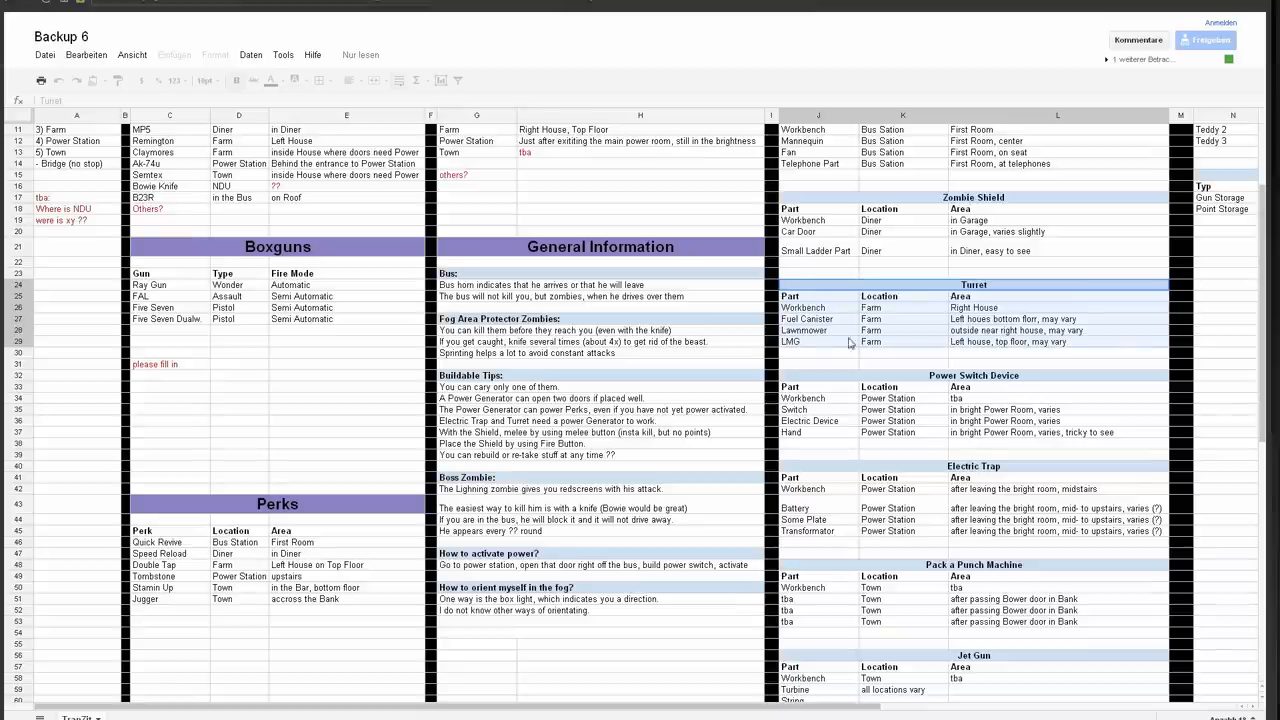
pyautogui.moveTo(926, 378)
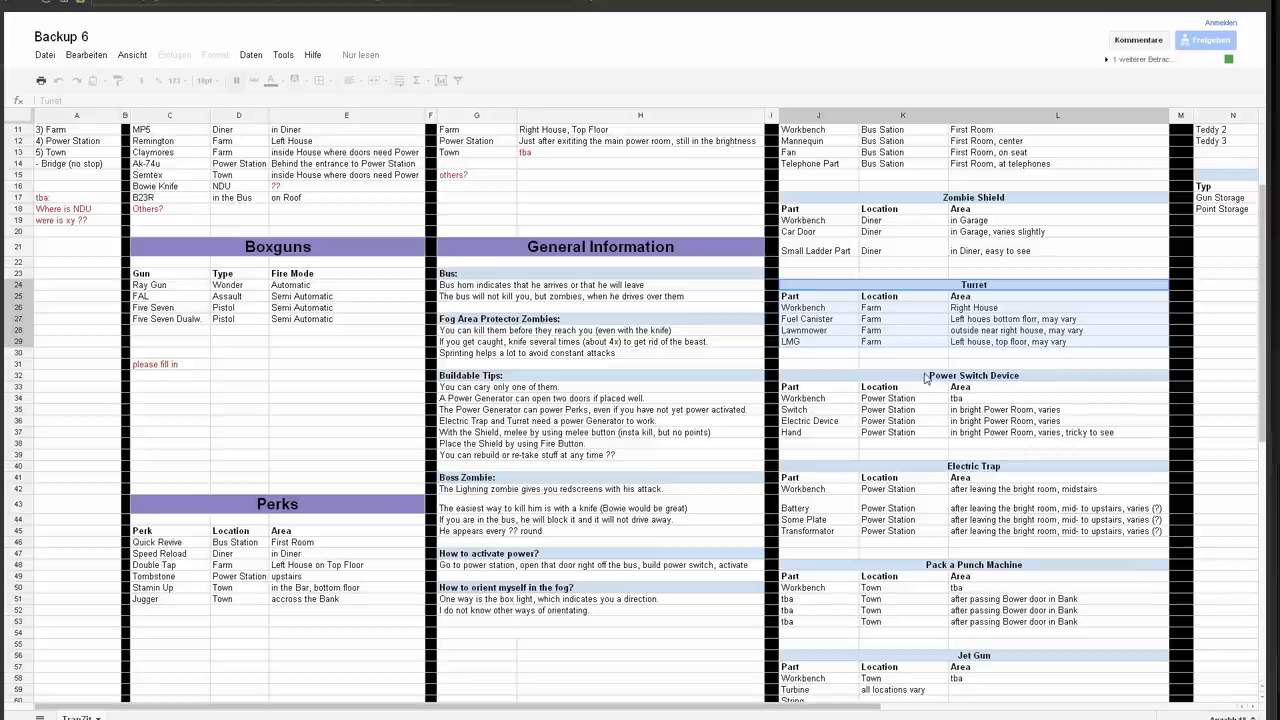
pyautogui.moveTo(990, 347)
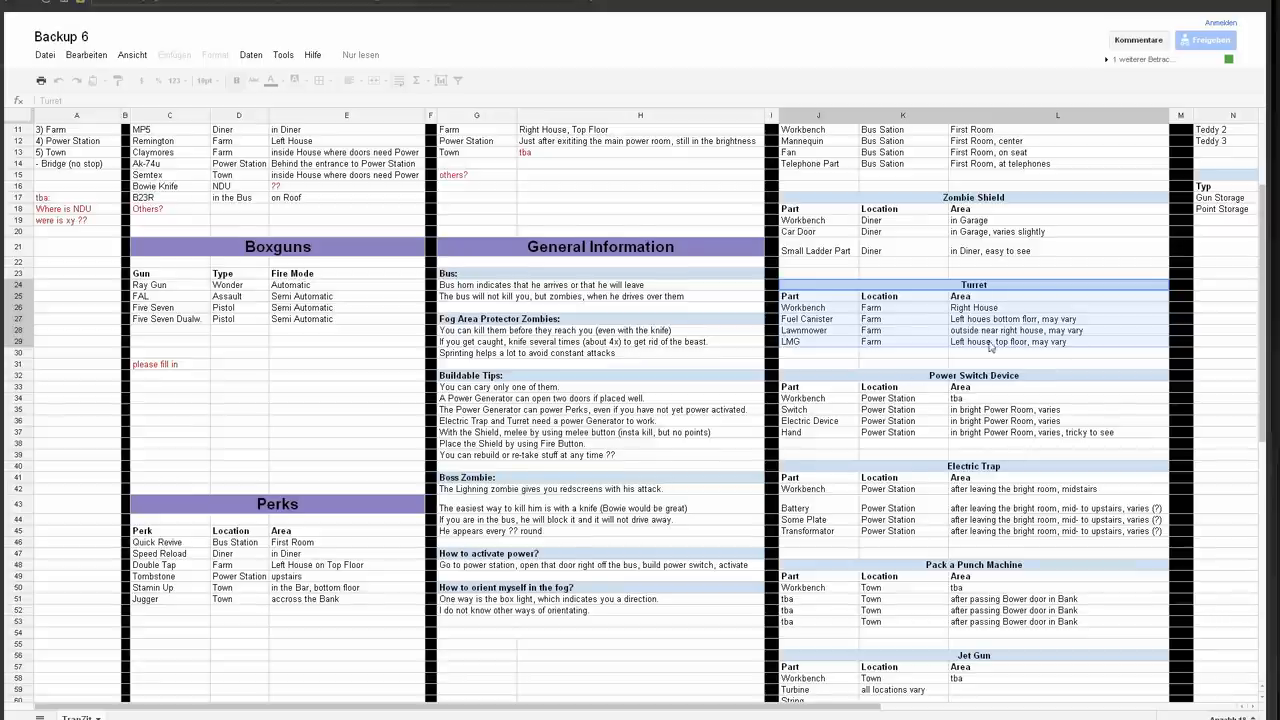
pyautogui.scroll(-3)
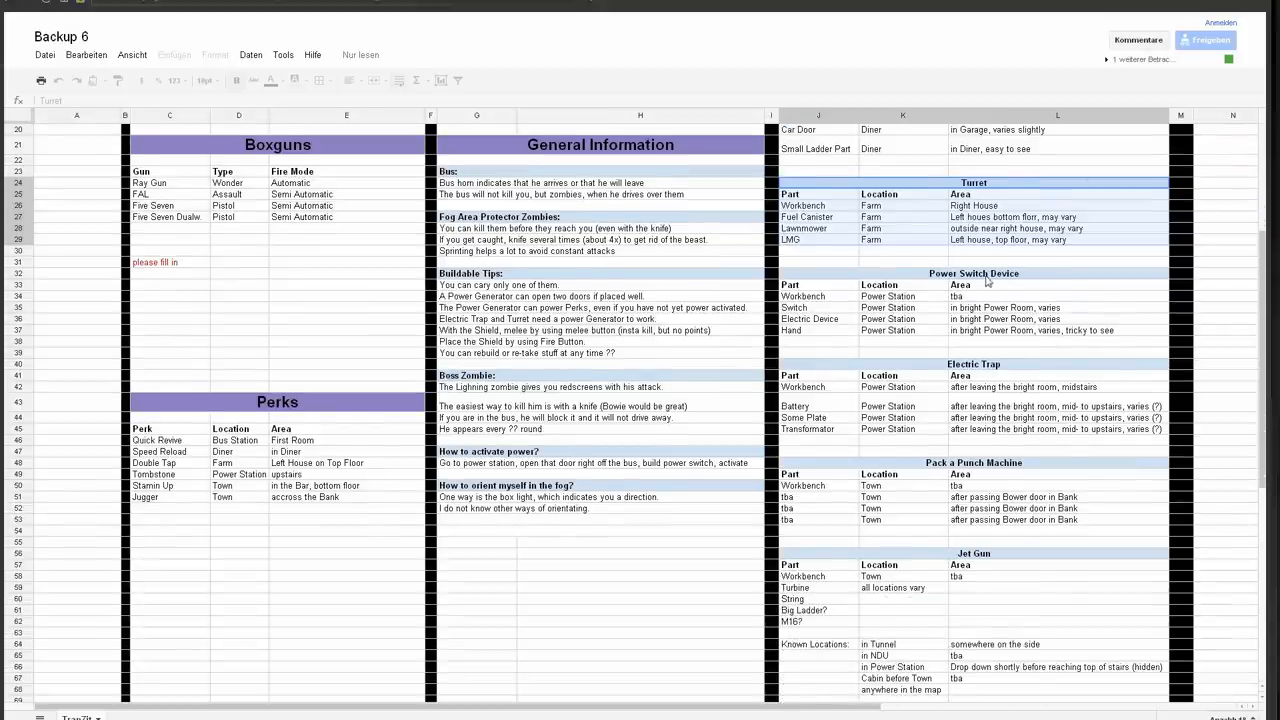
pyautogui.click(818, 228)
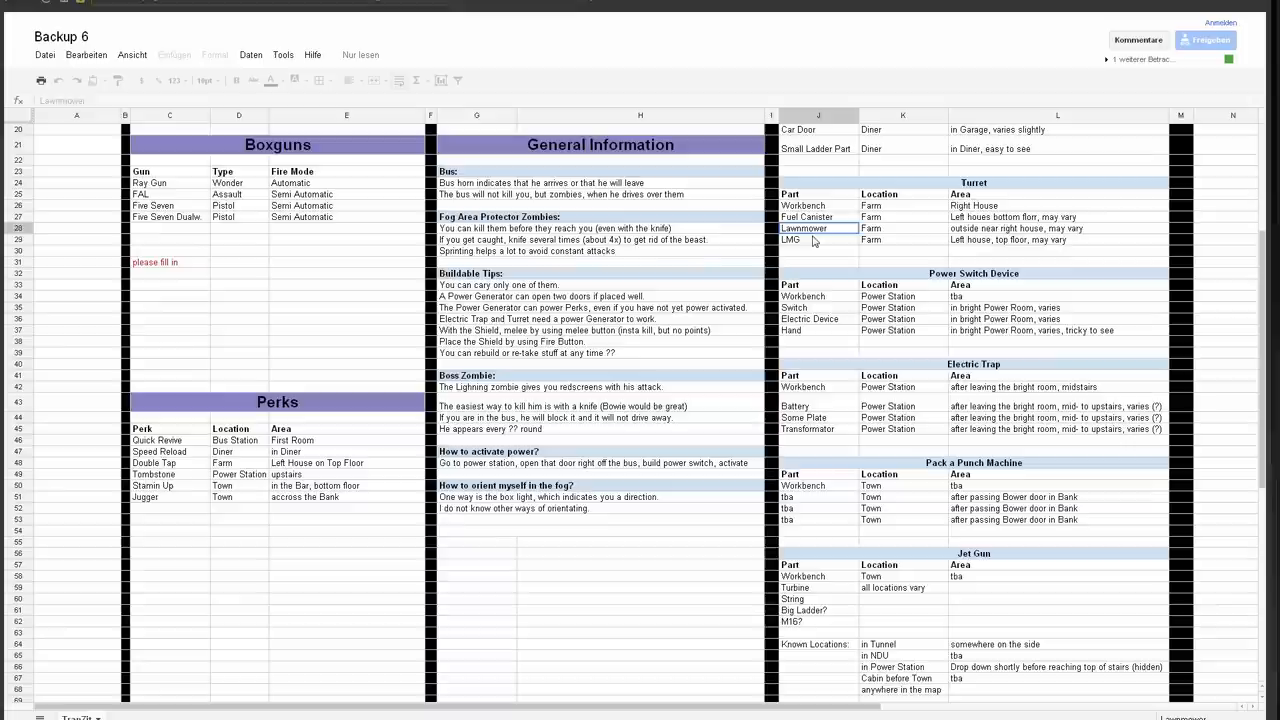
pyautogui.click(963, 273)
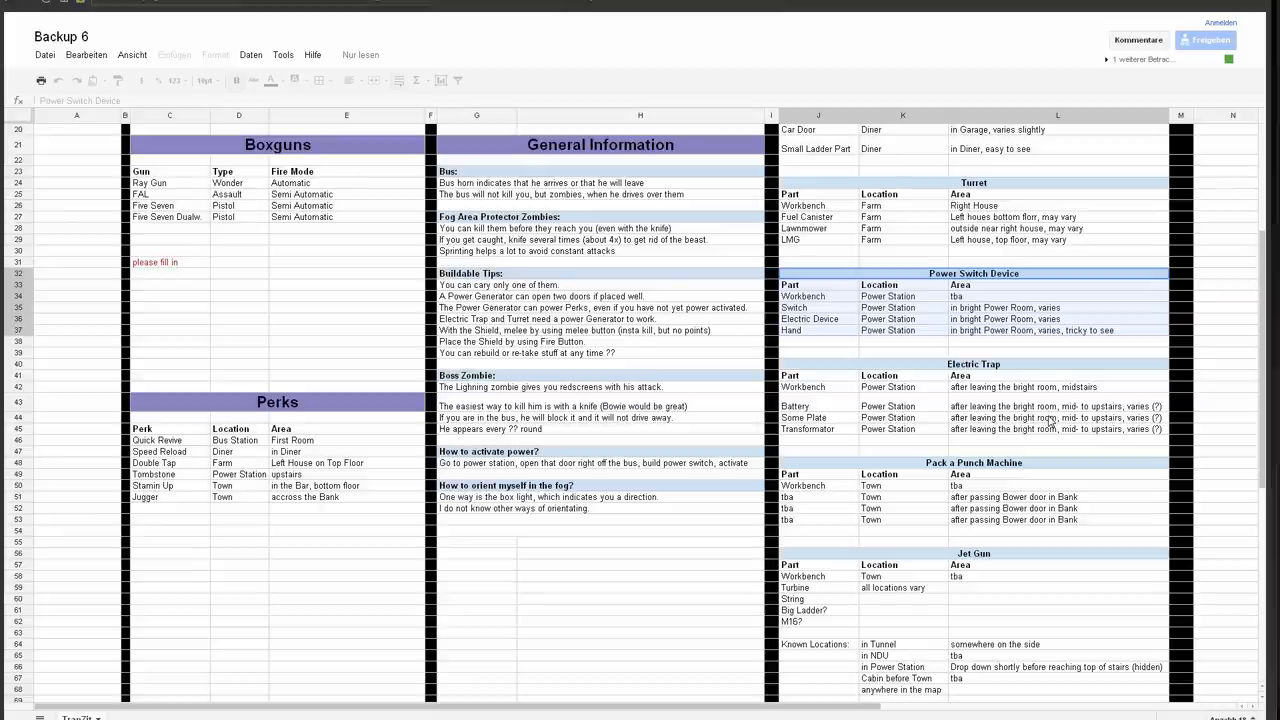
pyautogui.moveTo(975, 375)
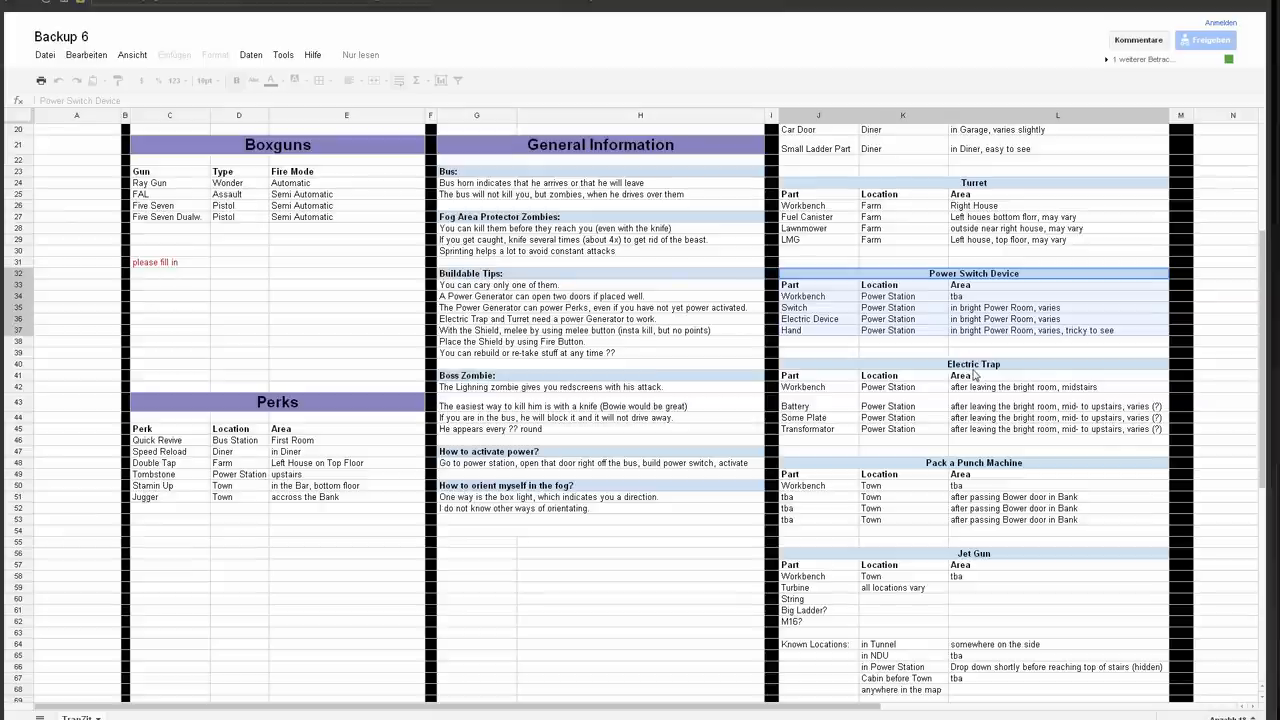
pyautogui.click(973, 364)
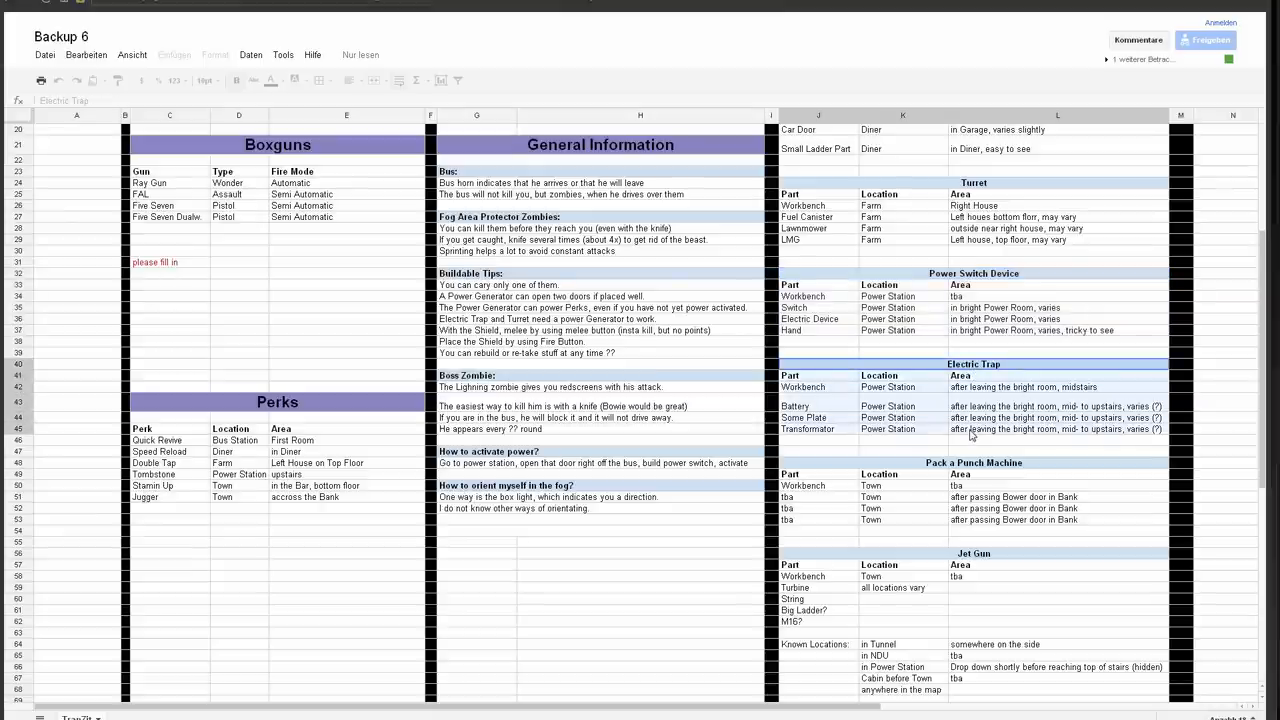
pyautogui.moveTo(948, 532)
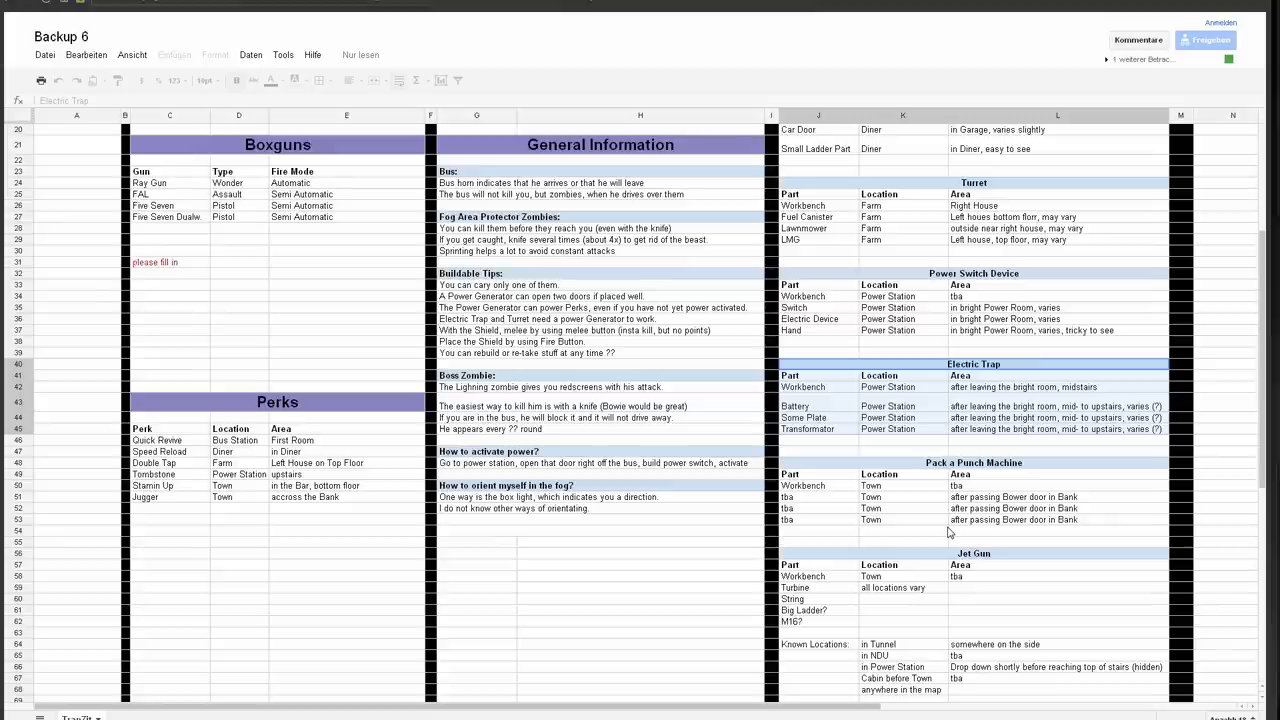
pyautogui.moveTo(1128, 483)
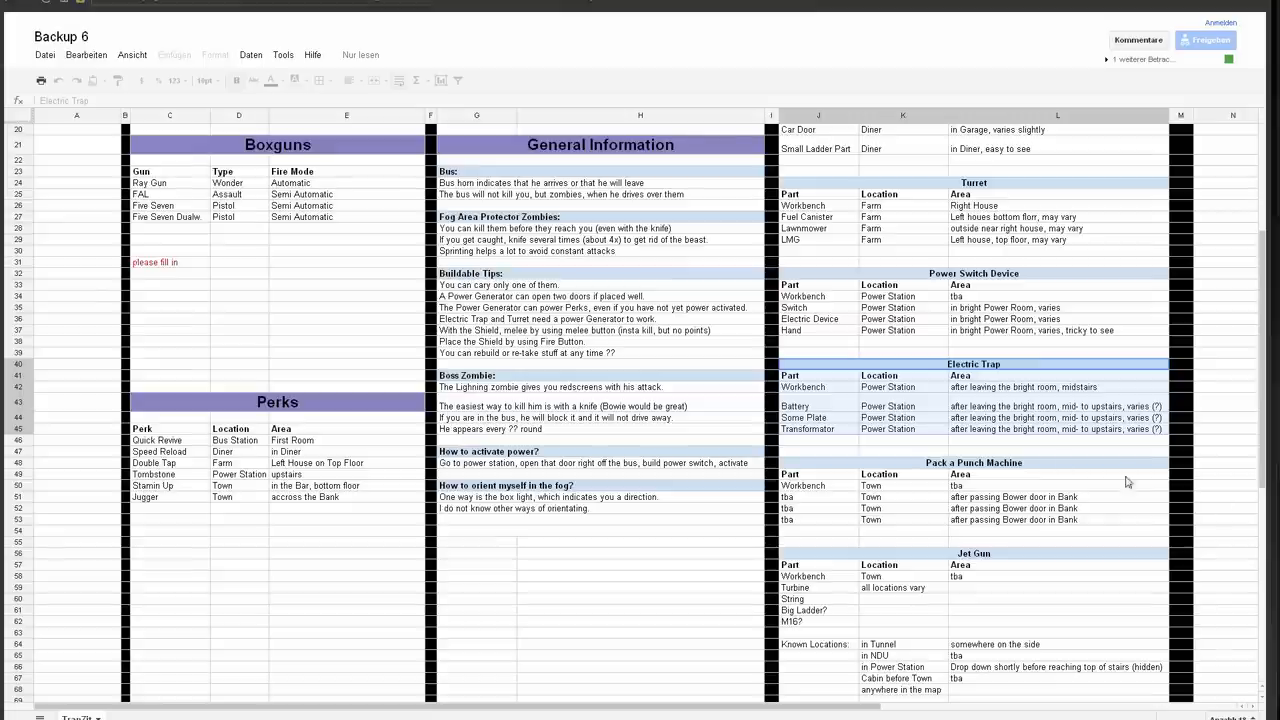
pyautogui.scroll(-3)
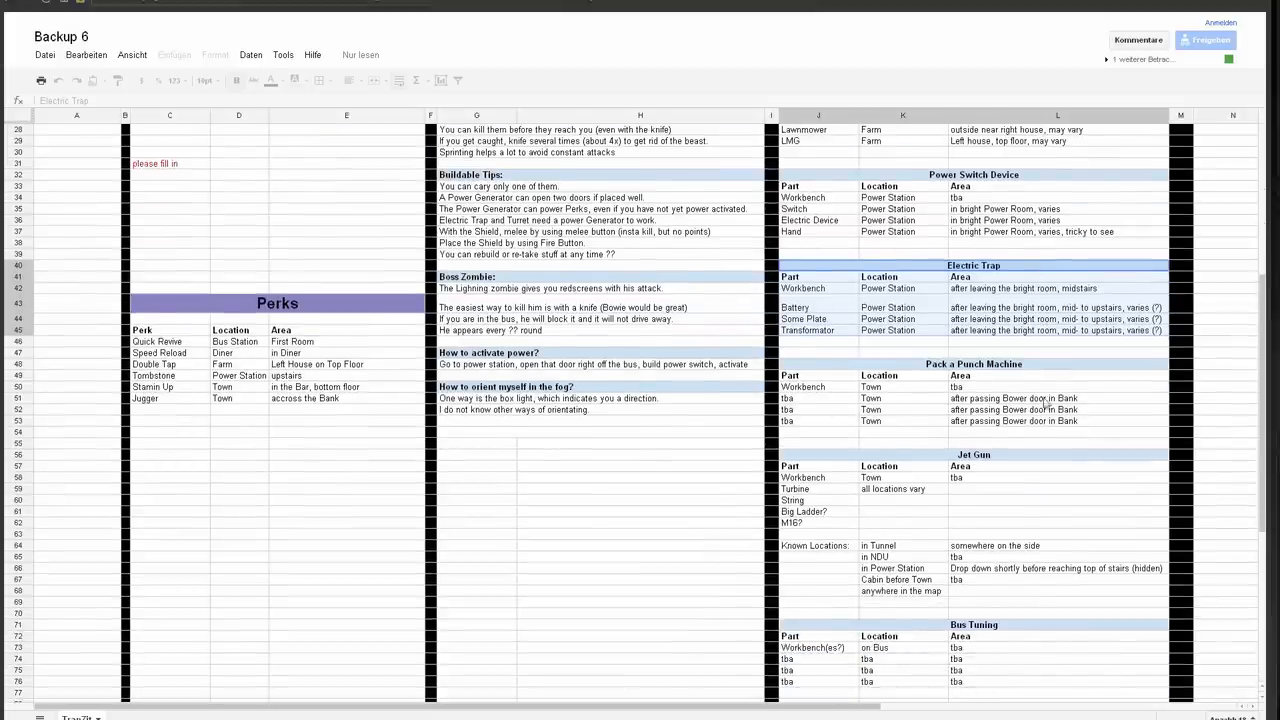
pyautogui.scroll(3)
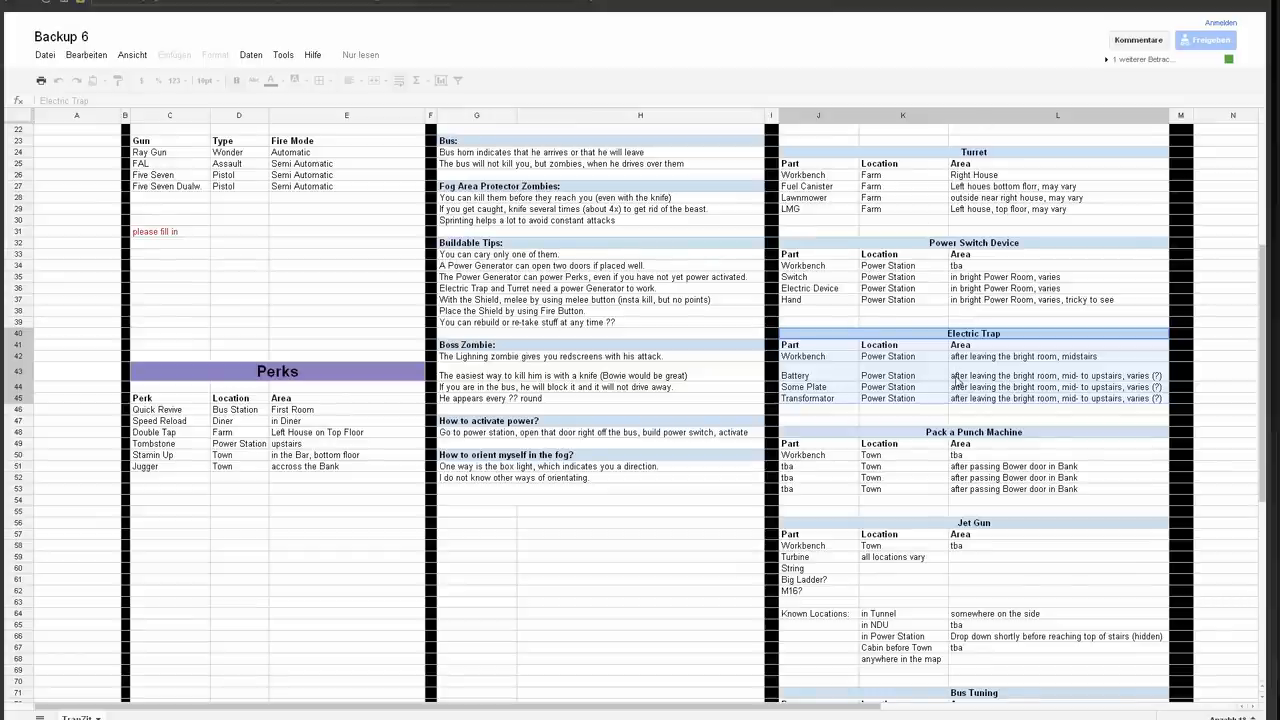
pyautogui.scroll(3)
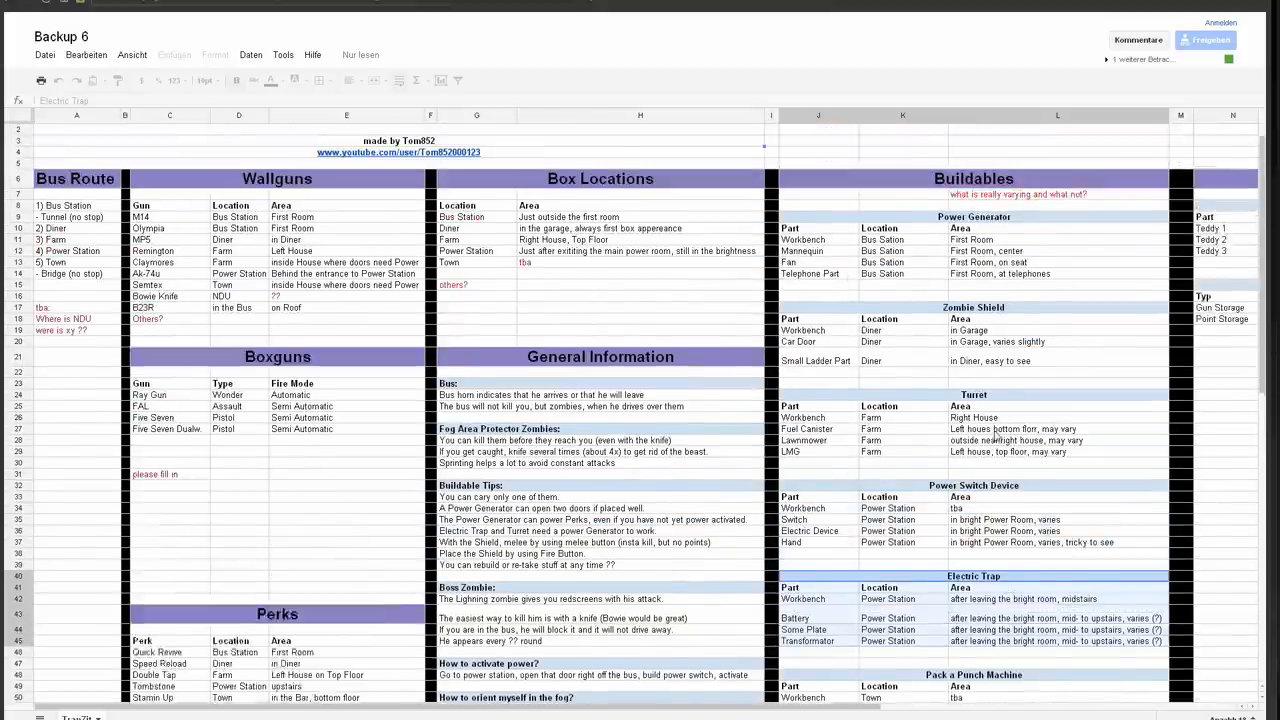
pyautogui.scroll(-3)
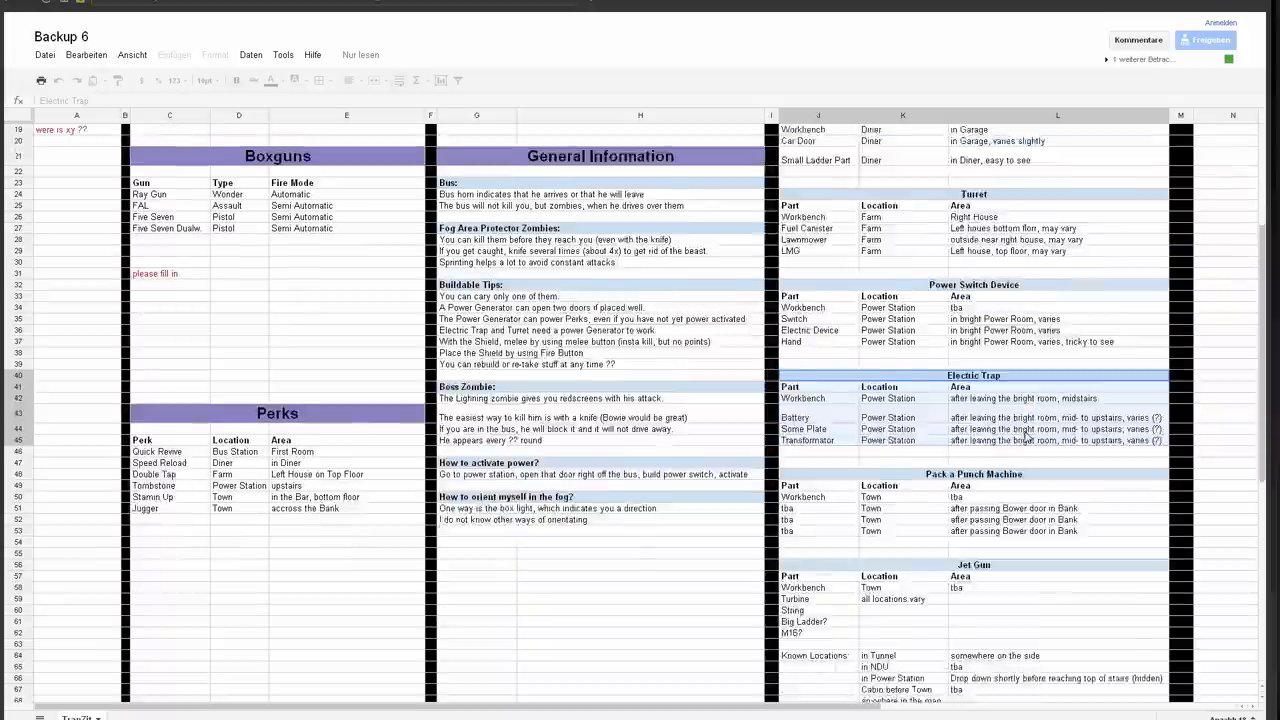
pyautogui.scroll(3)
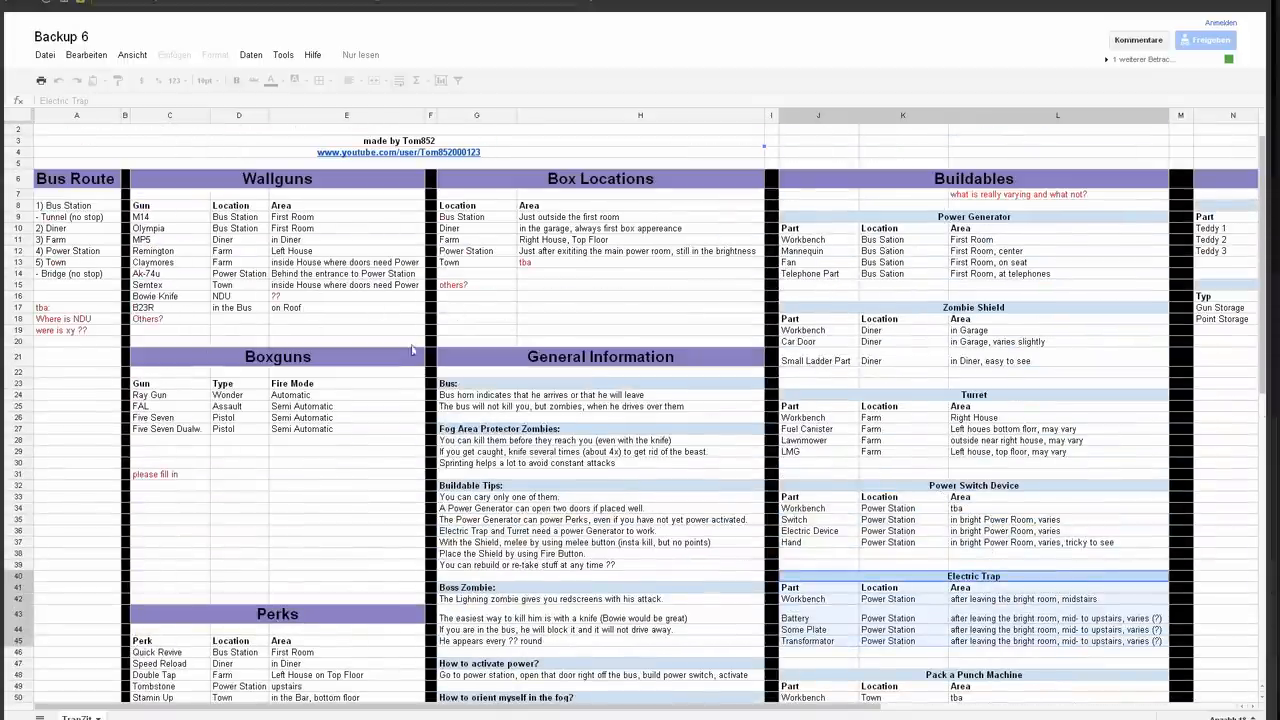
pyautogui.scroll(-3)
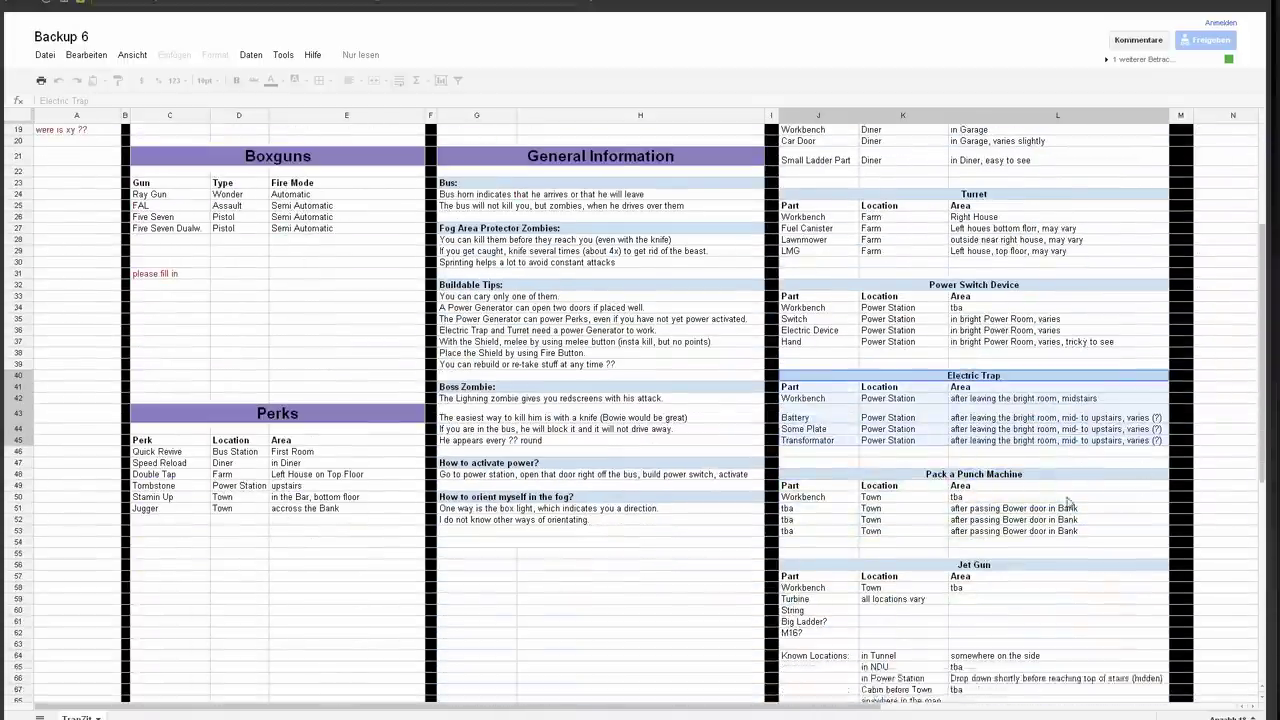
pyautogui.scroll(-3)
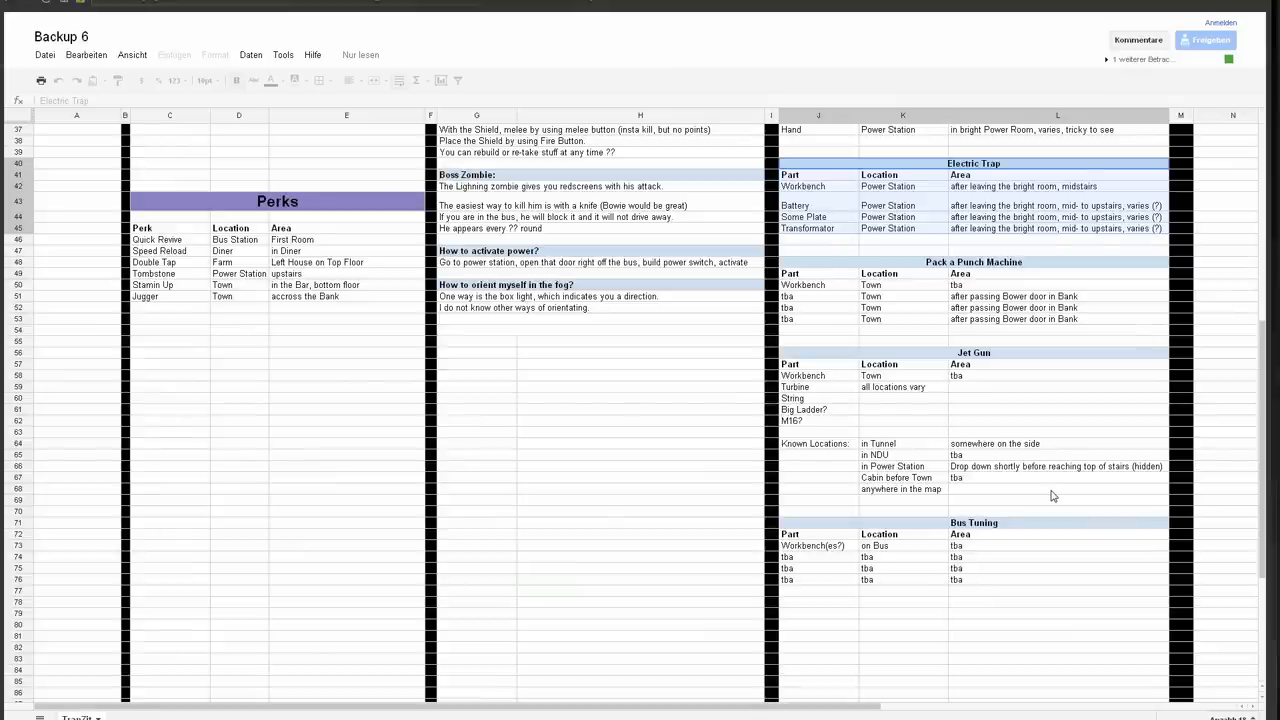
# - Review the Pack a Punch Machine table, then move down to the Jet Gun table
pyautogui.click(974, 262)
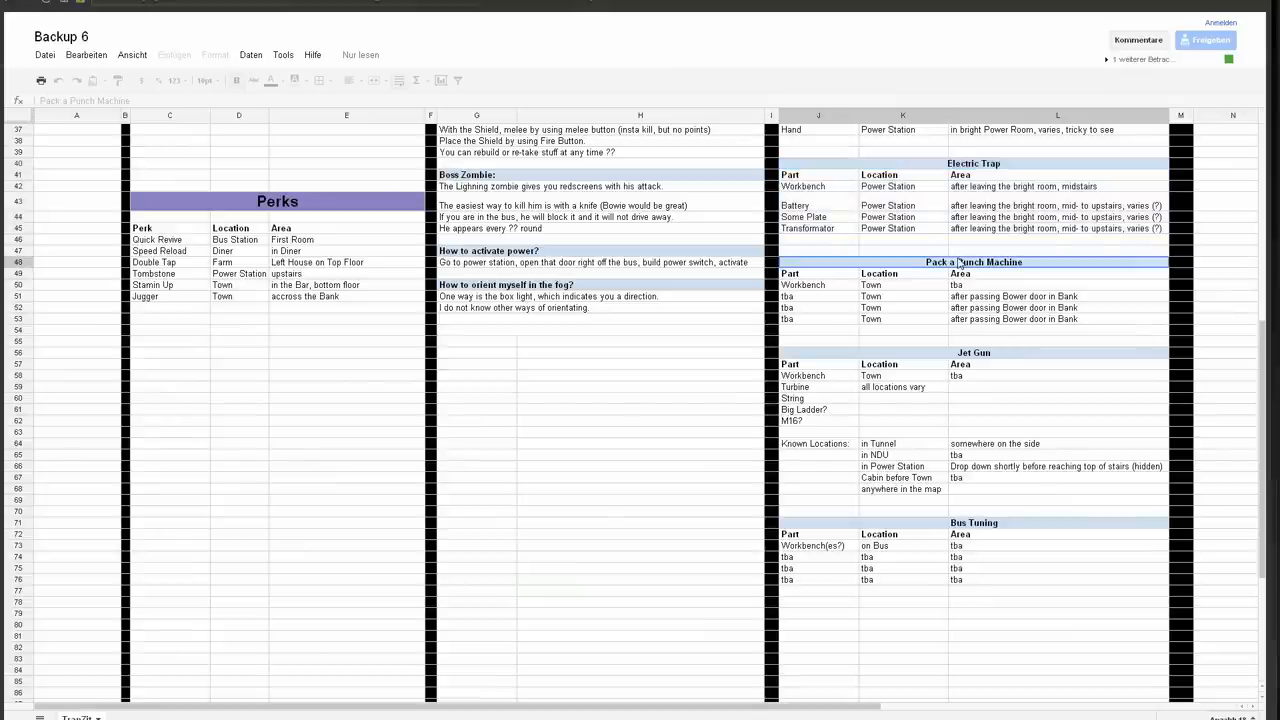
pyautogui.click(955, 319)
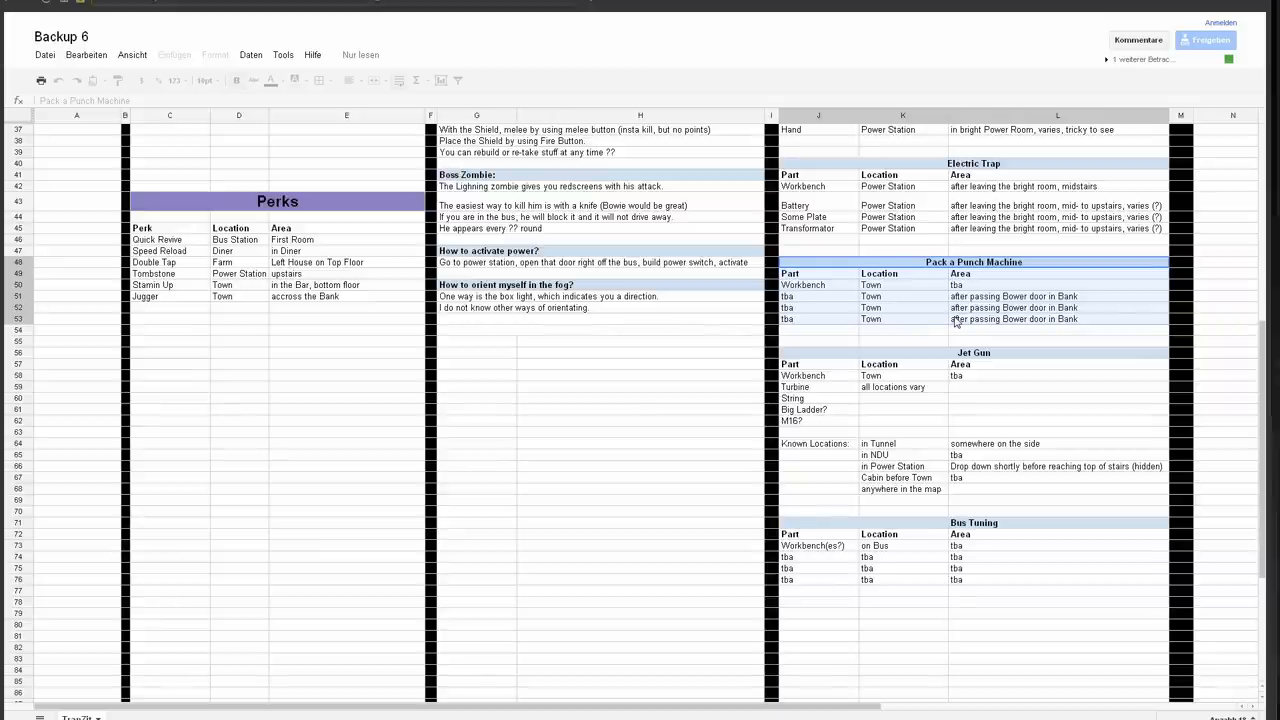
pyautogui.moveTo(925, 379)
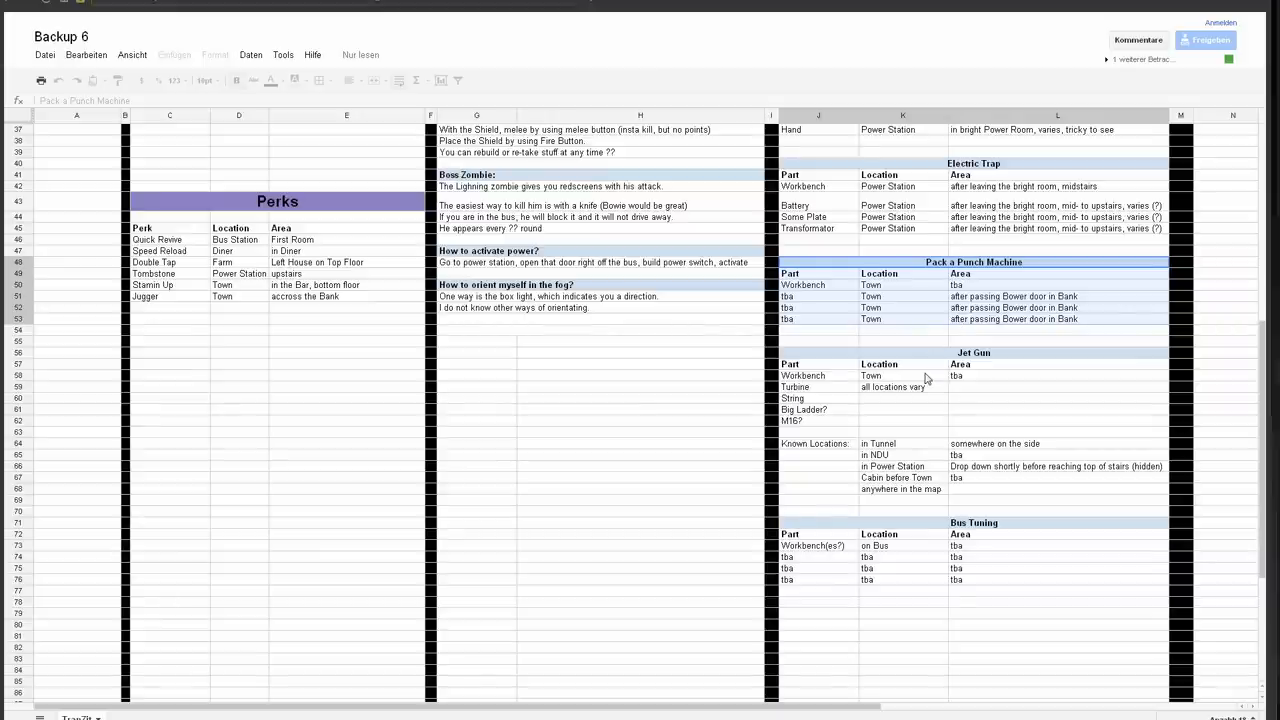
pyautogui.scroll(-3)
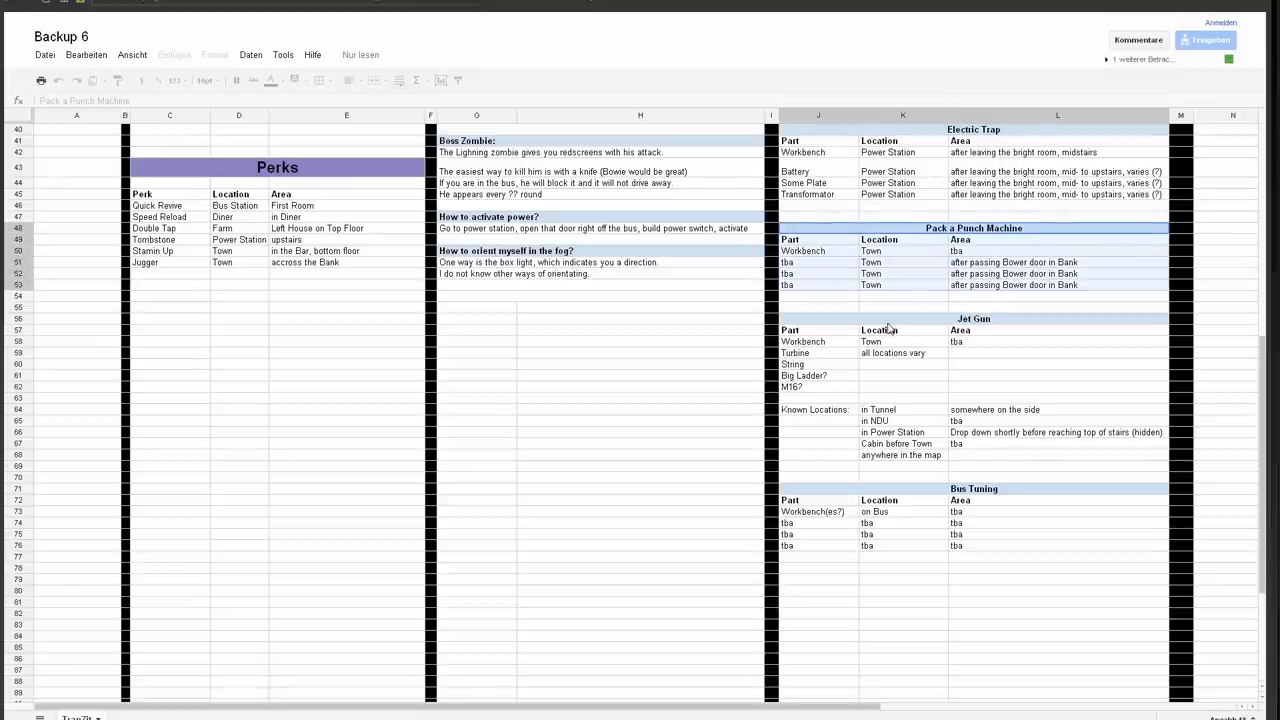
pyautogui.scroll(-3)
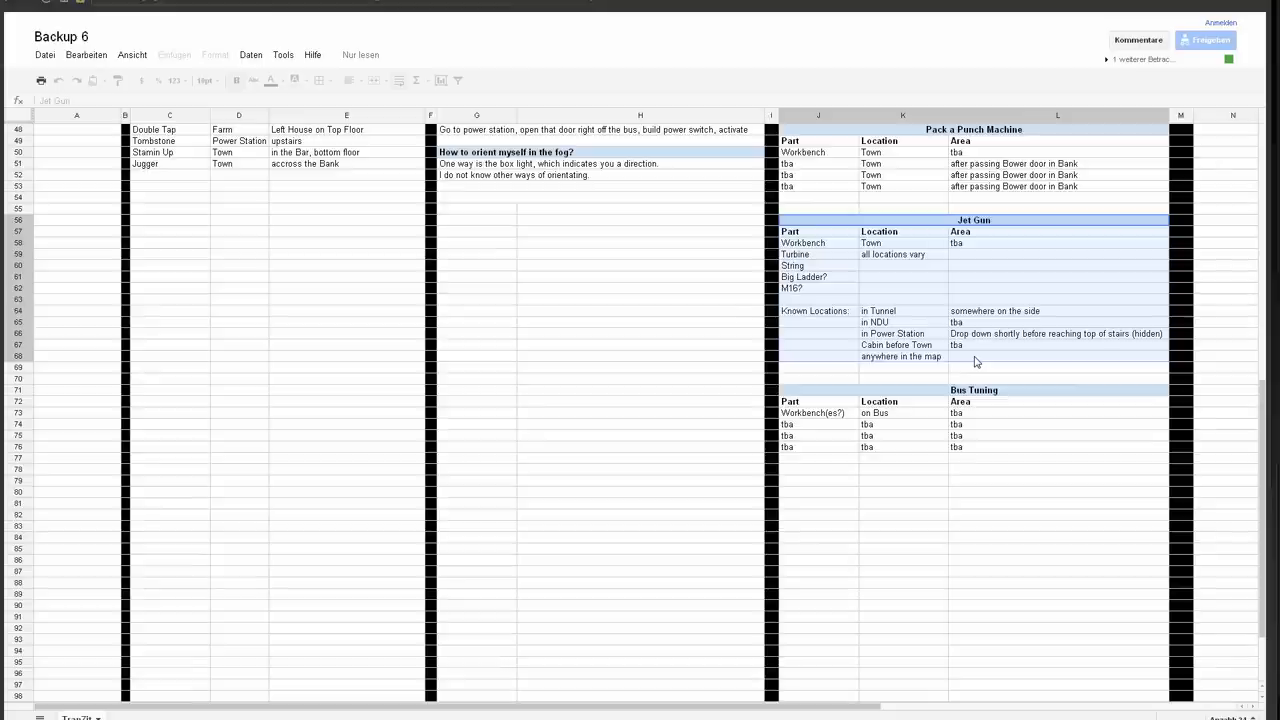
# - Review the Jet Gun known locations (in Tunnel, in NDU, Cabin before Town), then move to Bus Tuning
pyautogui.click(902, 311)
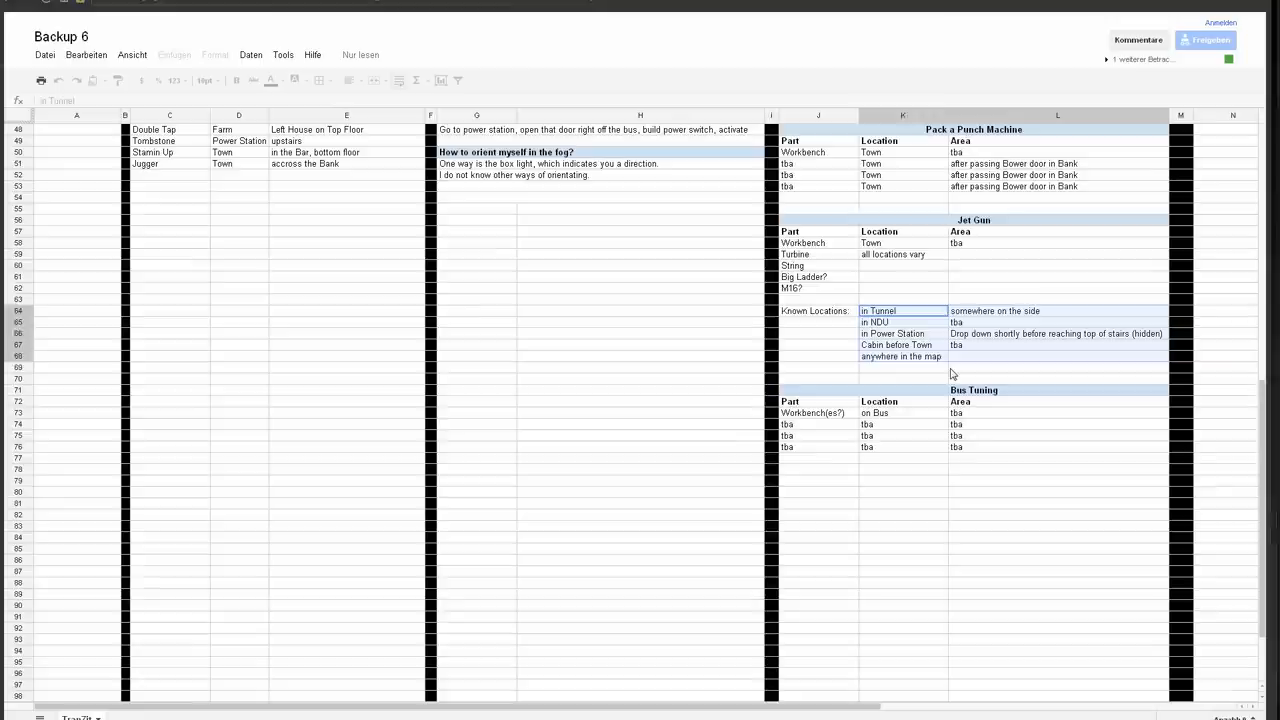
pyautogui.click(890, 322)
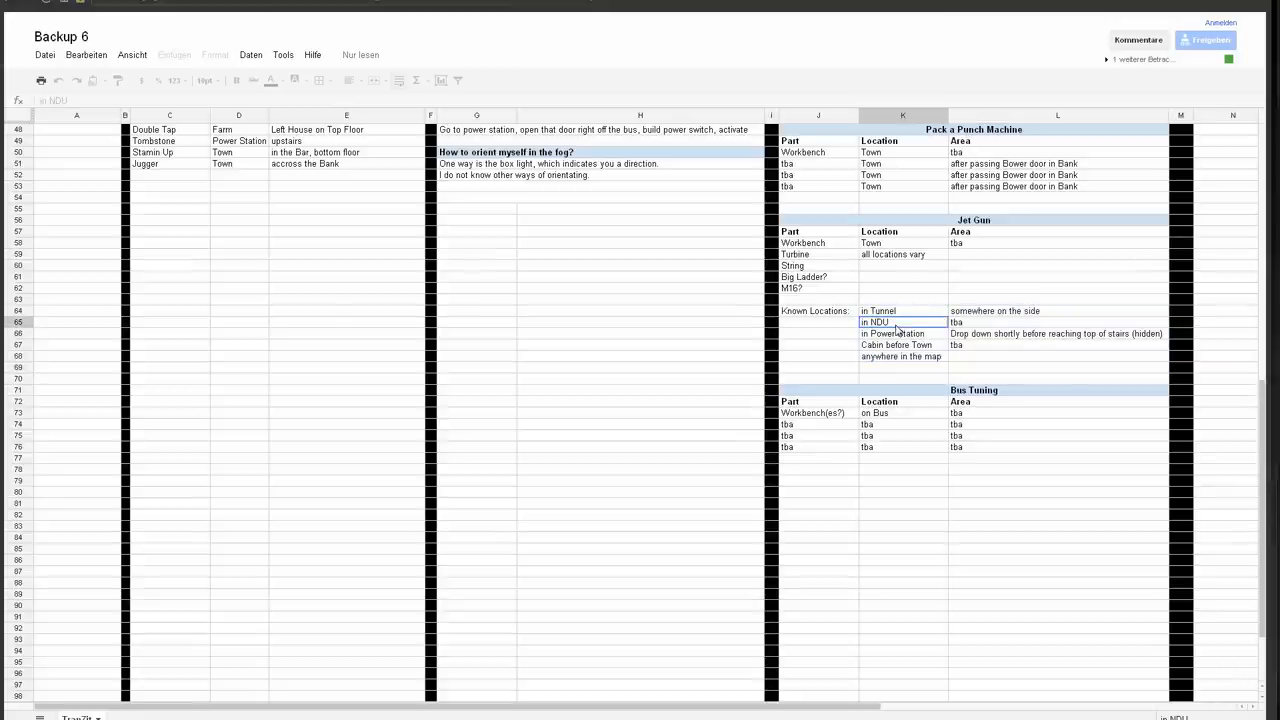
pyautogui.click(903, 311)
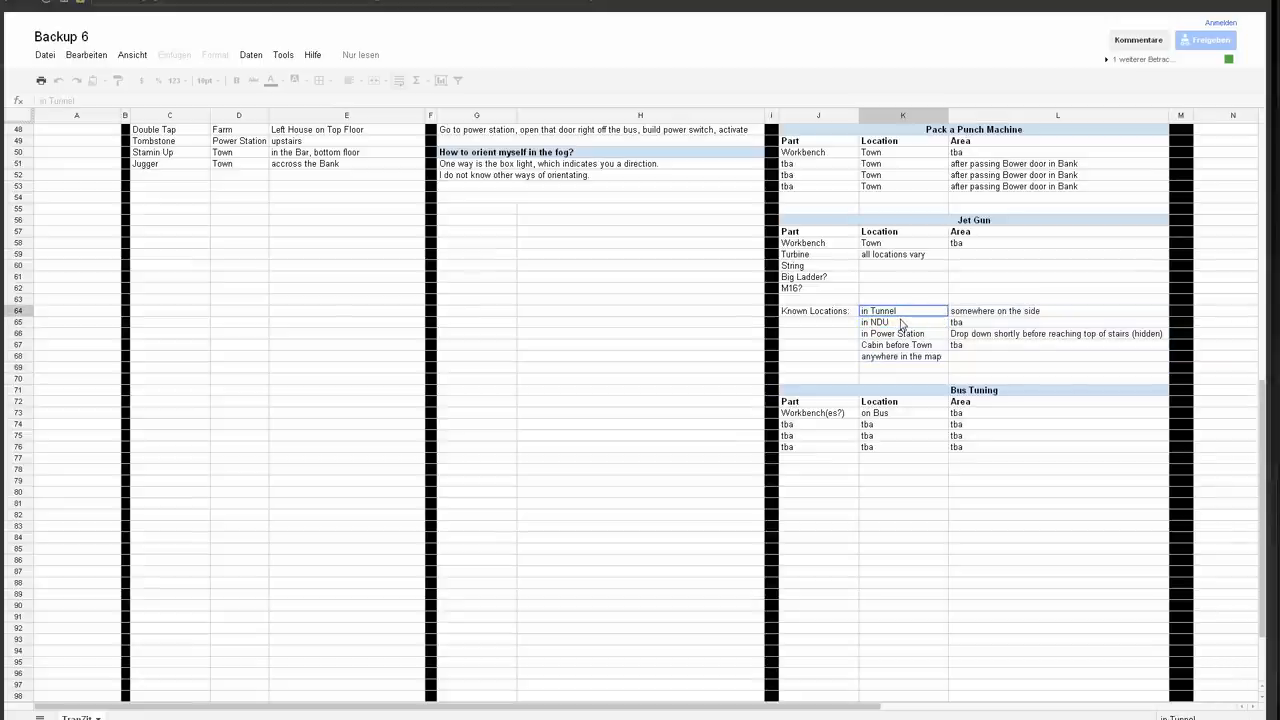
pyautogui.click(902, 322)
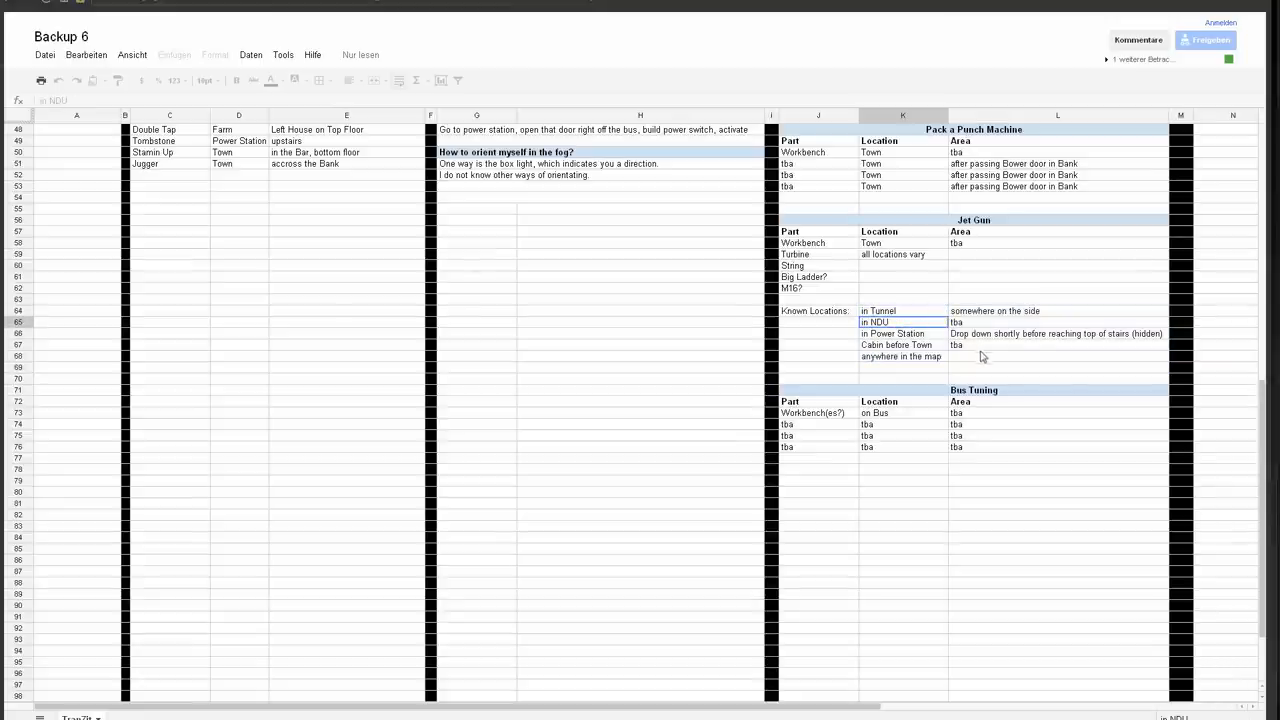
pyautogui.click(900, 344)
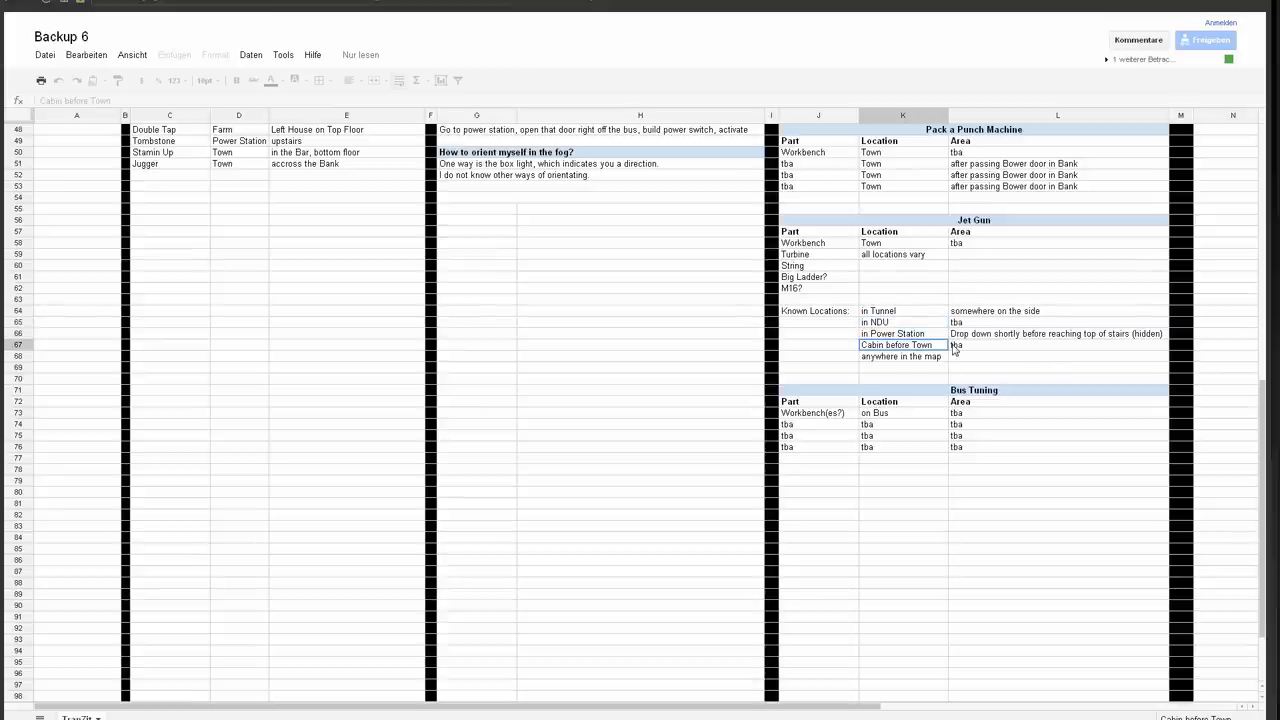
pyautogui.scroll(-3)
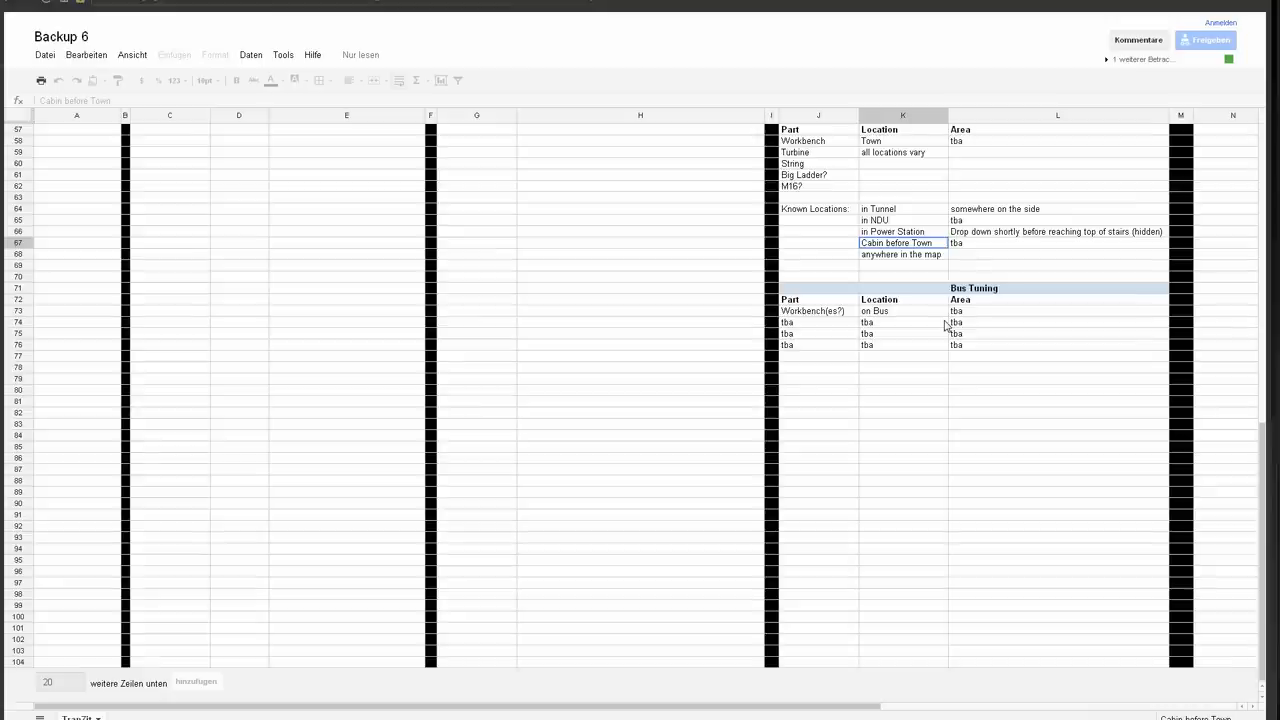
pyautogui.moveTo(940, 300)
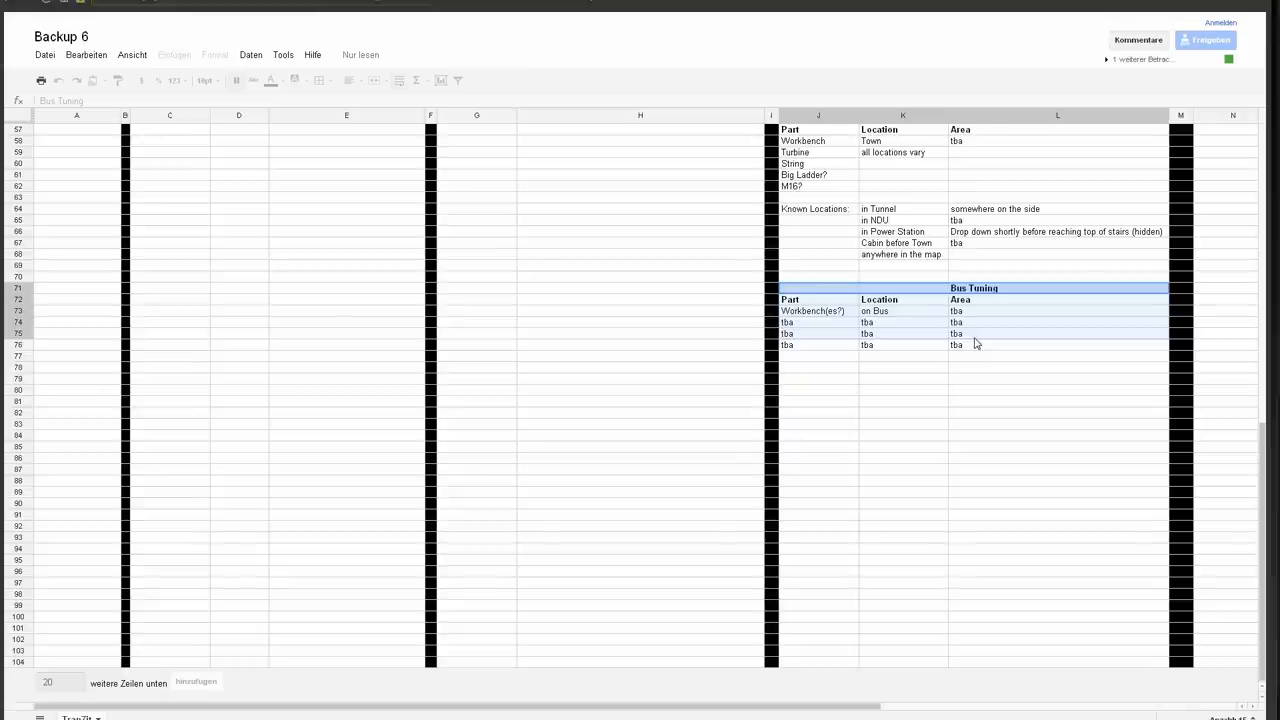
pyautogui.moveTo(1017, 473)
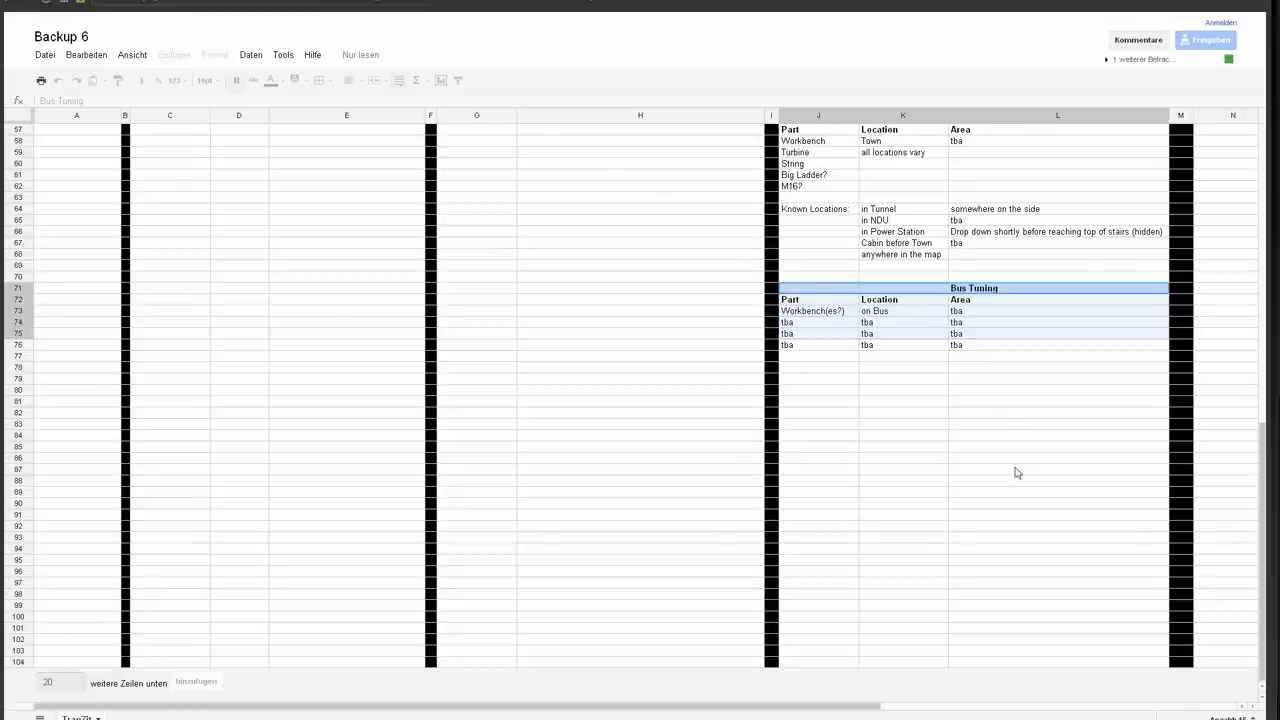
# - Return to the top of the sheet with the Other section's Music Easter Egg and Storages tables
pyautogui.scroll(3)
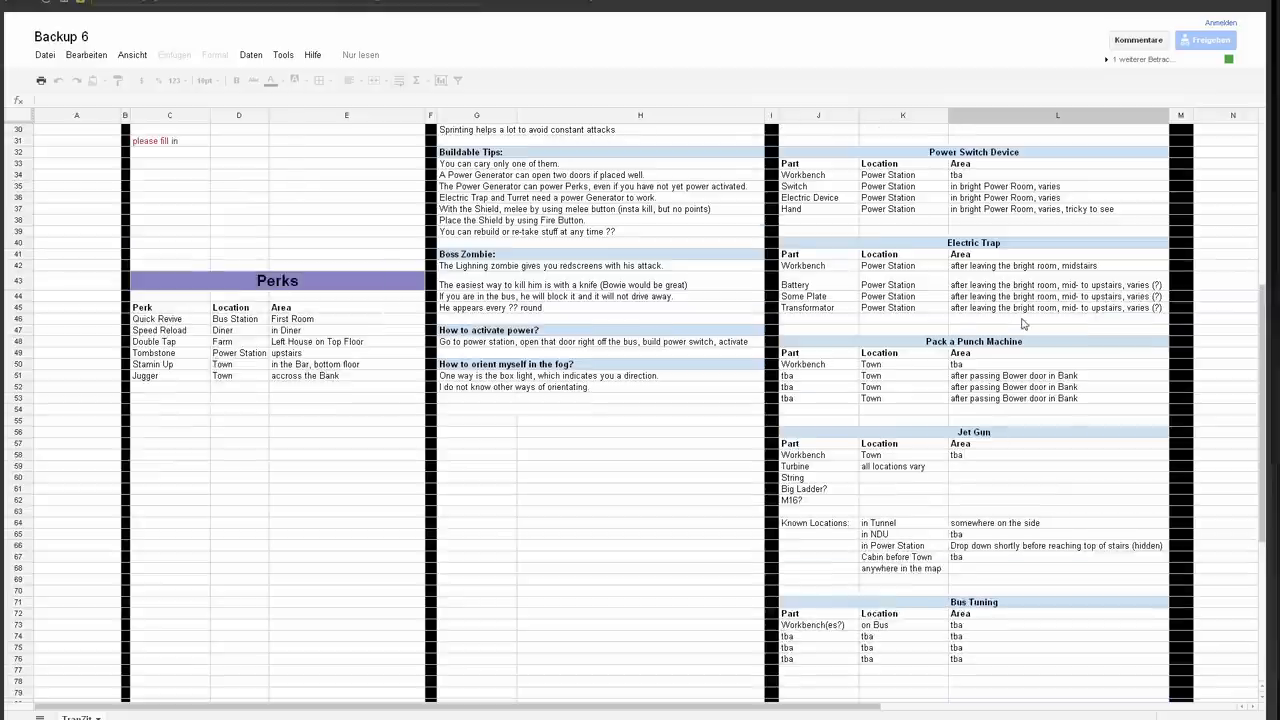
pyautogui.scroll(3)
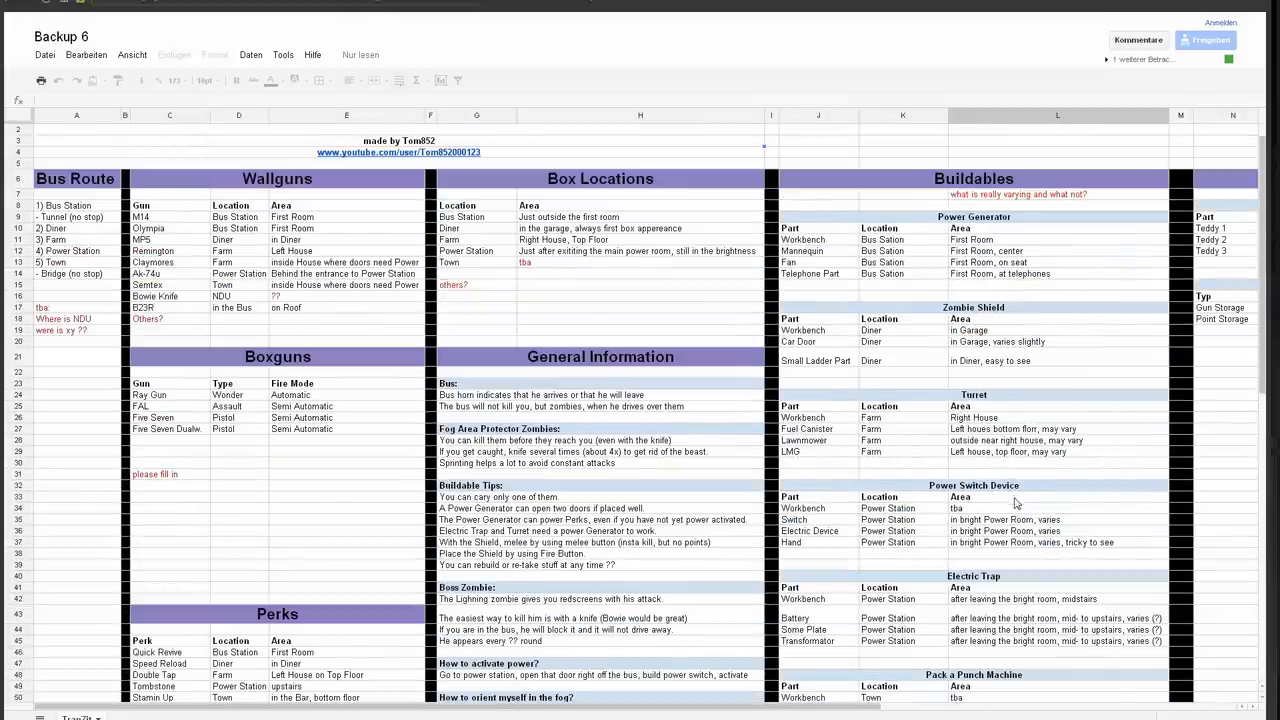
pyautogui.scroll(-3)
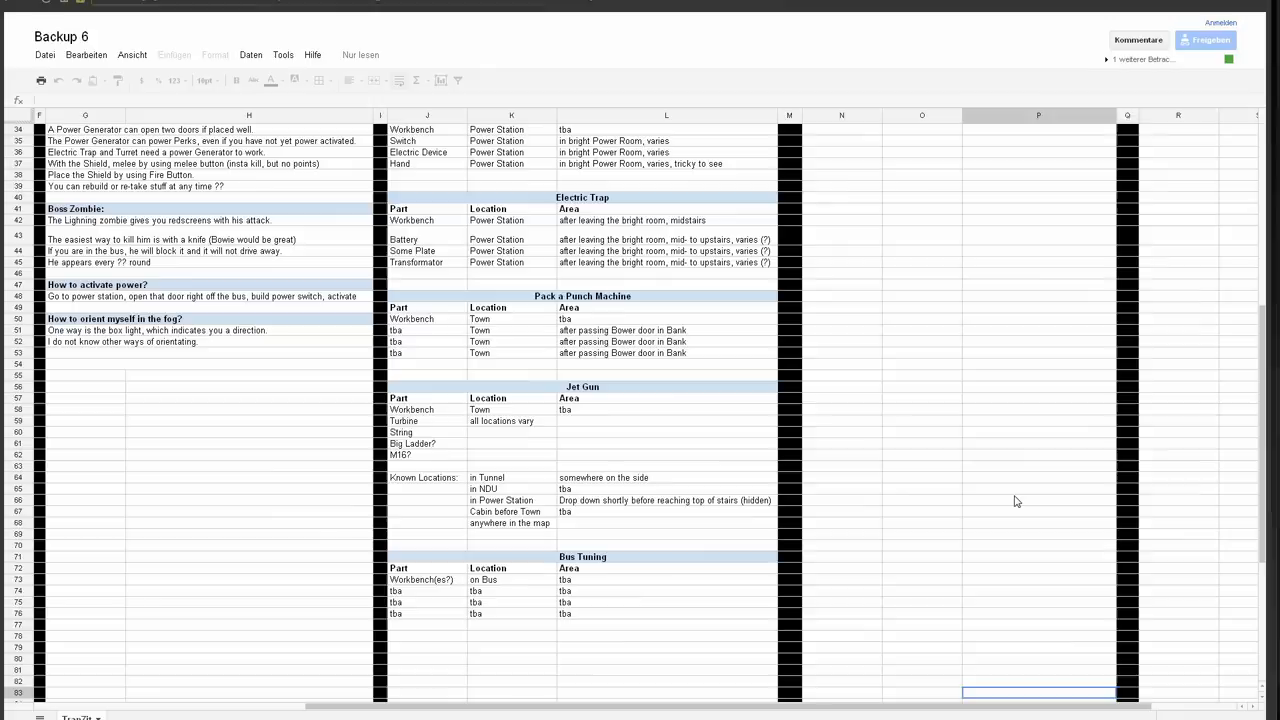
pyautogui.scroll(3)
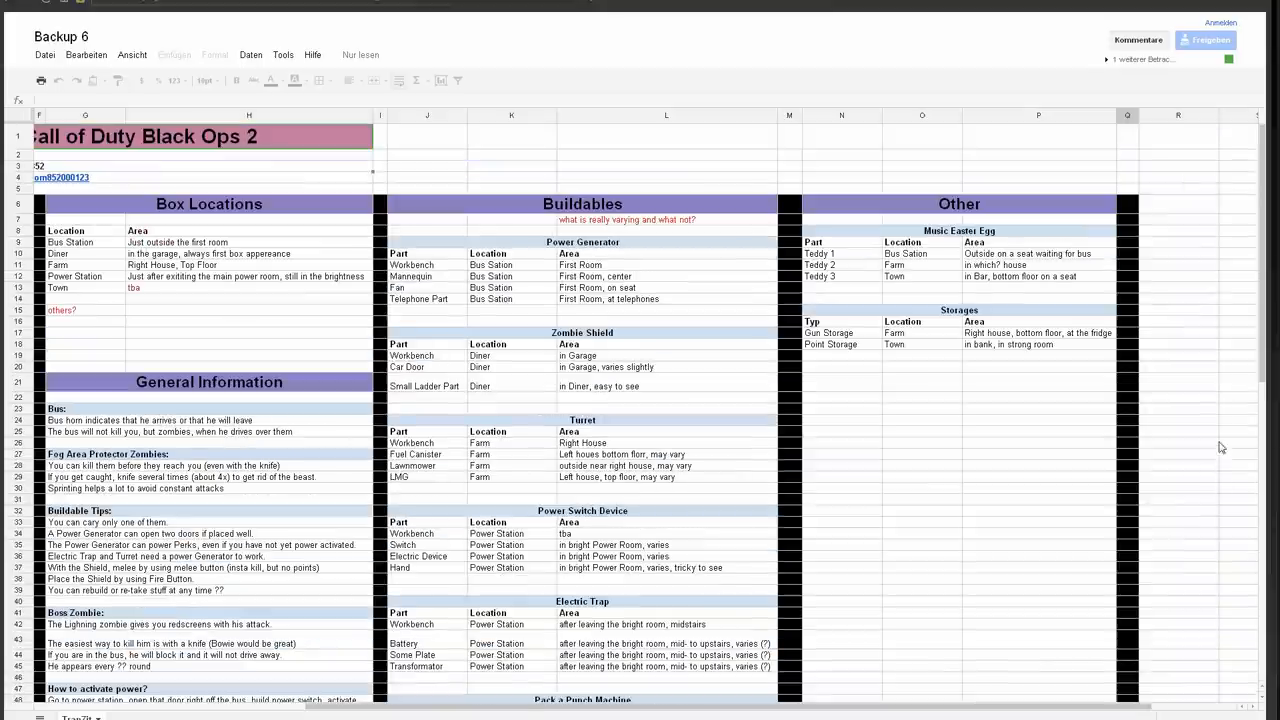
# - Review the Music Easter Egg and Storages tables, reading the Point Storage area description
pyautogui.click(959, 231)
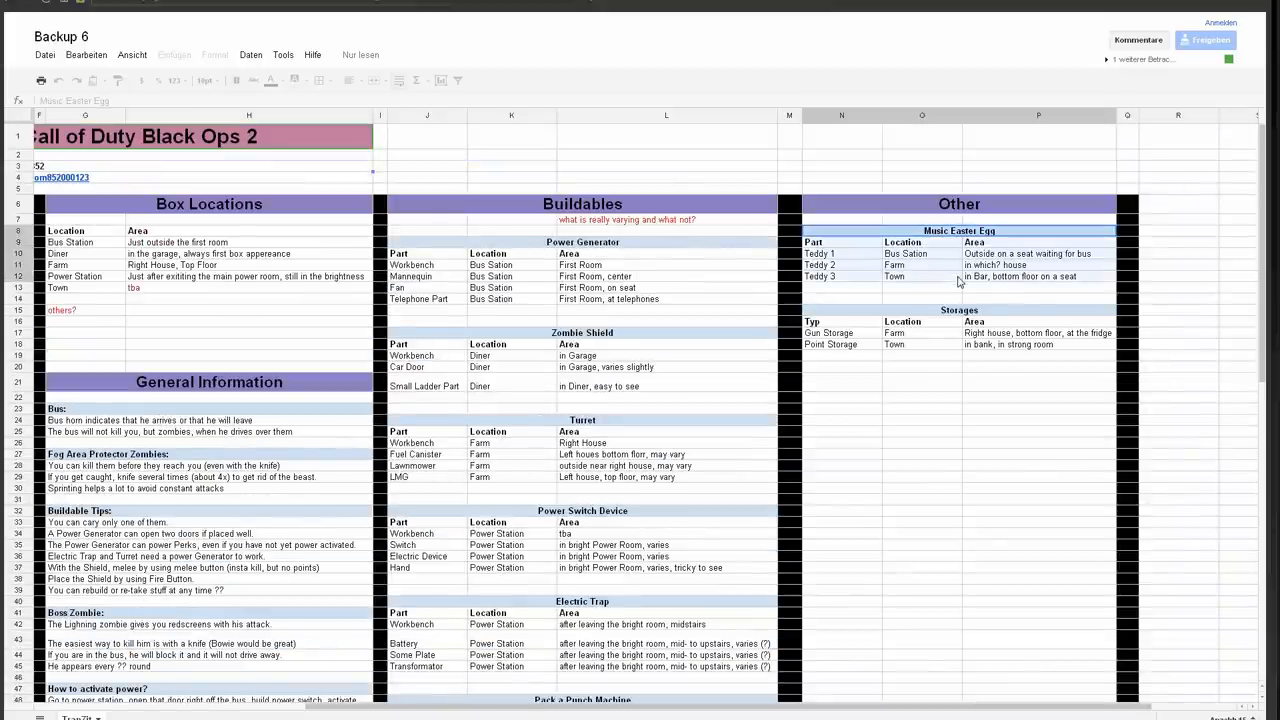
pyautogui.click(959, 321)
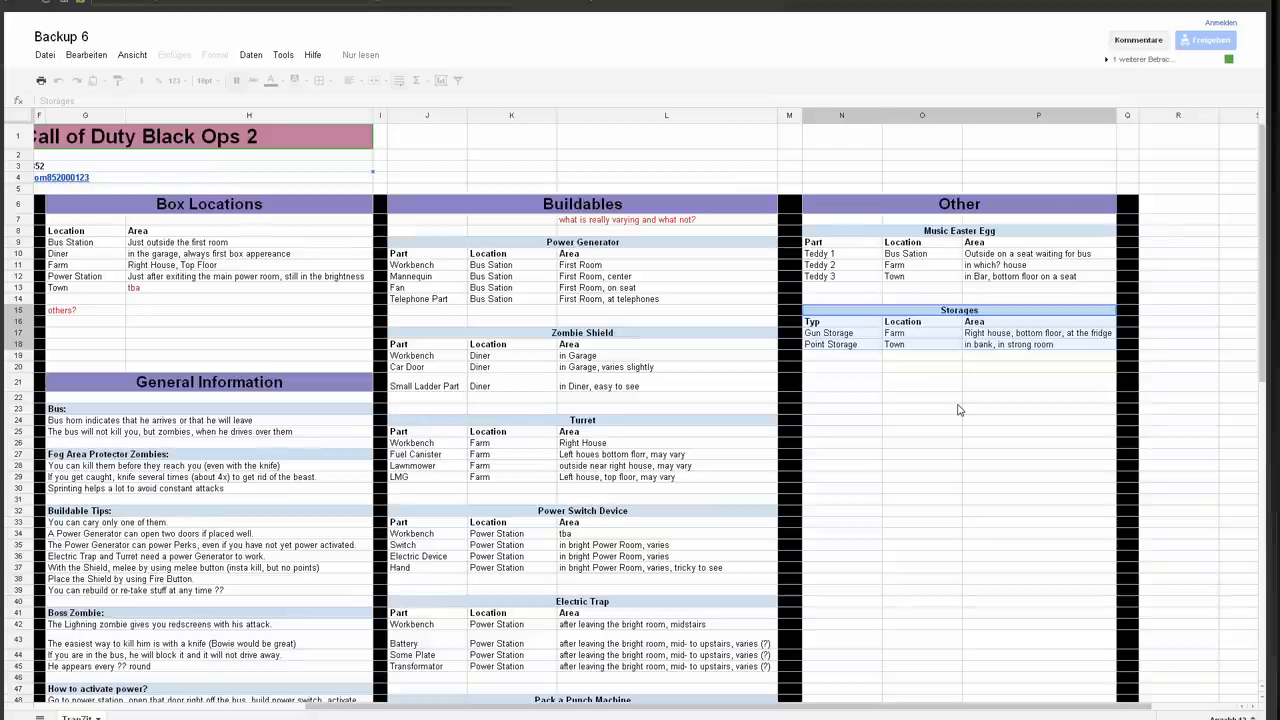
pyautogui.click(841, 344)
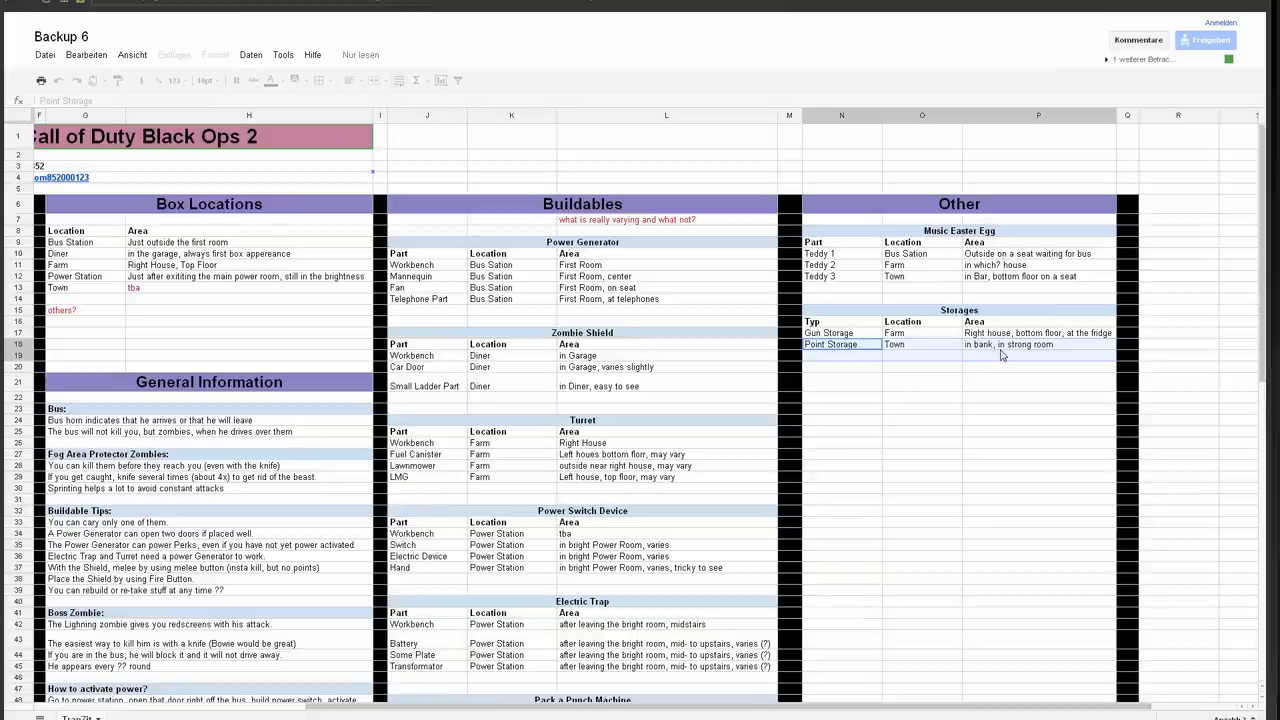
pyautogui.click(922, 396)
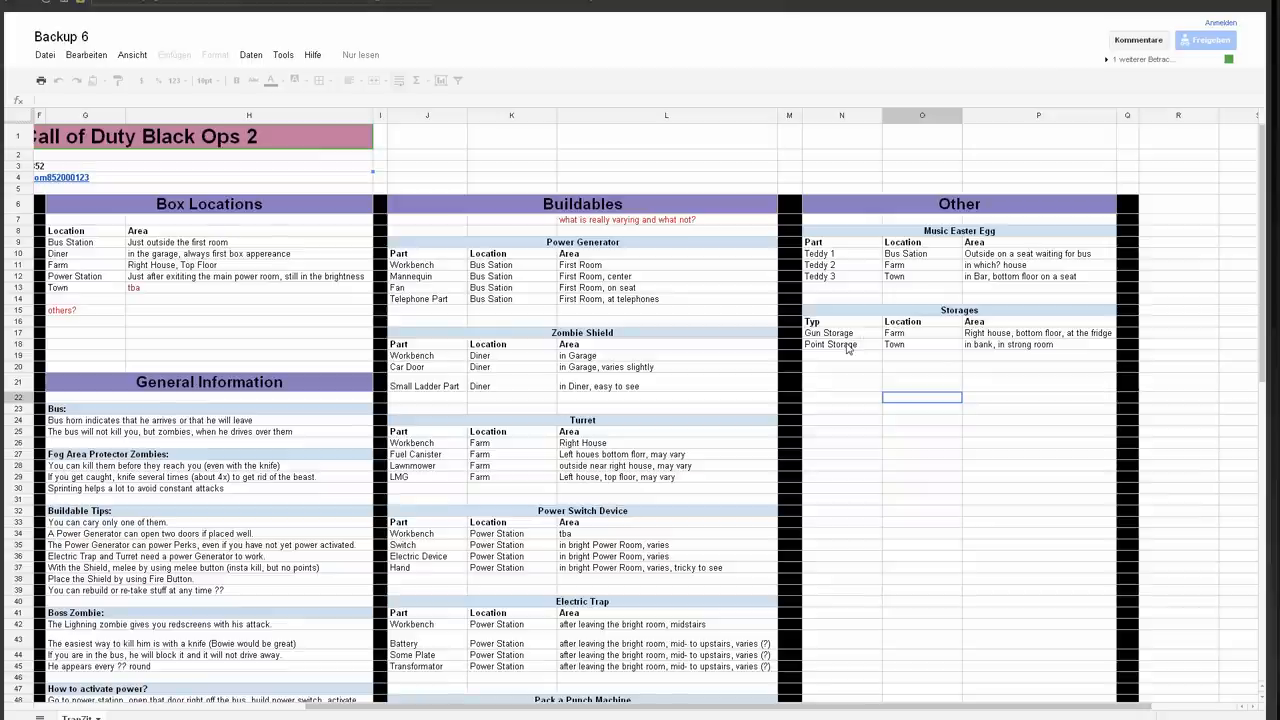
pyautogui.click(841, 344)
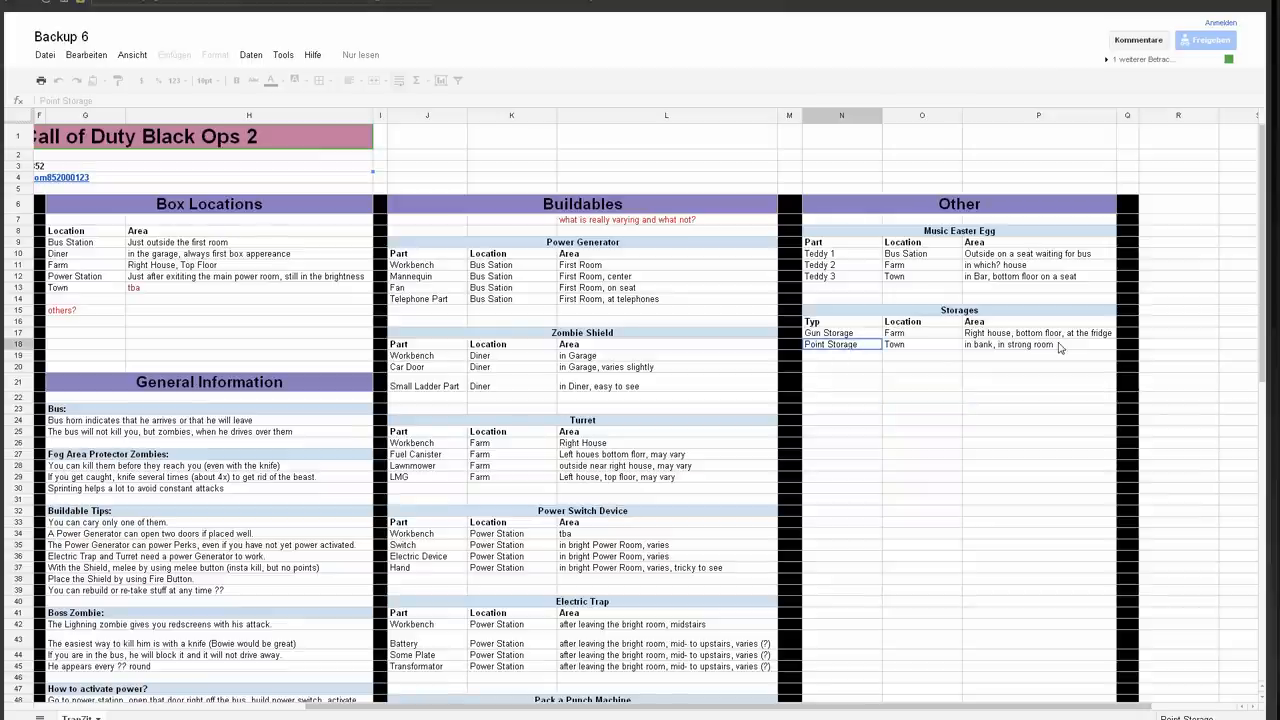
pyautogui.click(1037, 344)
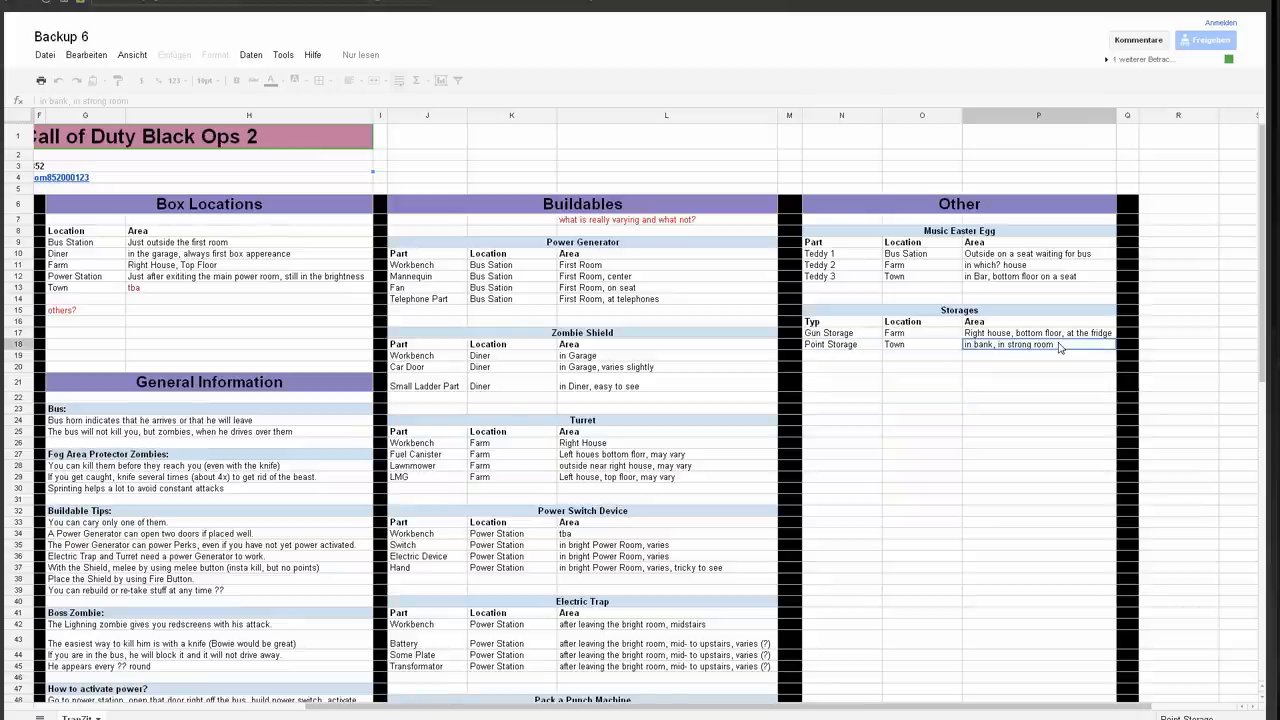
pyautogui.click(841, 344)
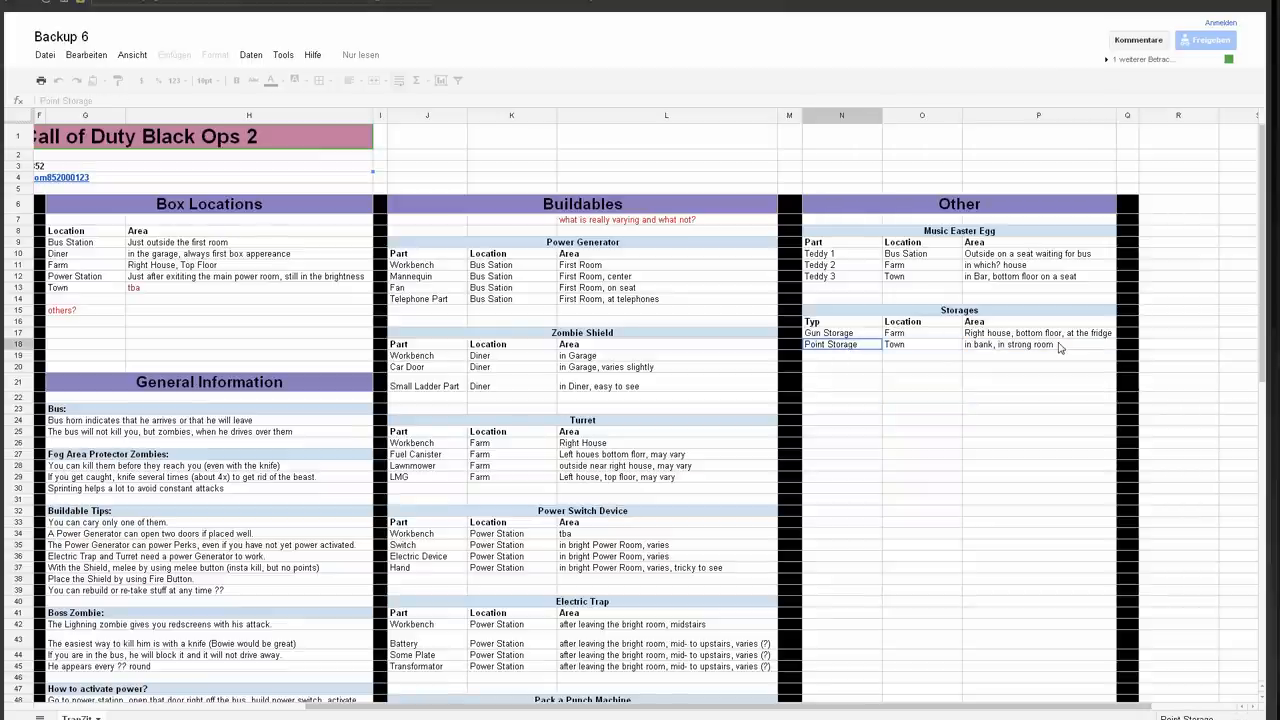
# - Return past the Zombie Shield table to the Bus Route and Wallguns at column A
pyautogui.click(511, 344)
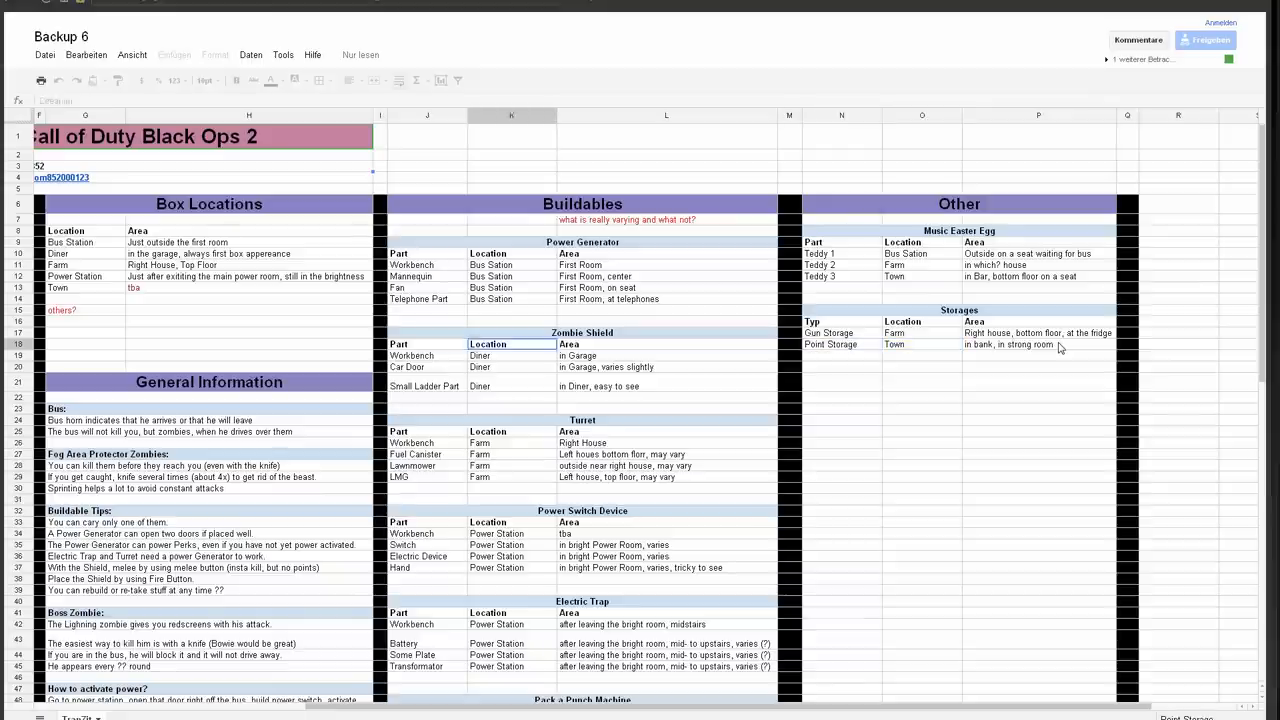
pyautogui.hscroll(-3)
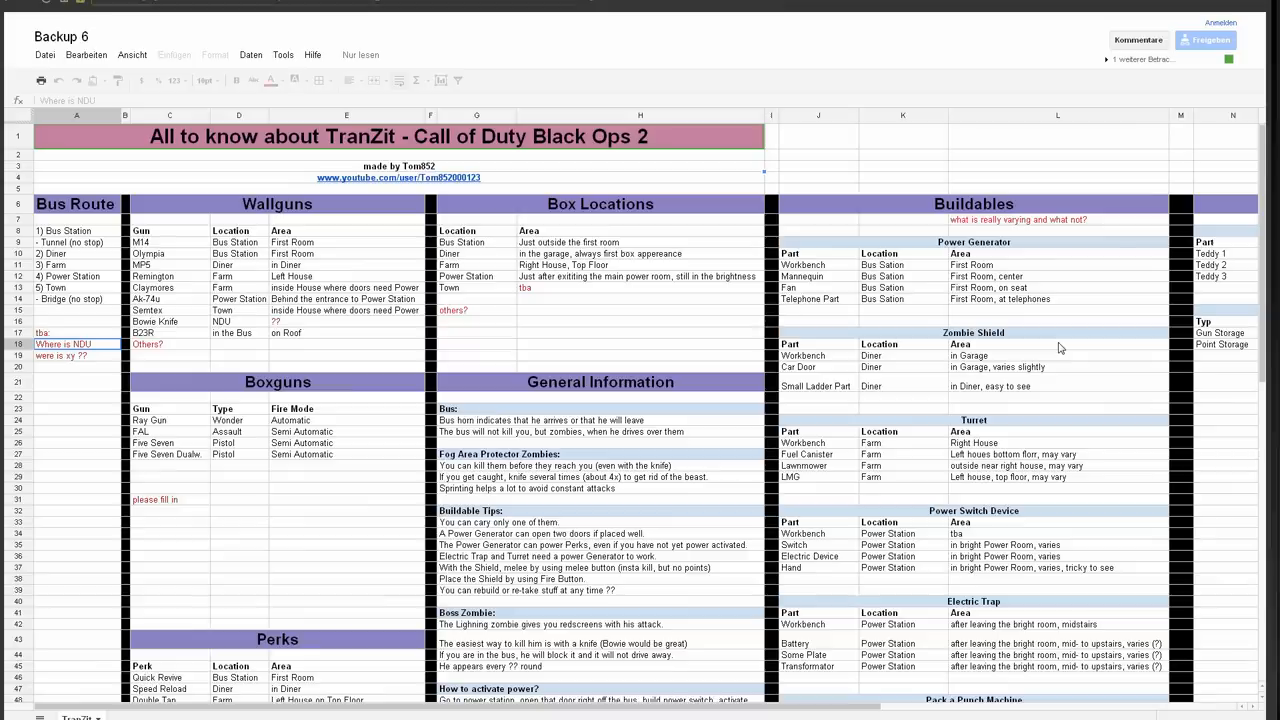